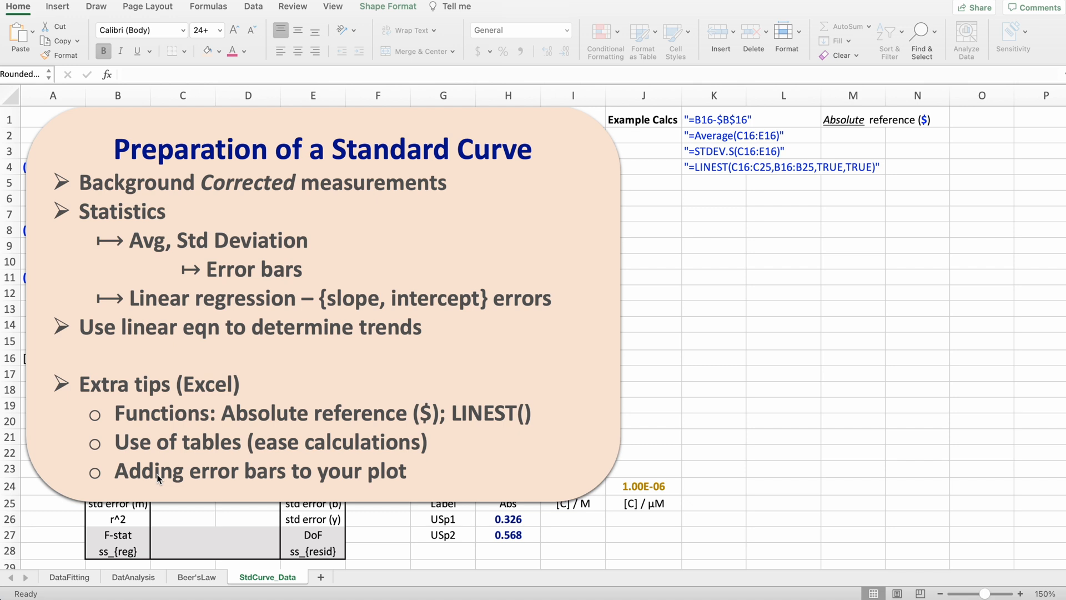
mouse_move(178, 479)
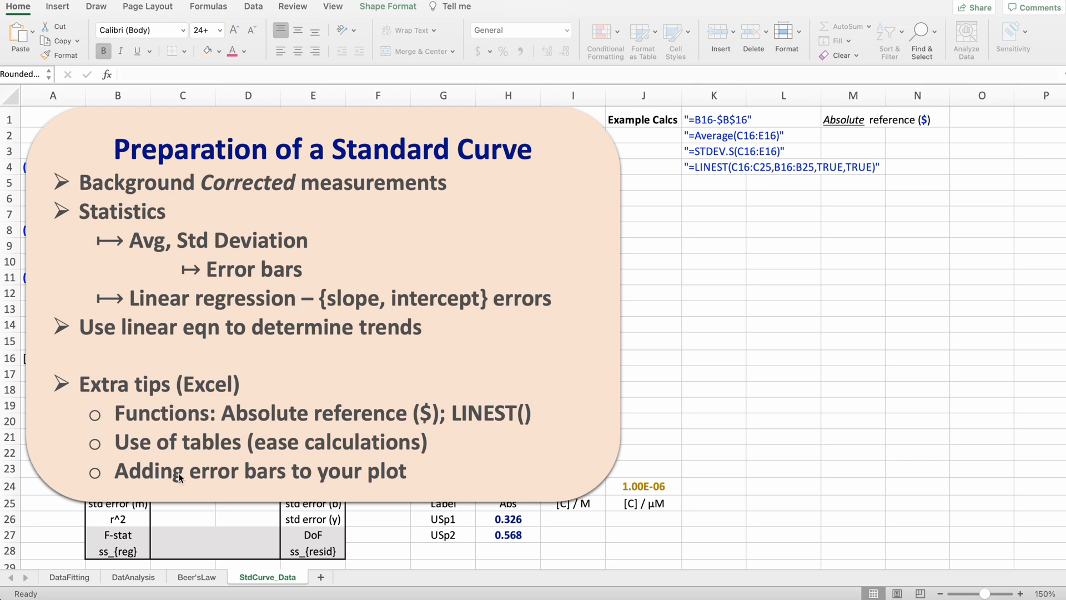
mouse_move(583, 338)
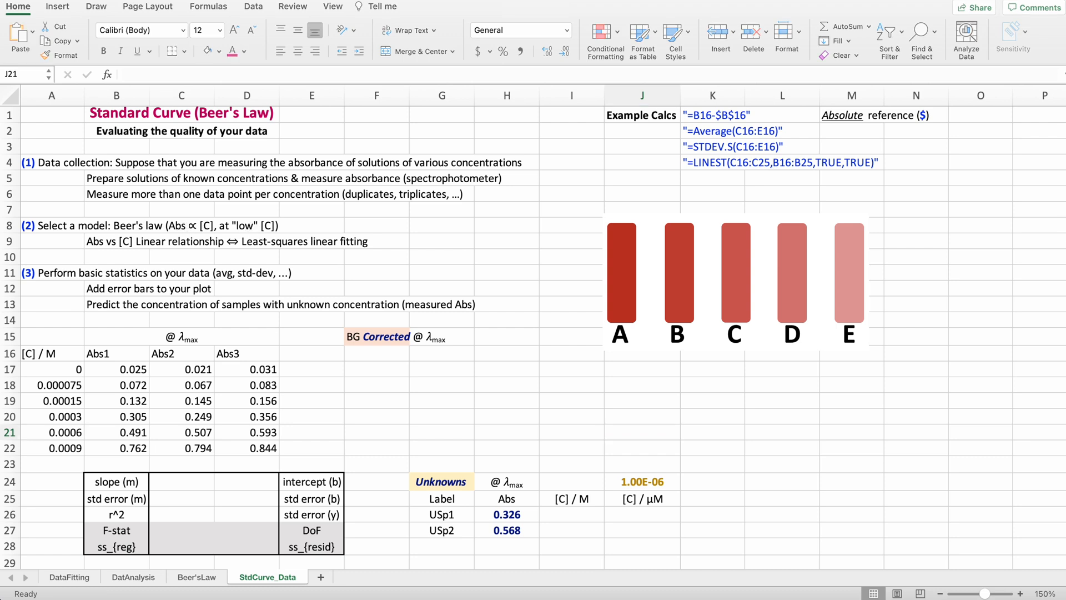
Format A16:D22 as a table with headers using a medium blue banded style.
click(442, 224)
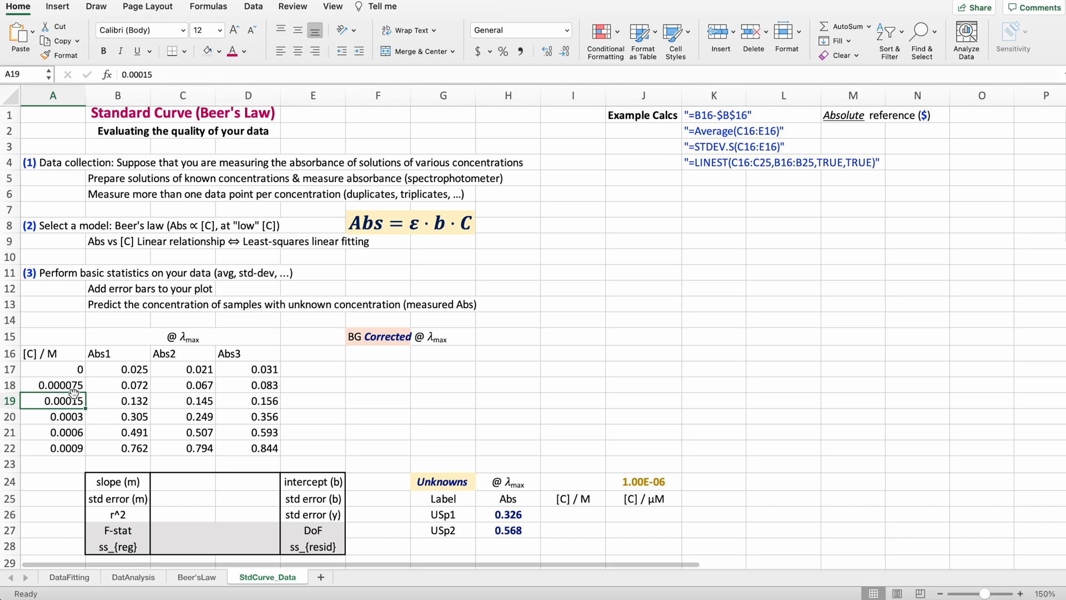
drag(52, 353, 265, 384)
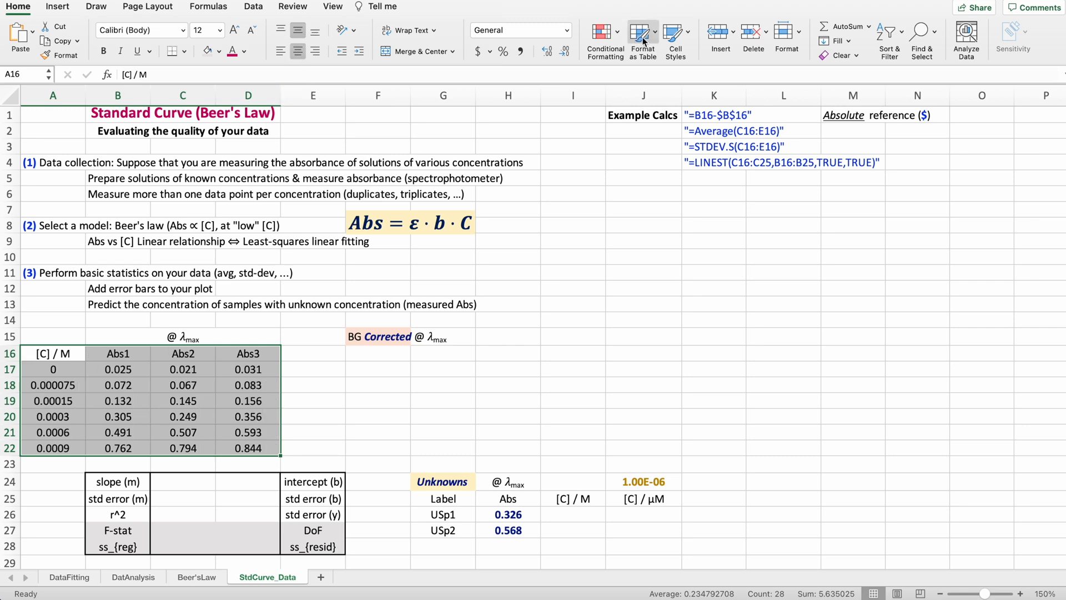
click(640, 32)
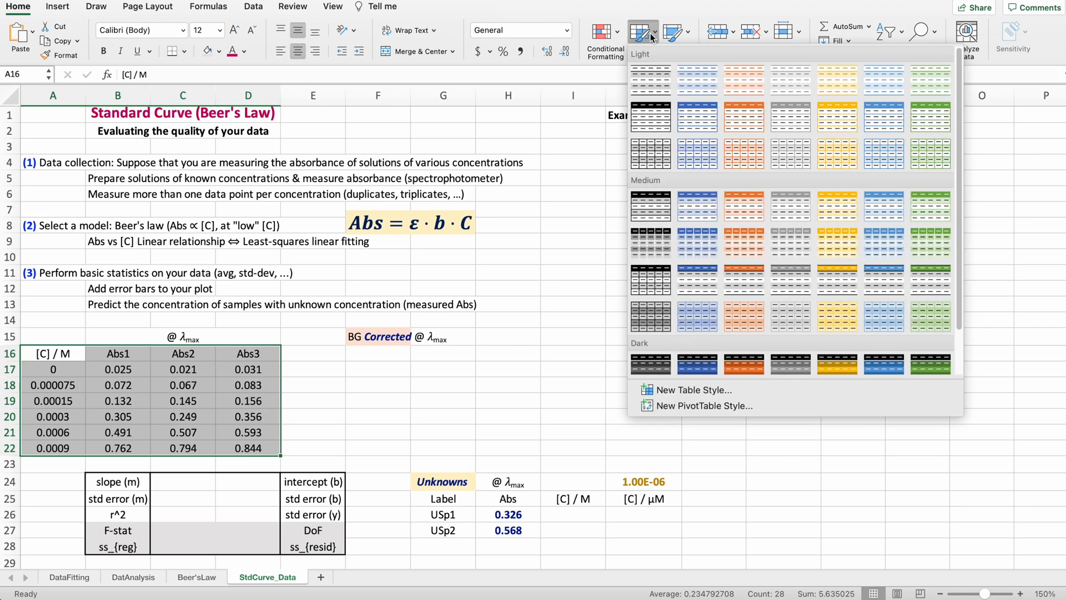
mouse_move(822, 309)
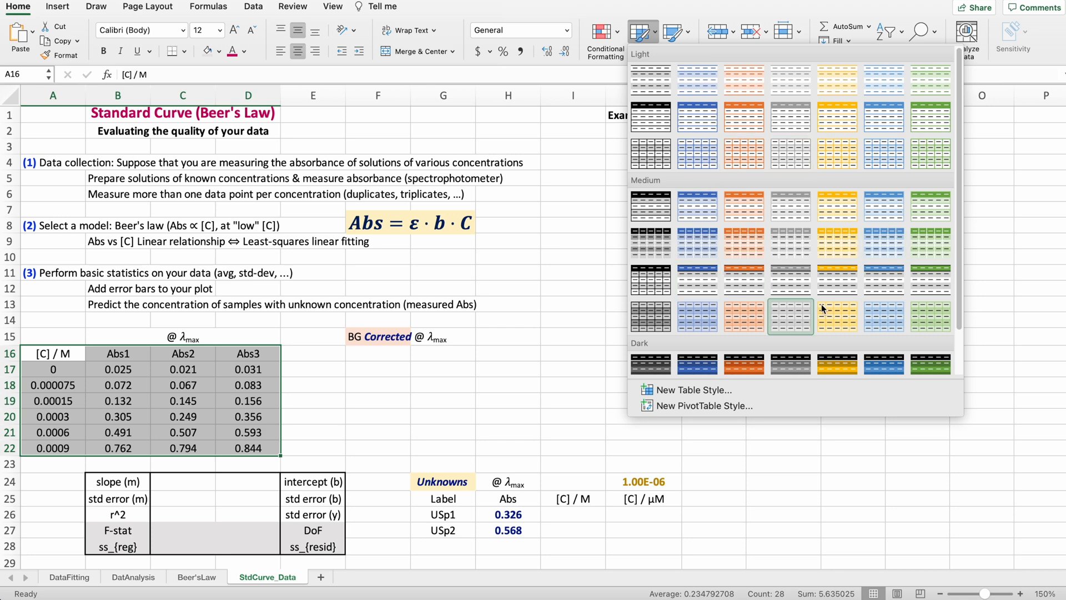
click(791, 316)
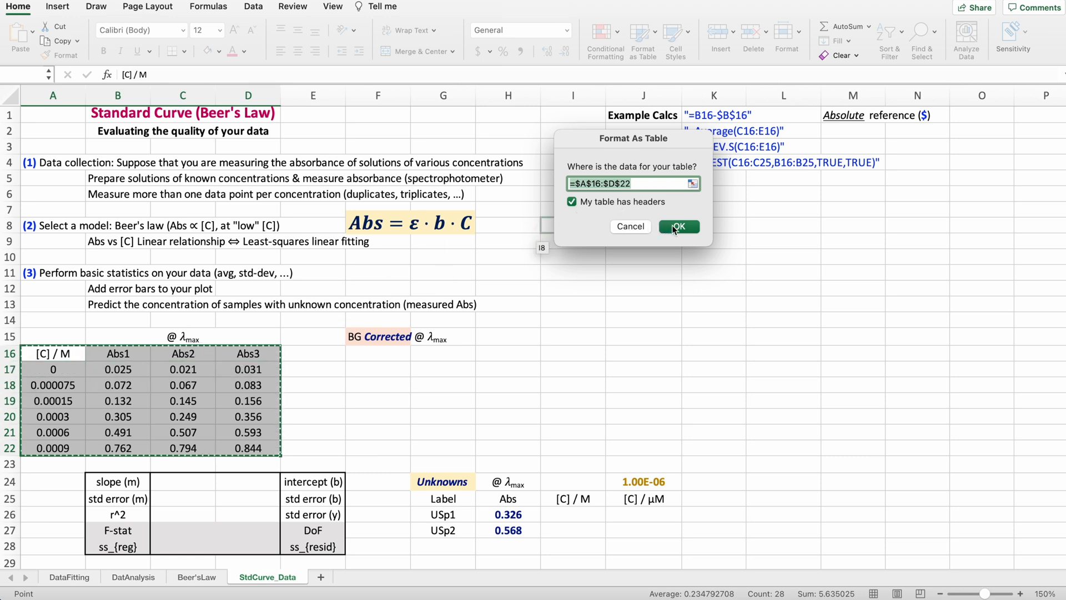
click(679, 226)
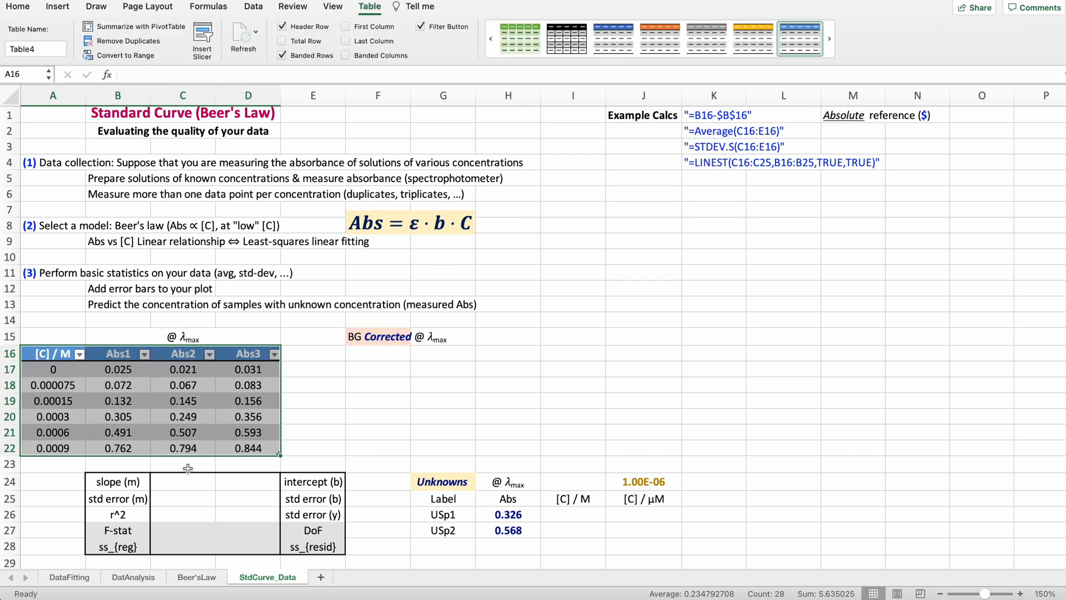
mouse_move(279, 377)
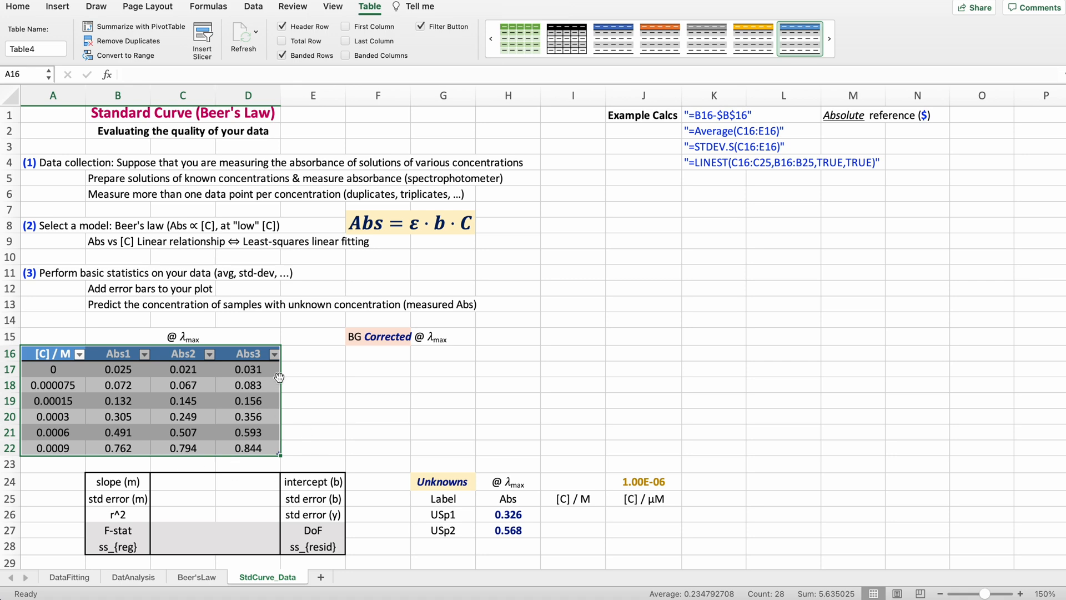
click(314, 354)
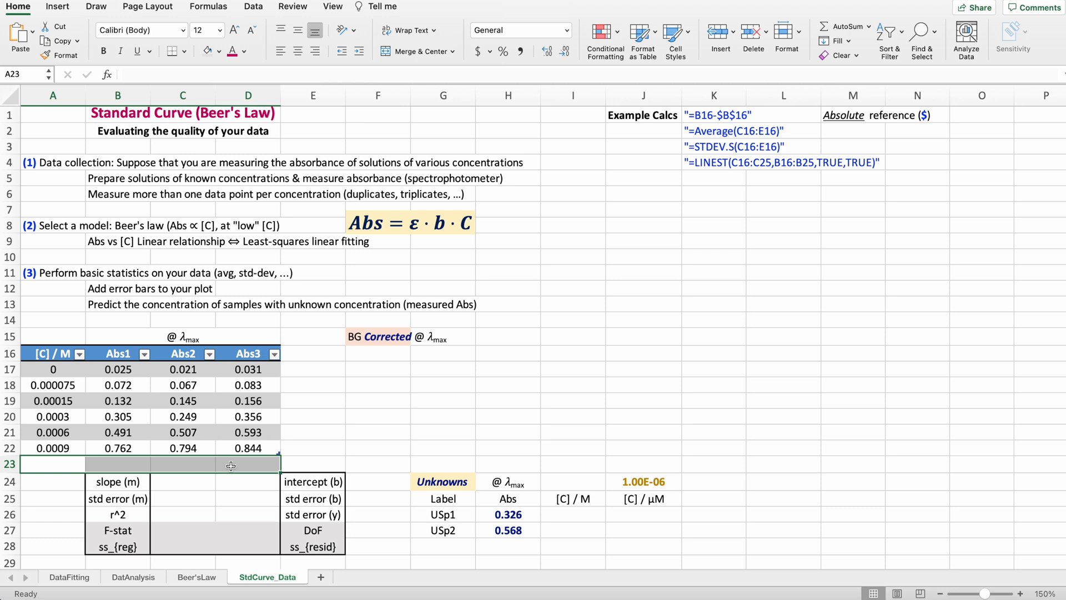
Add an 'Abs (avg)' column heading in E16 beside Abs3.
click(311, 355)
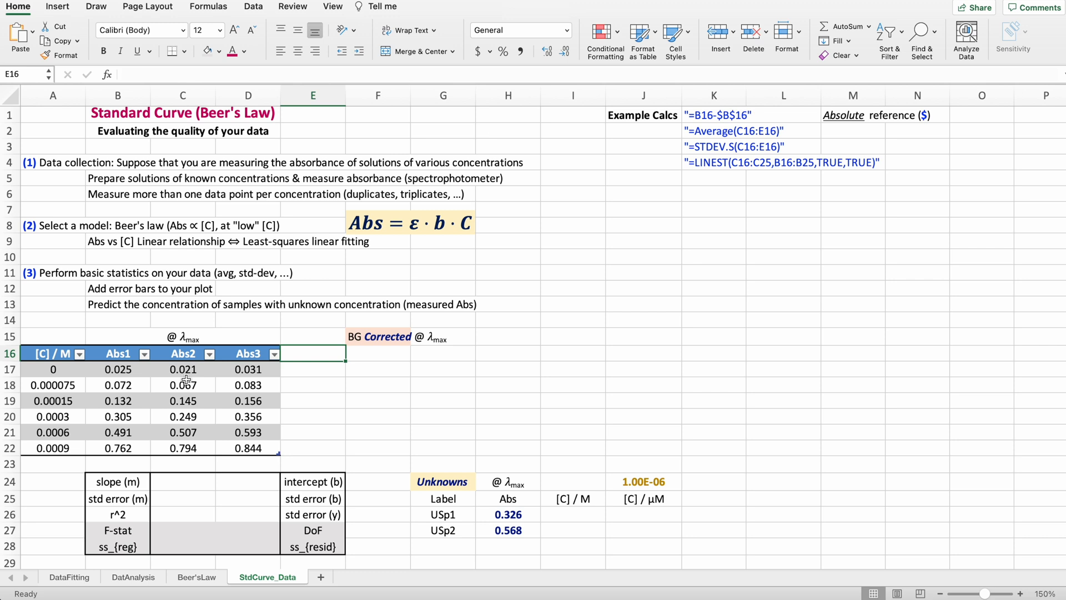
text(Abs *a)
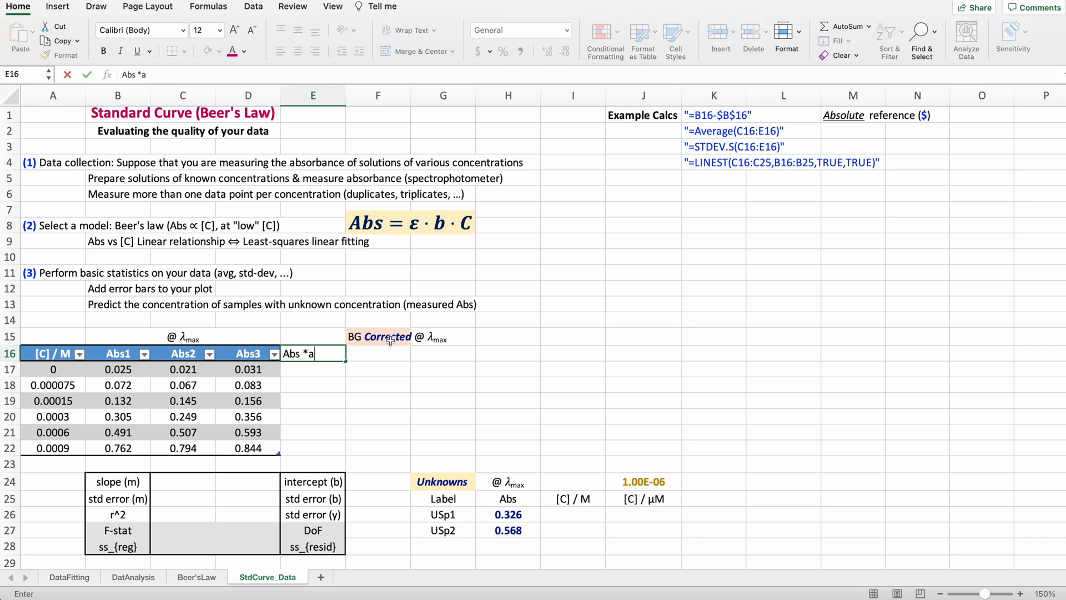
text(vg))
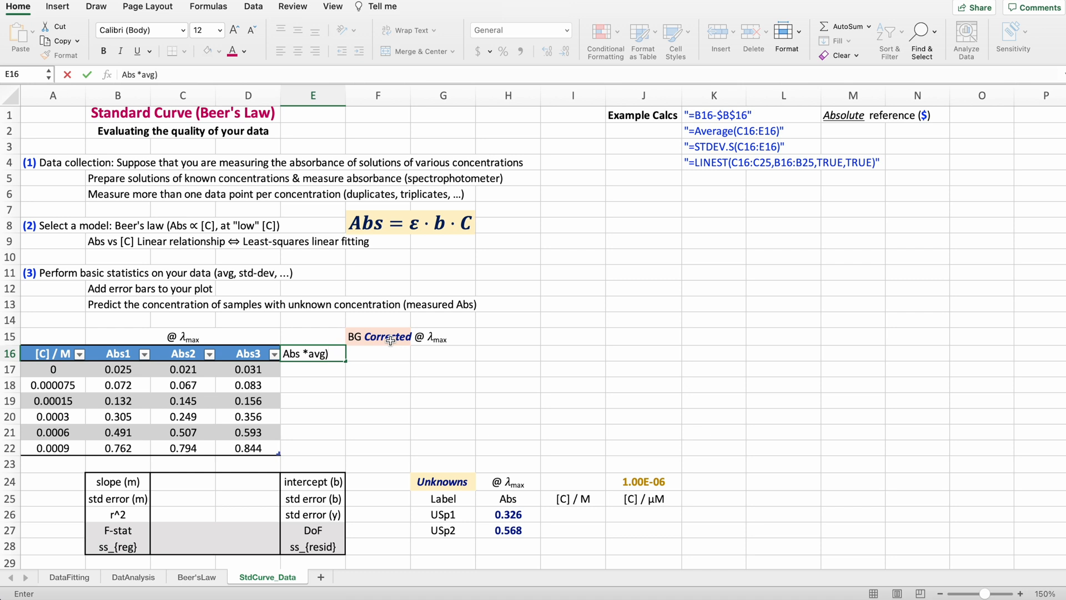
key(Enter)
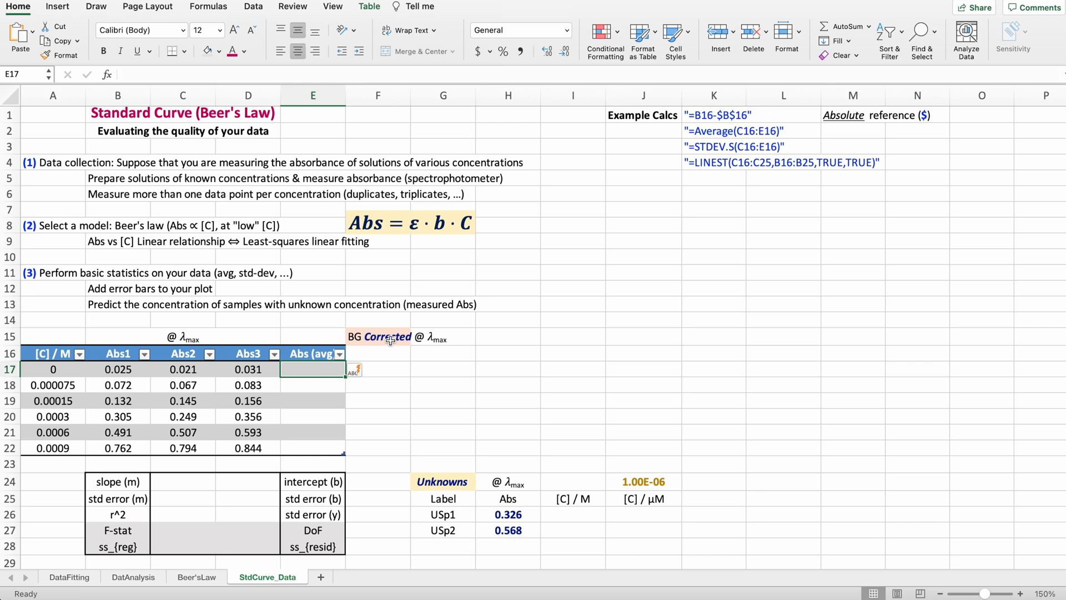
mouse_move(392, 351)
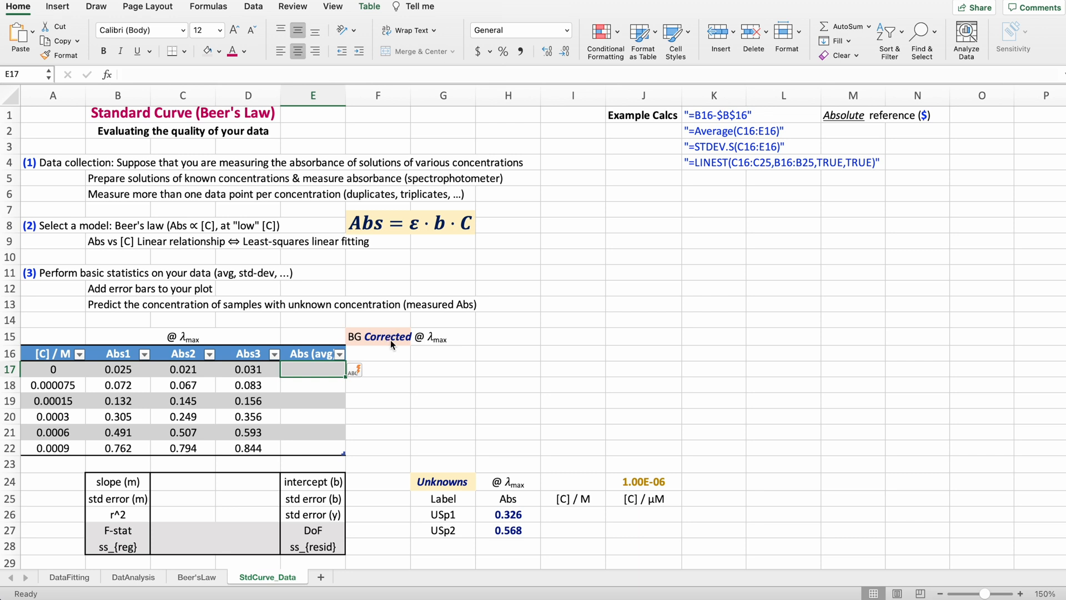
Fill the column with =AVERAGE(Table4[@[Abs1]:[Abs3]]) for every concentration row.
text(=av)
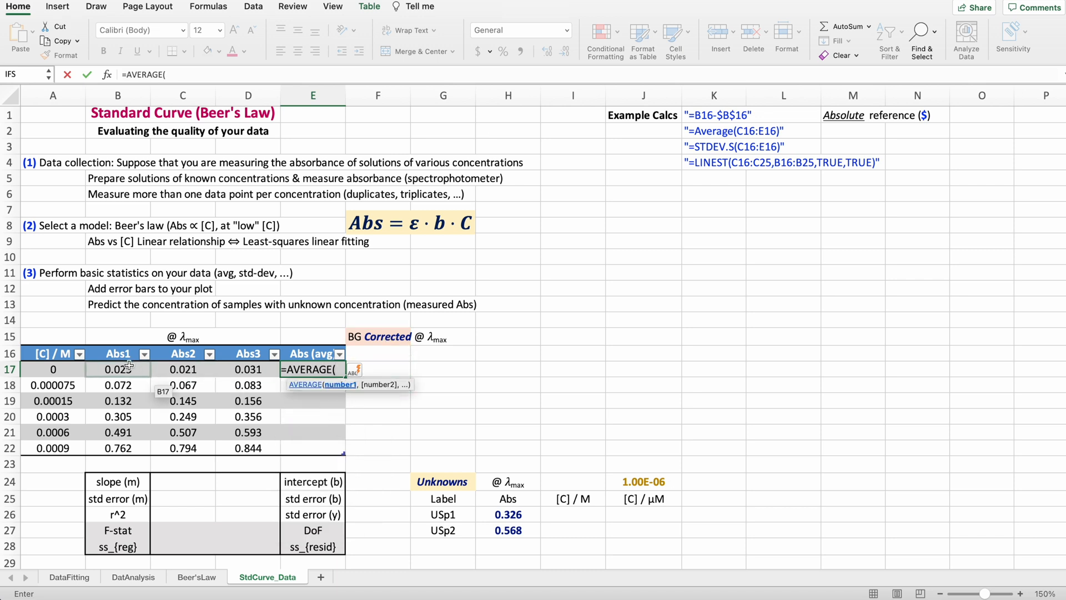
drag(117, 369, 248, 368)
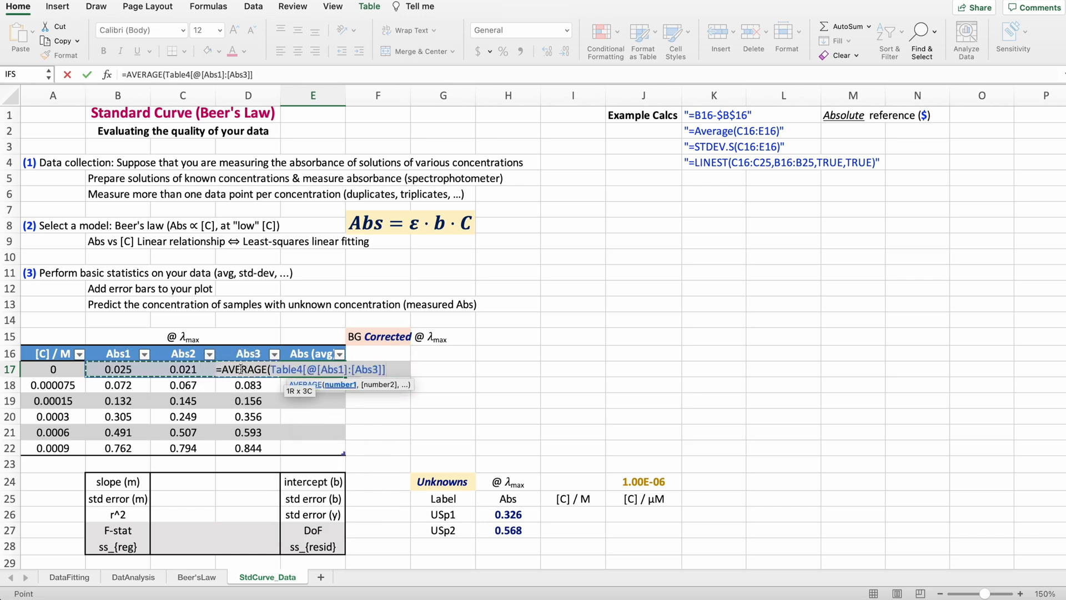
text())
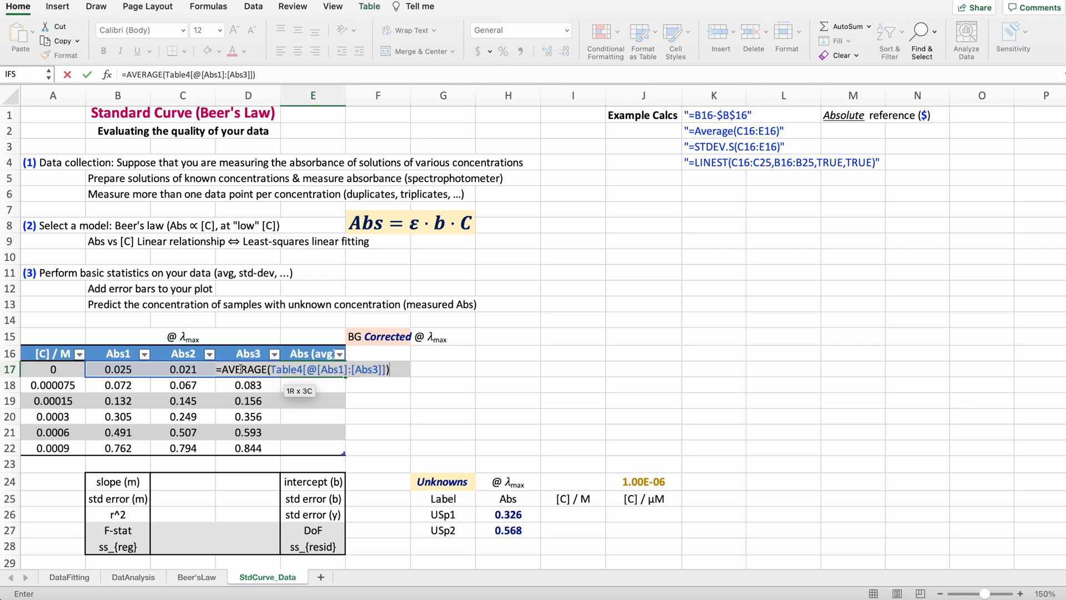
key(Enter)
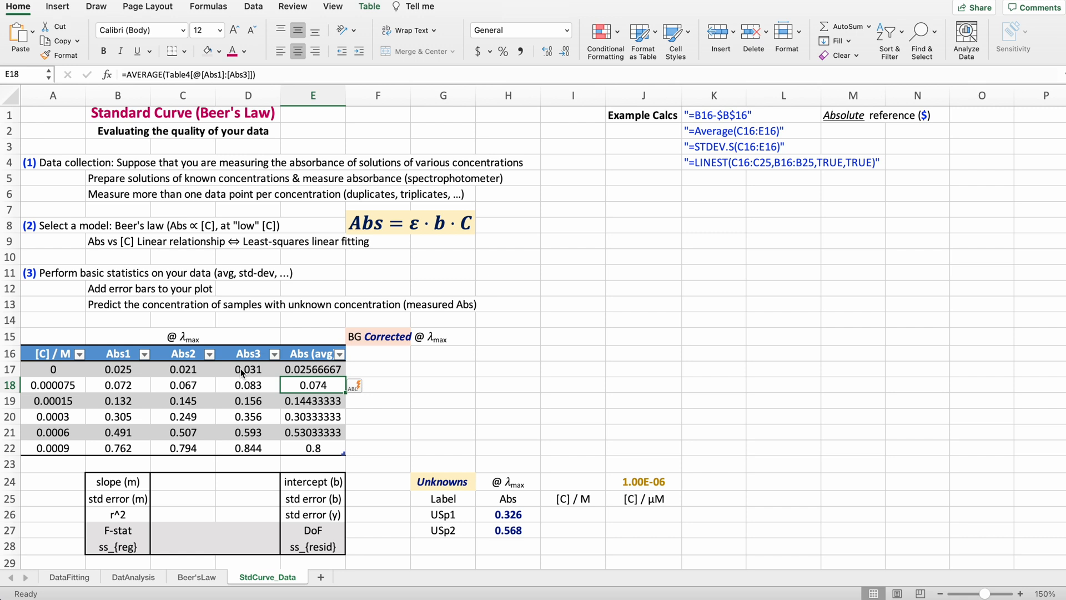
drag(313, 369, 313, 448)
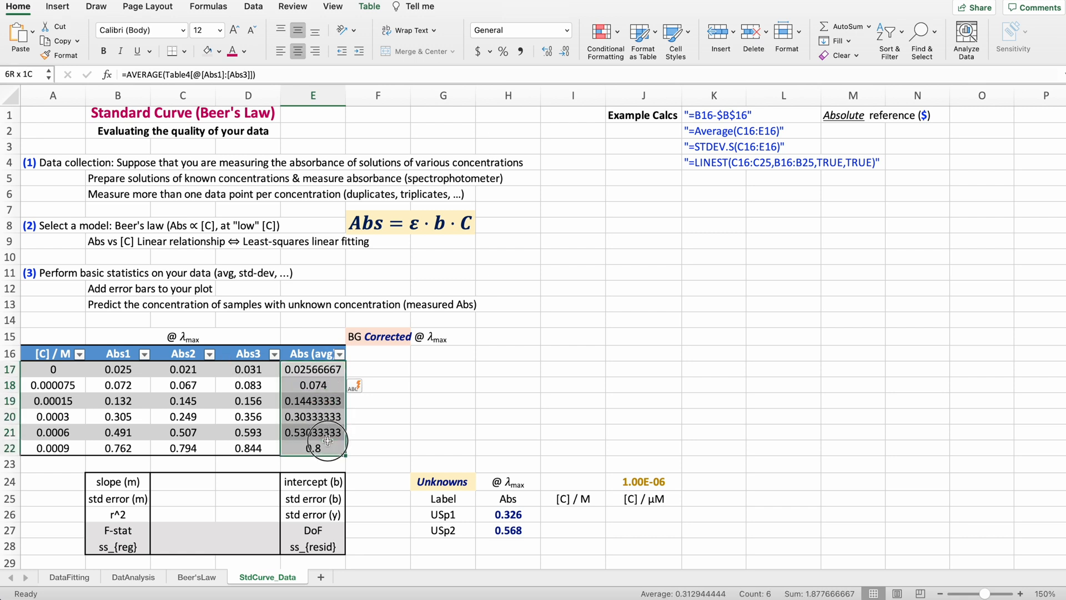
Display the average absorbances E17:E22 as Number with three decimal places.
click(561, 51)
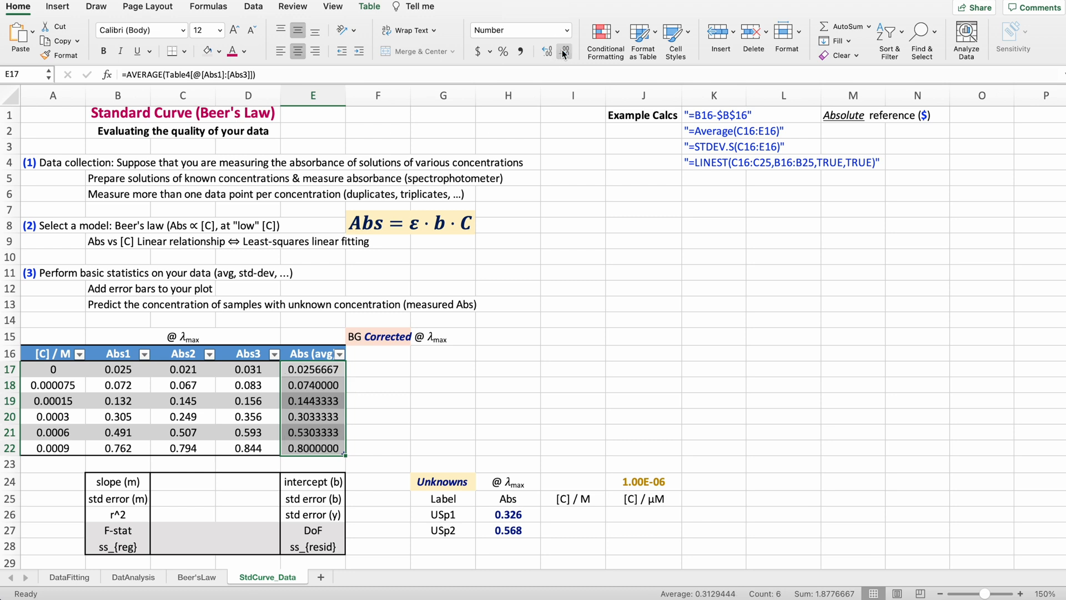
click(564, 51)
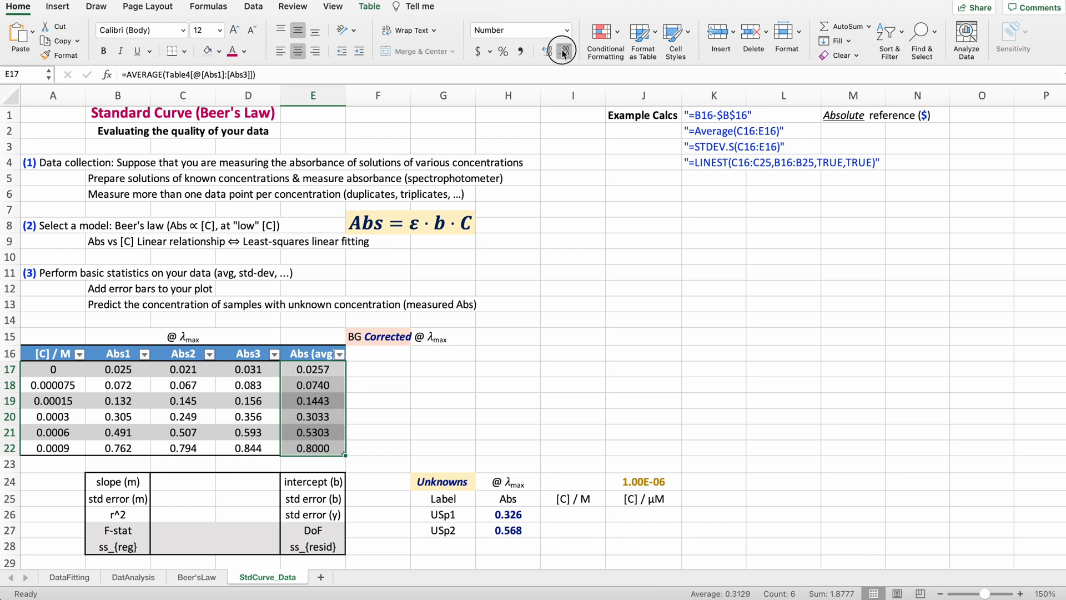
click(562, 50)
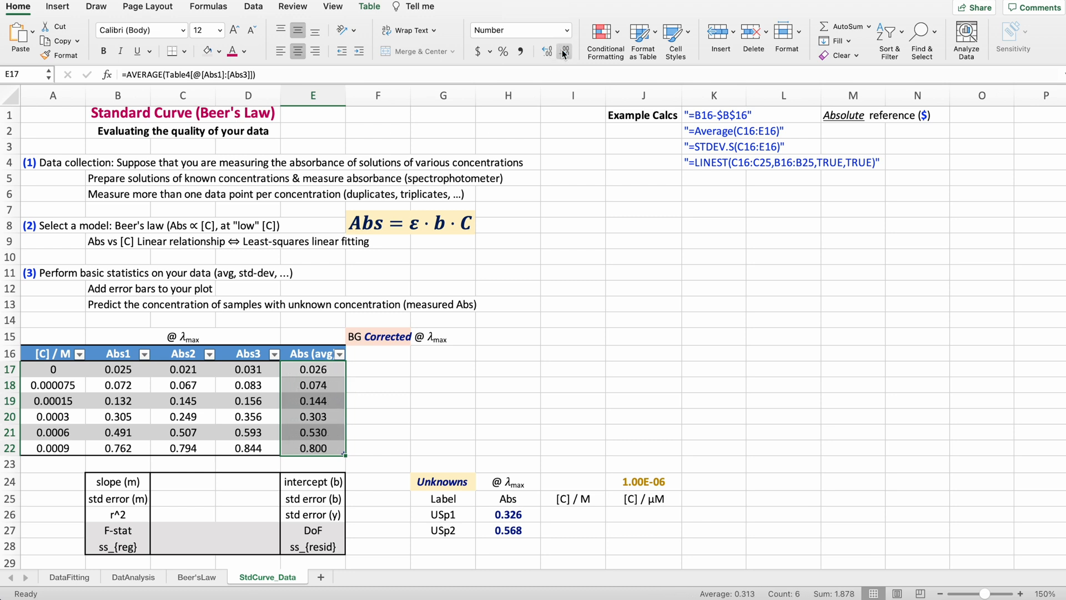
click(378, 355)
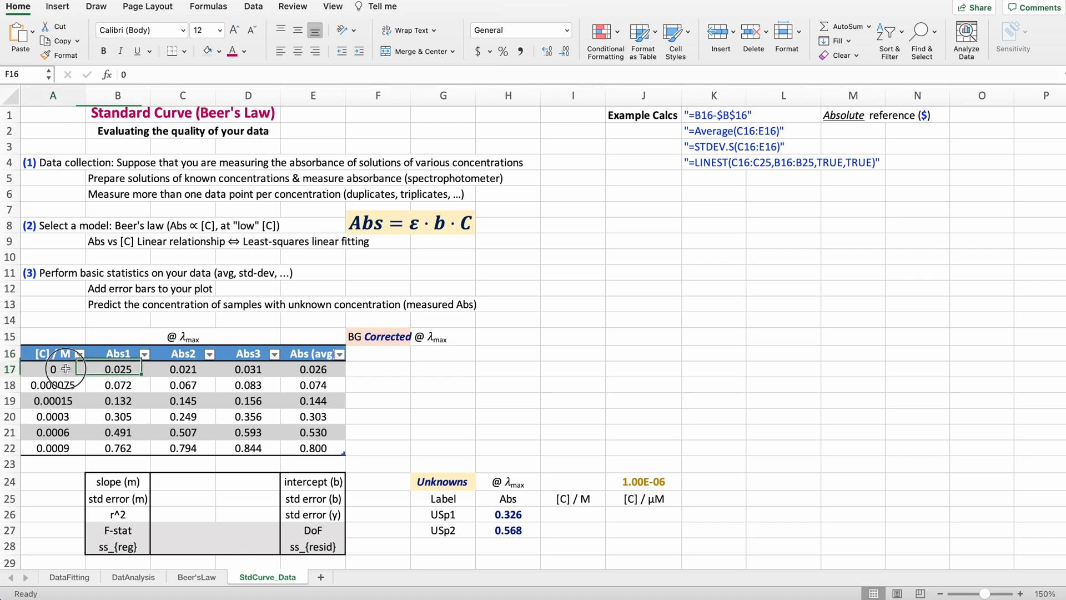
click(49, 370)
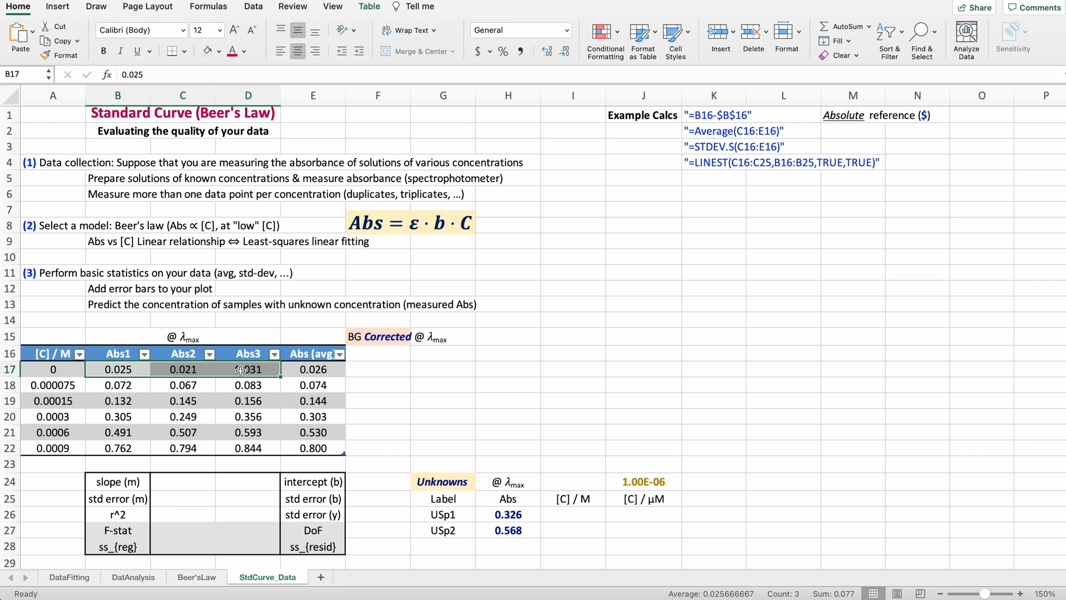
mouse_move(123, 386)
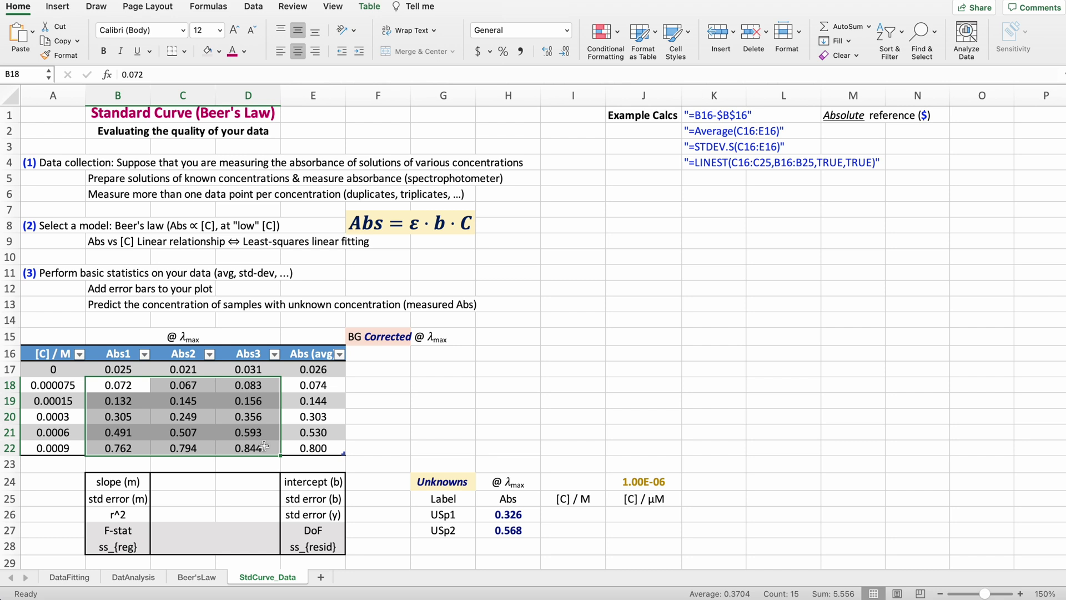
Add an 'Abs' heading in F16 for the background-corrected column.
click(378, 354)
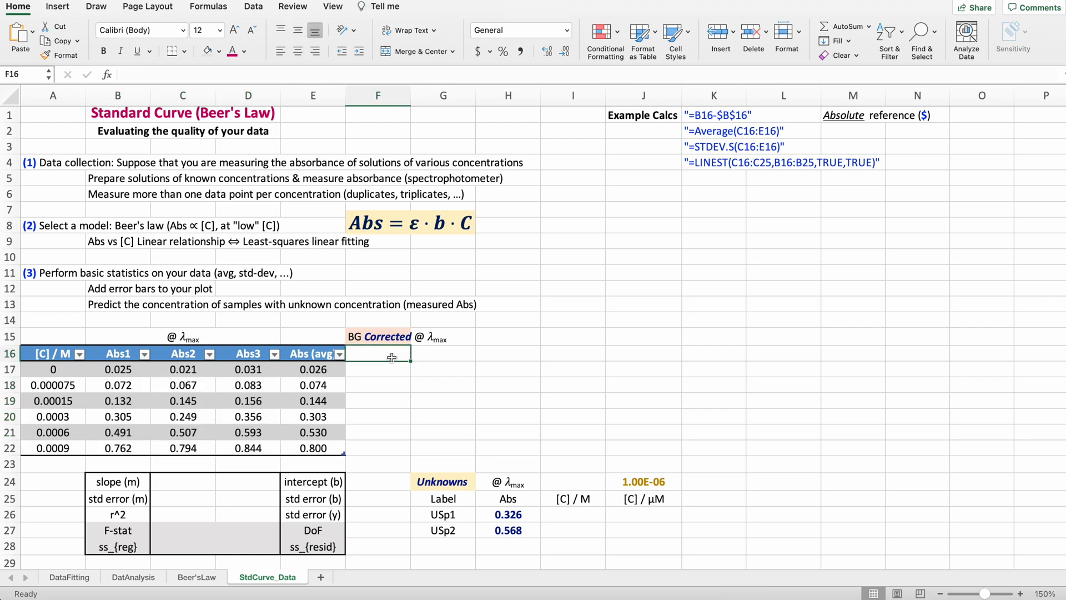
text(Abs)
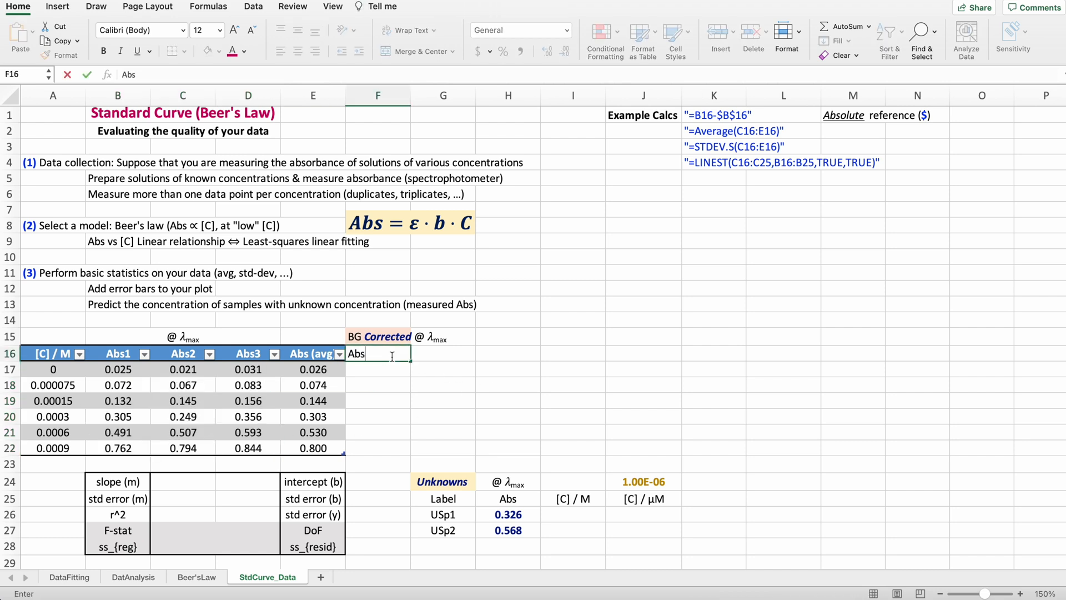
key(Enter)
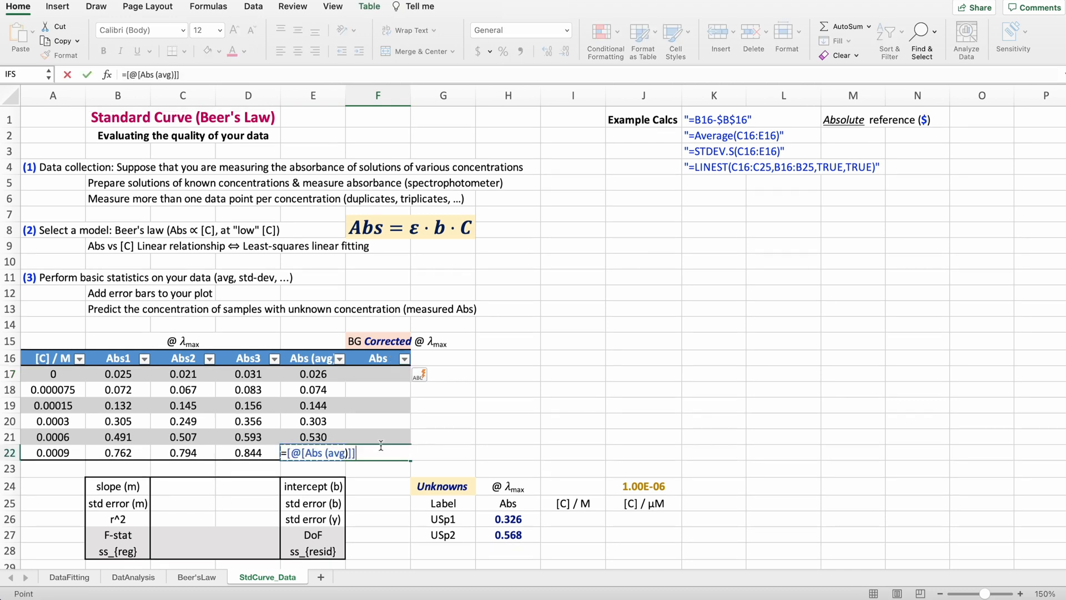
Fill the corrected column with =[@[Abs (avg)]]-$E$17, subtracting the blank's average.
click(313, 373)
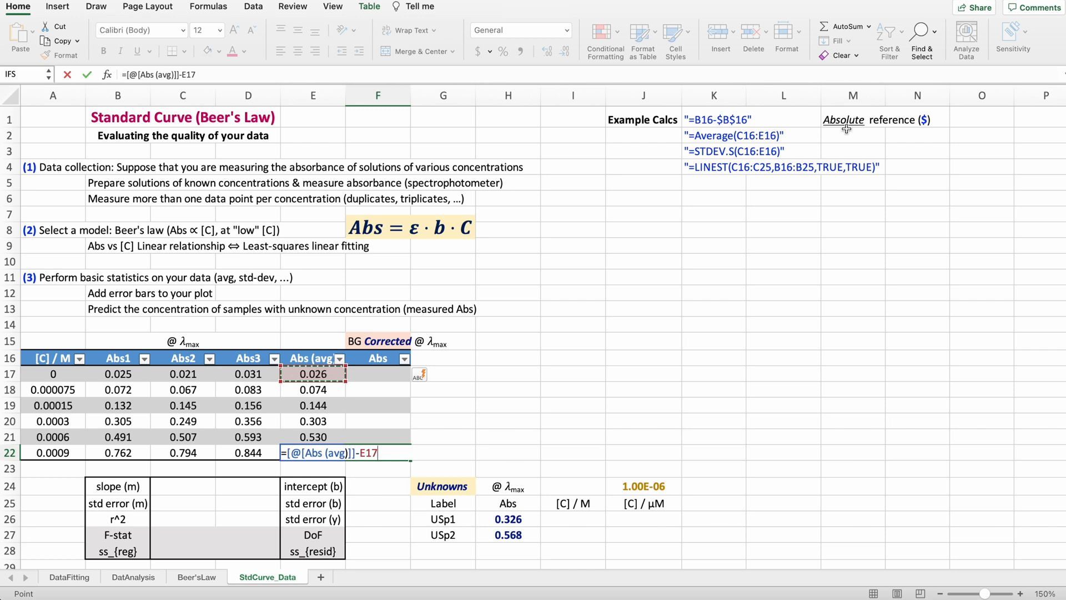
mouse_move(931, 123)
text($)
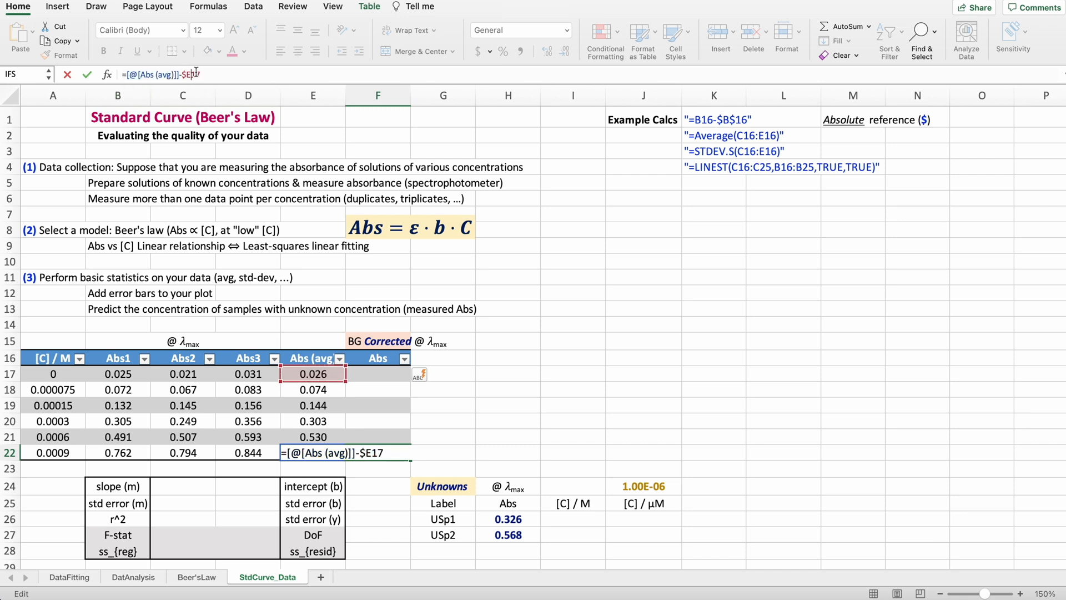
key(F4)
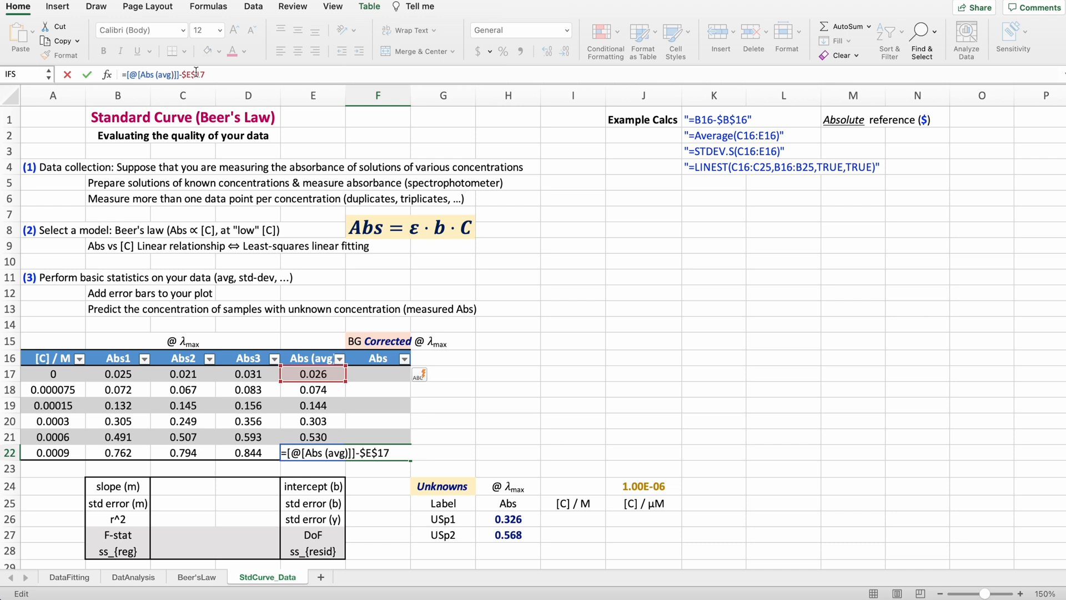
key(Enter)
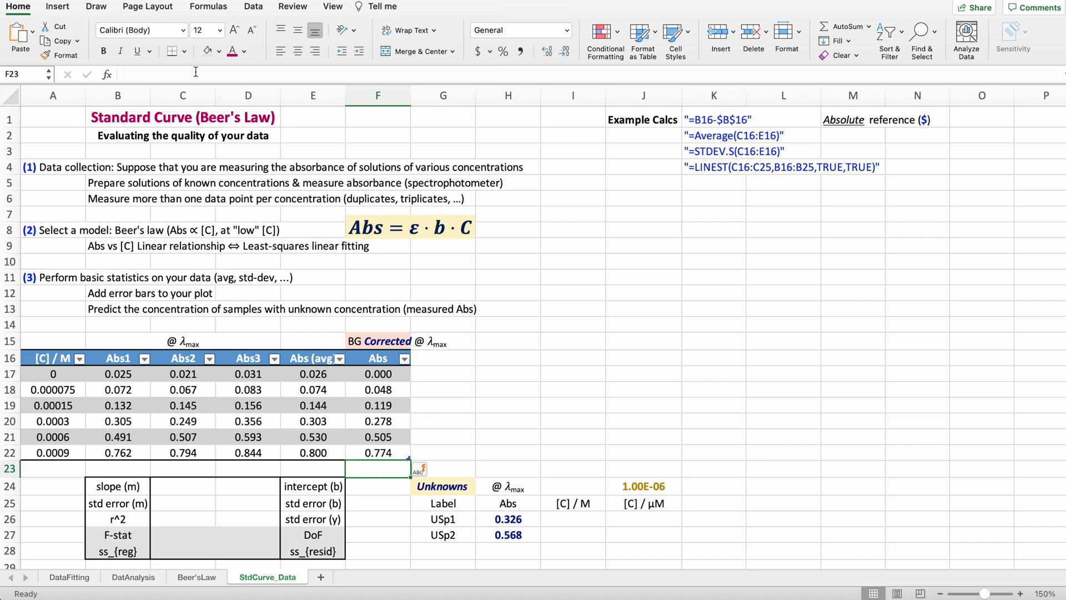
mouse_move(395, 438)
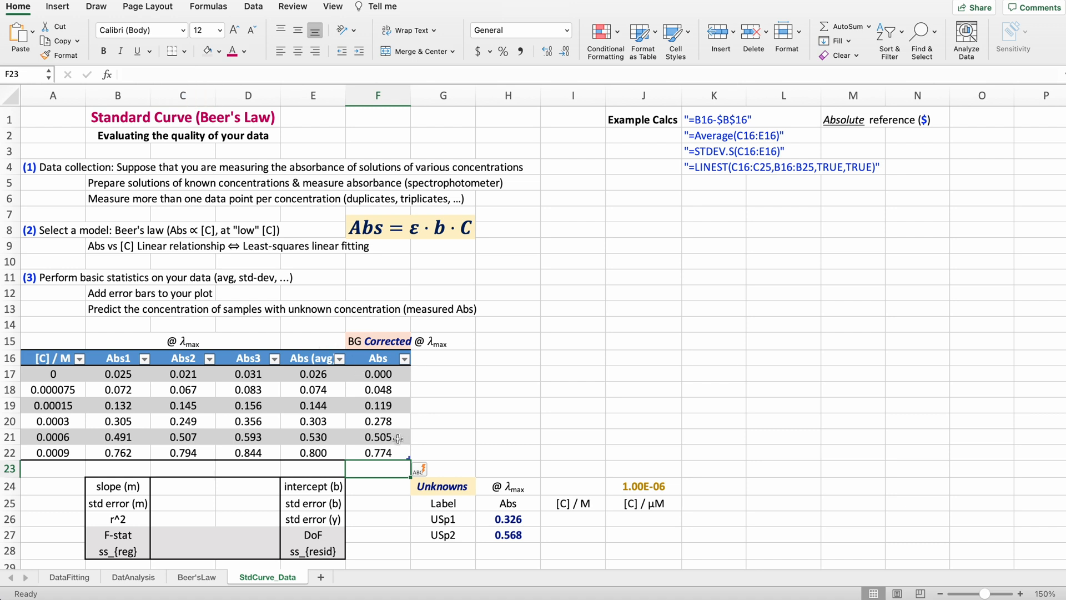
click(378, 438)
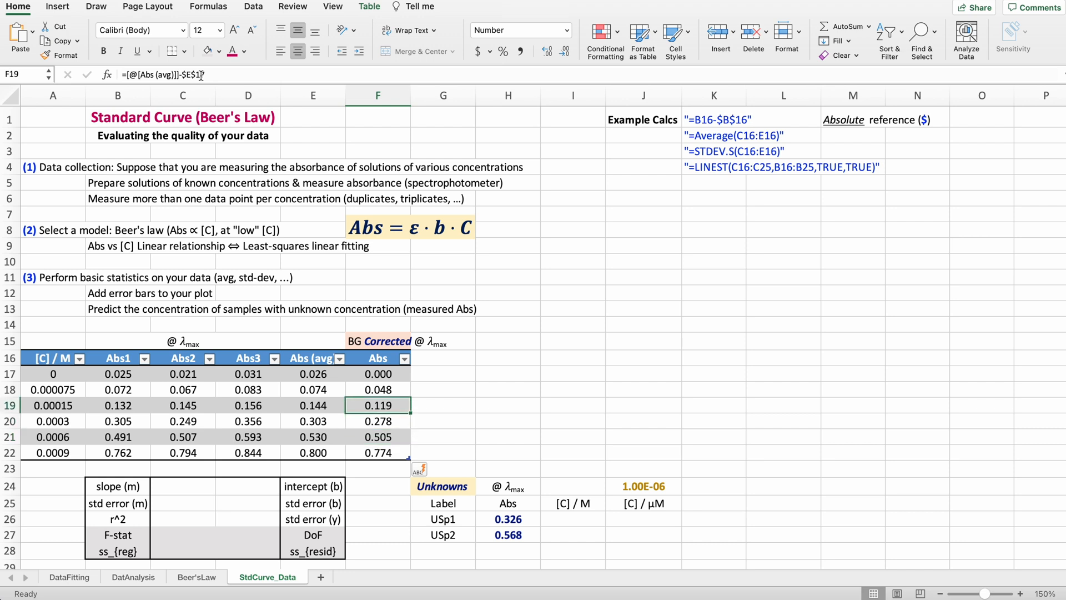
click(379, 374)
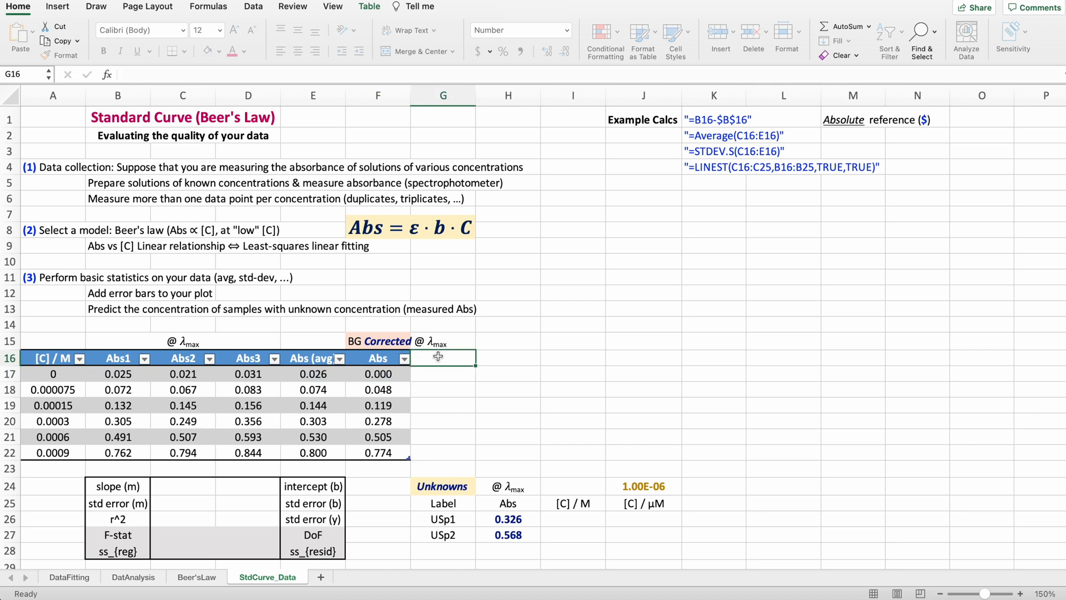
Add a stddev column with =STDEV.S(Table4[@[Abs1]:[Abs3]]) of the three readings.
text(stddev (ab)
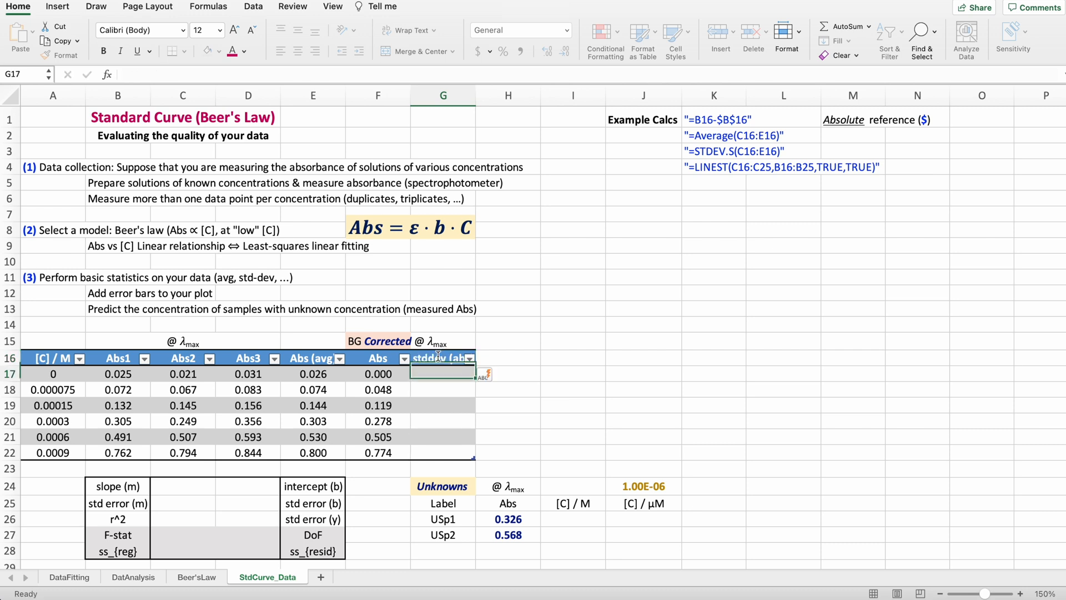
text(=)
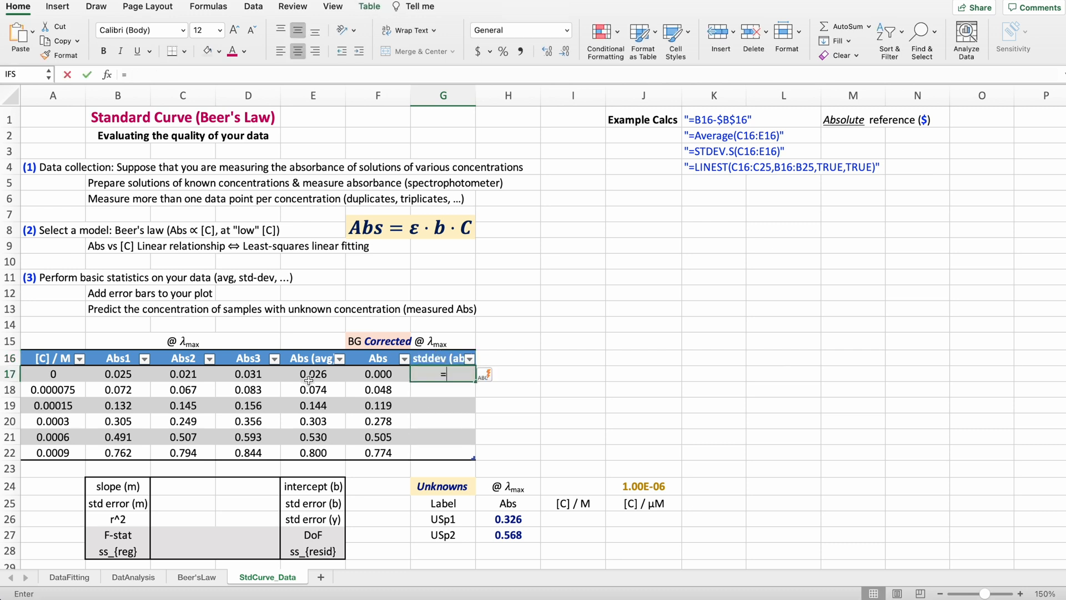
text(std)
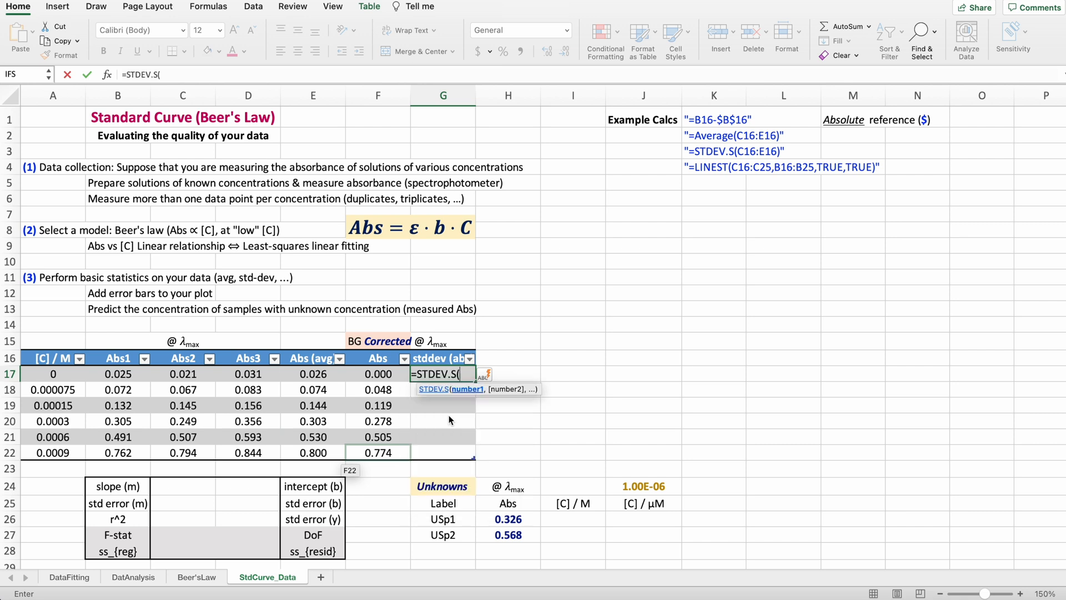
mouse_move(137, 377)
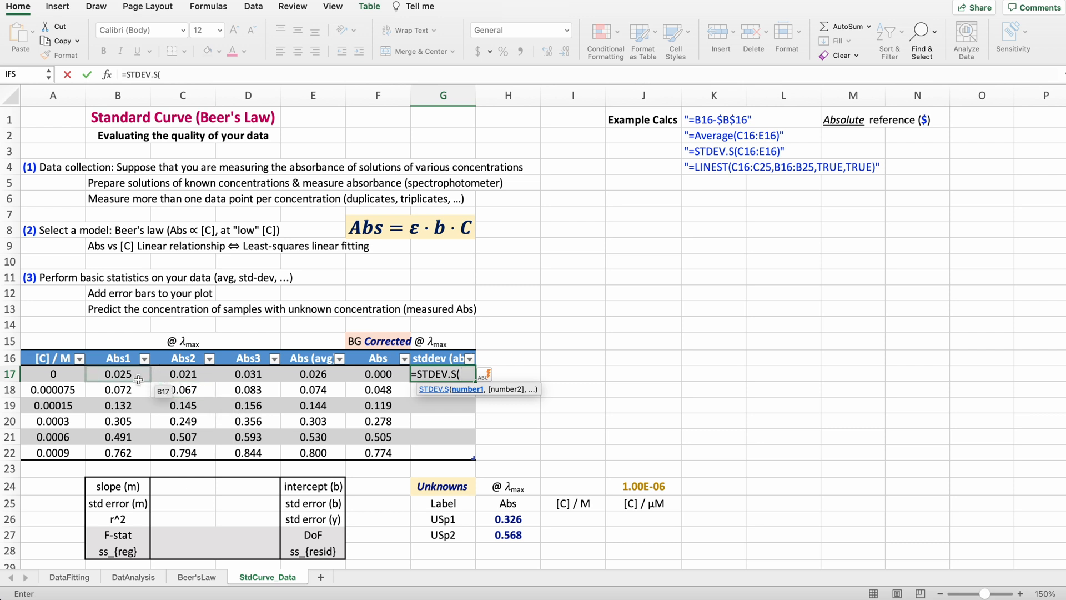
drag(116, 373, 248, 374)
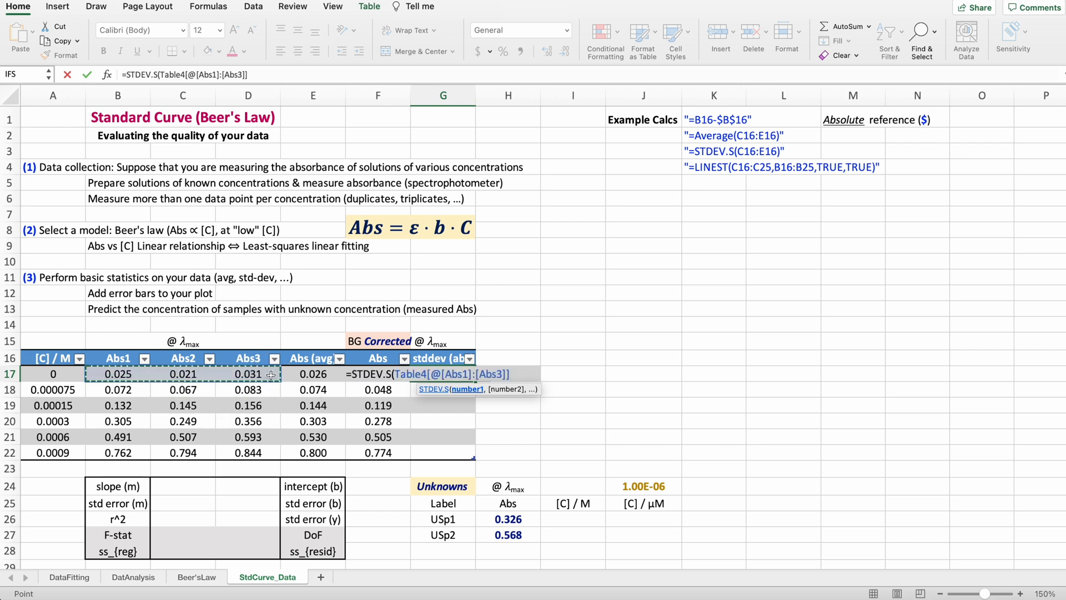
text())
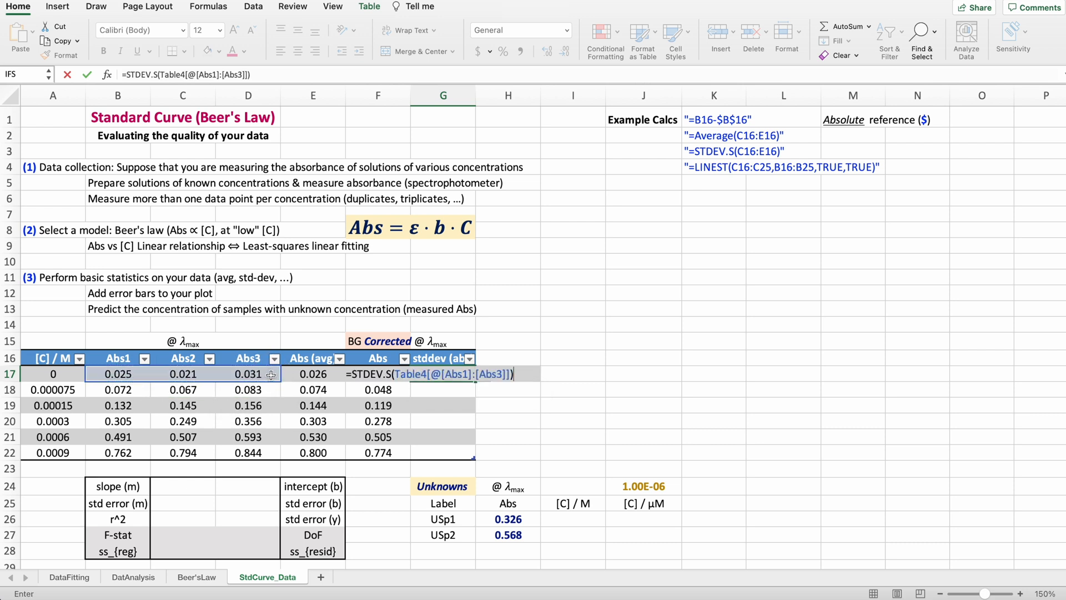
key(Enter)
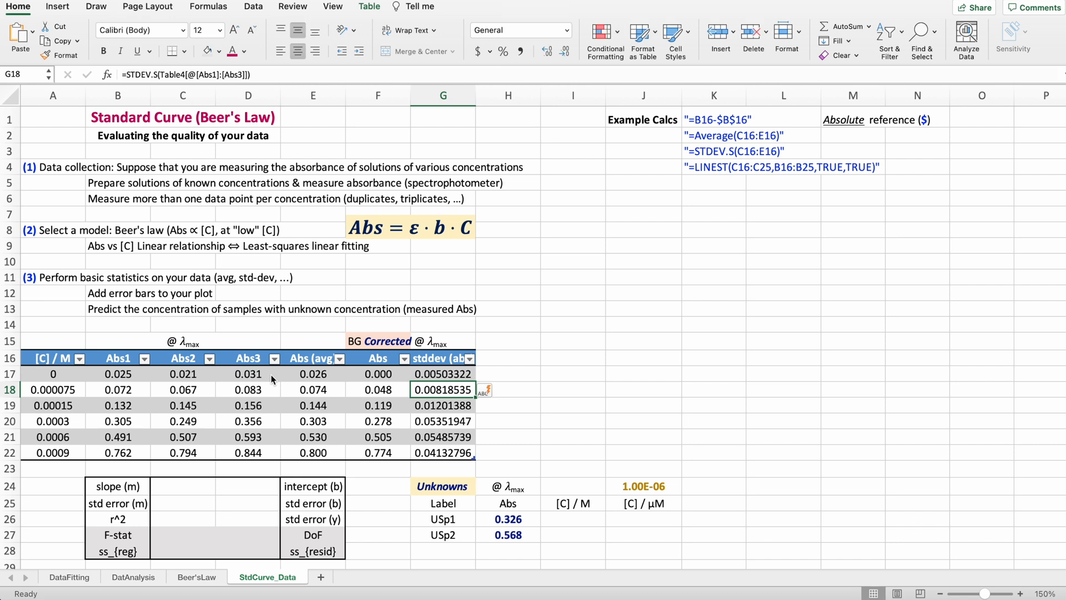
Show the standard deviations G17:G22 rounded to three decimals.
drag(443, 373, 443, 452)
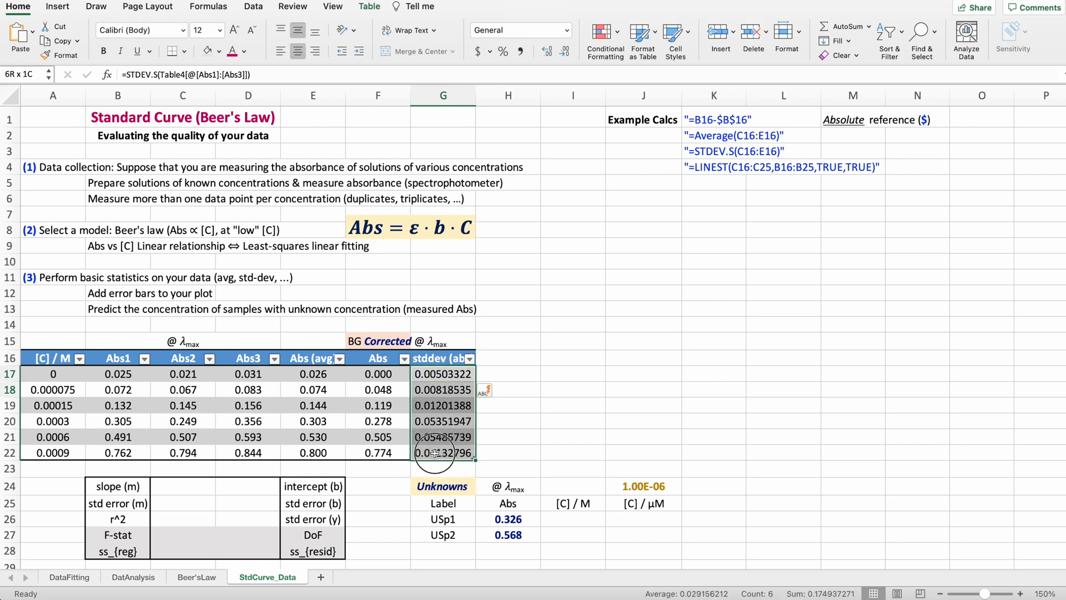
click(562, 52)
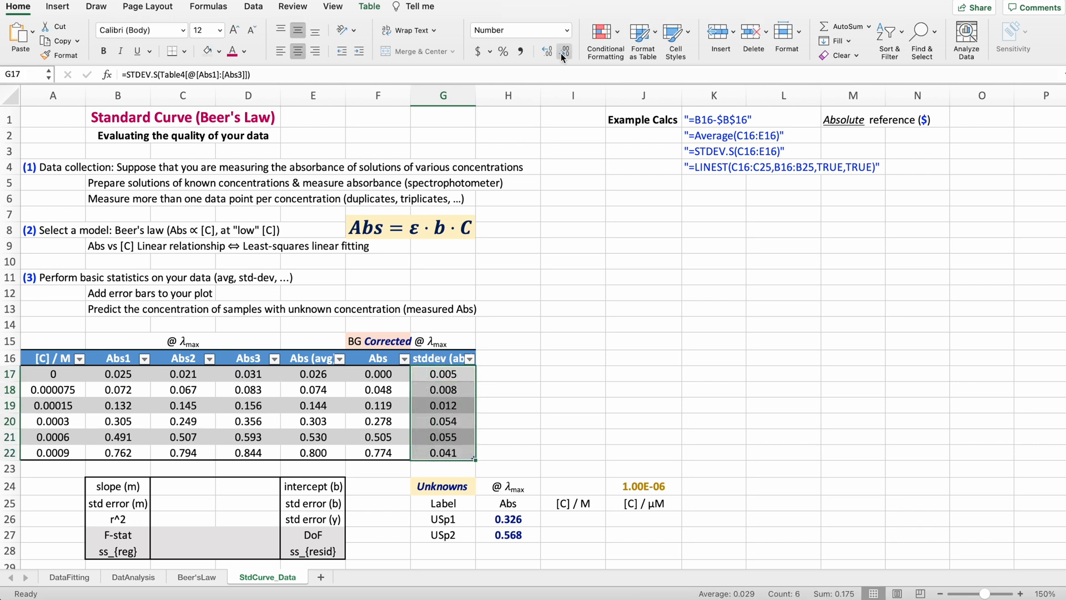
click(509, 327)
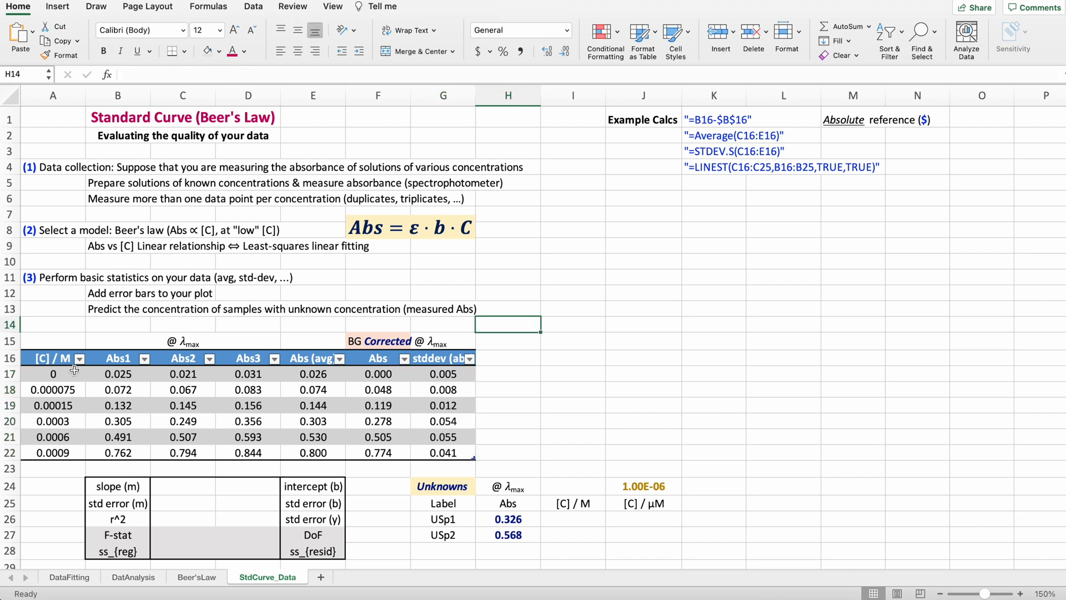
mouse_move(55, 360)
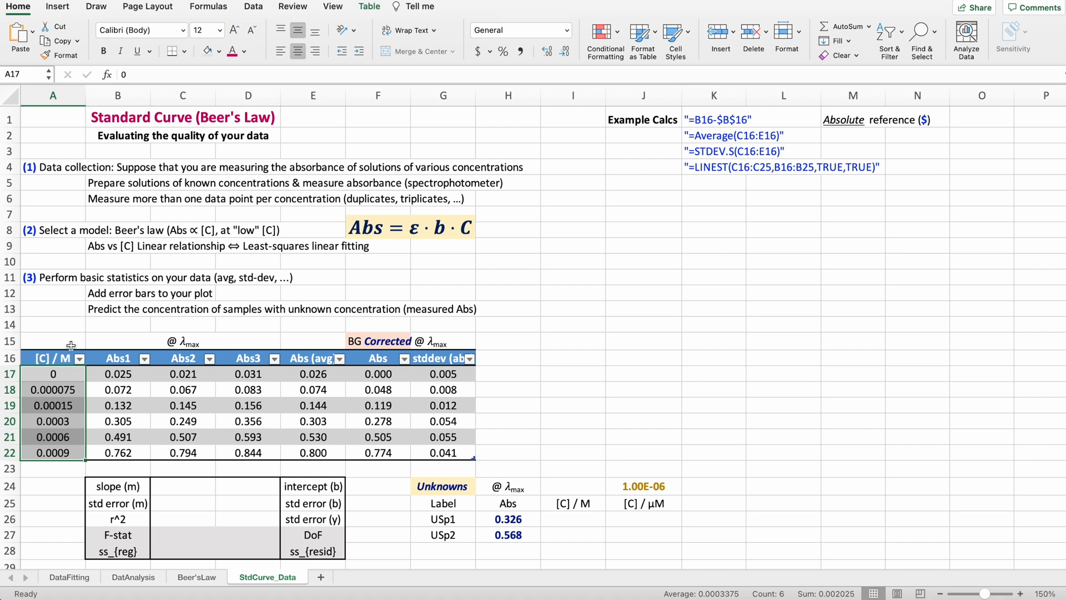
Select the concentration values A17:A22 as the chart's x data.
click(47, 359)
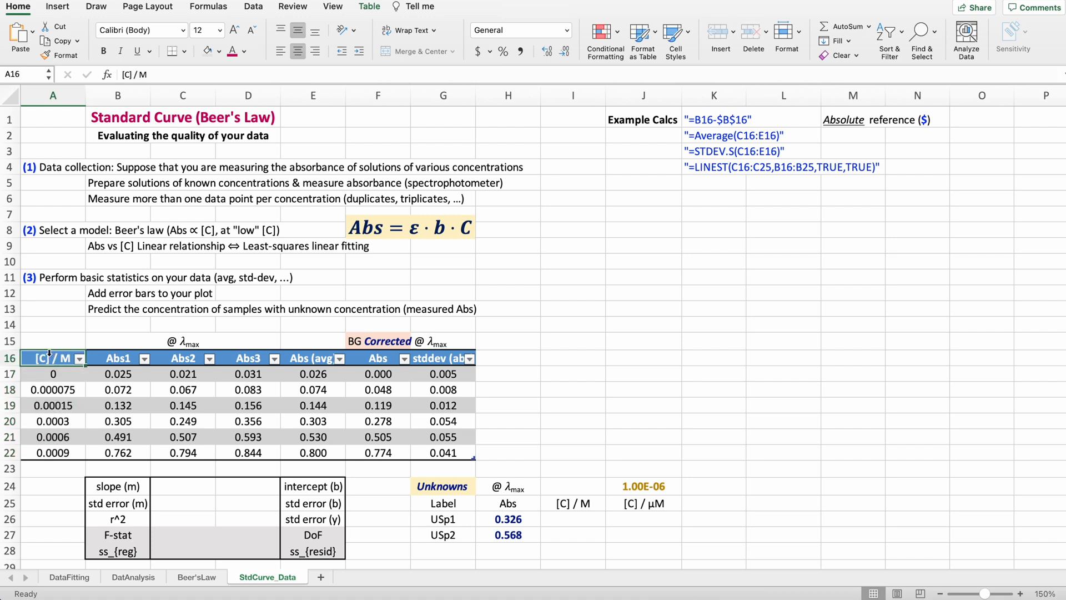
mouse_move(49, 357)
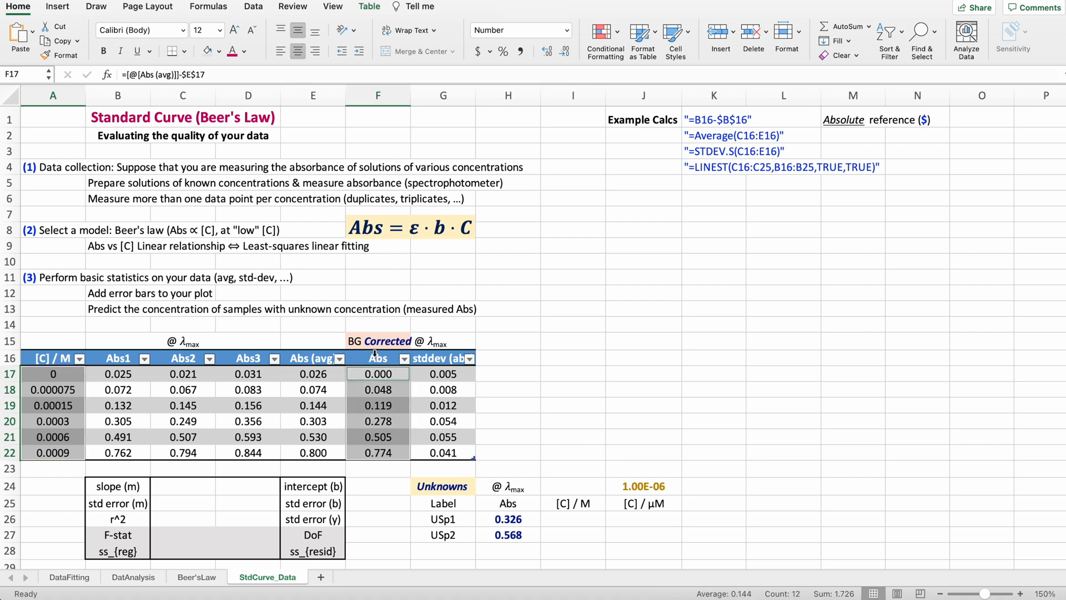
mouse_move(56, 8)
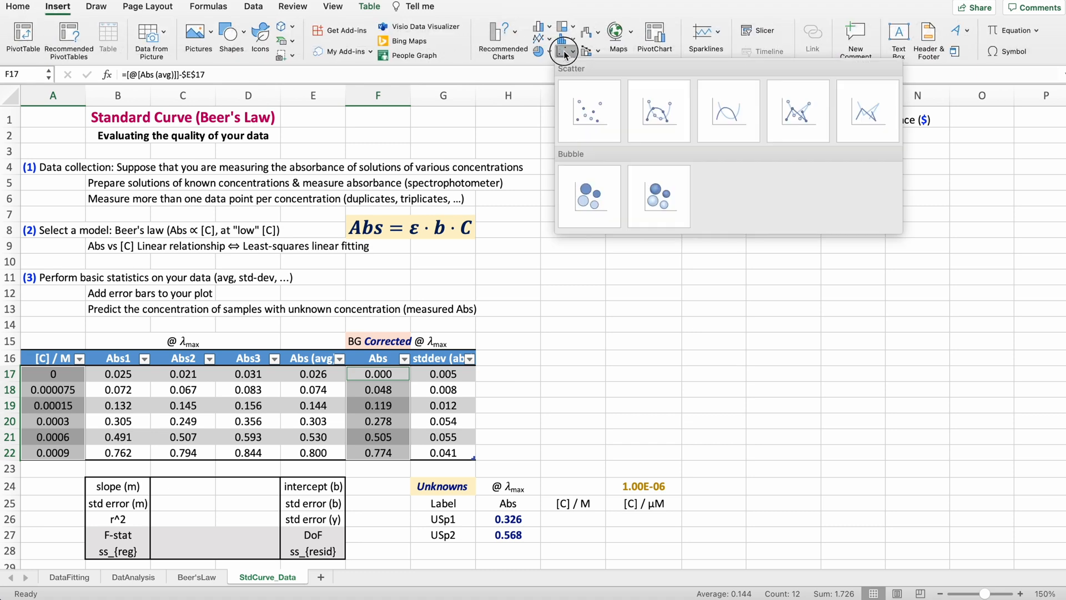
Insert a basic scatter chart beside the table with a 'Concentration (M)' axis title.
click(589, 110)
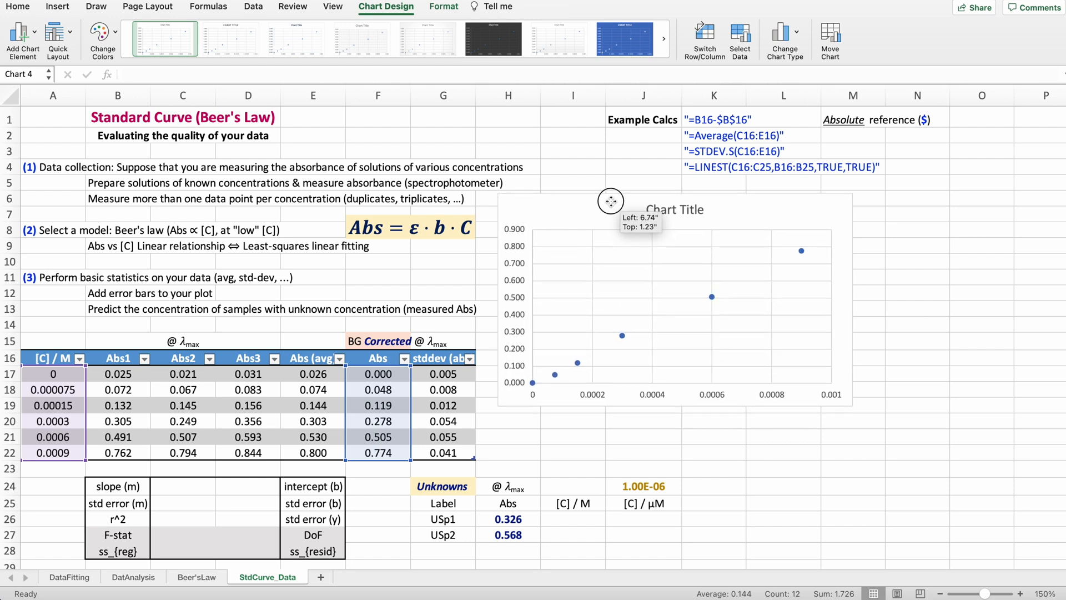
drag(610, 201, 590, 204)
text(Standard Curve Dye Solution)
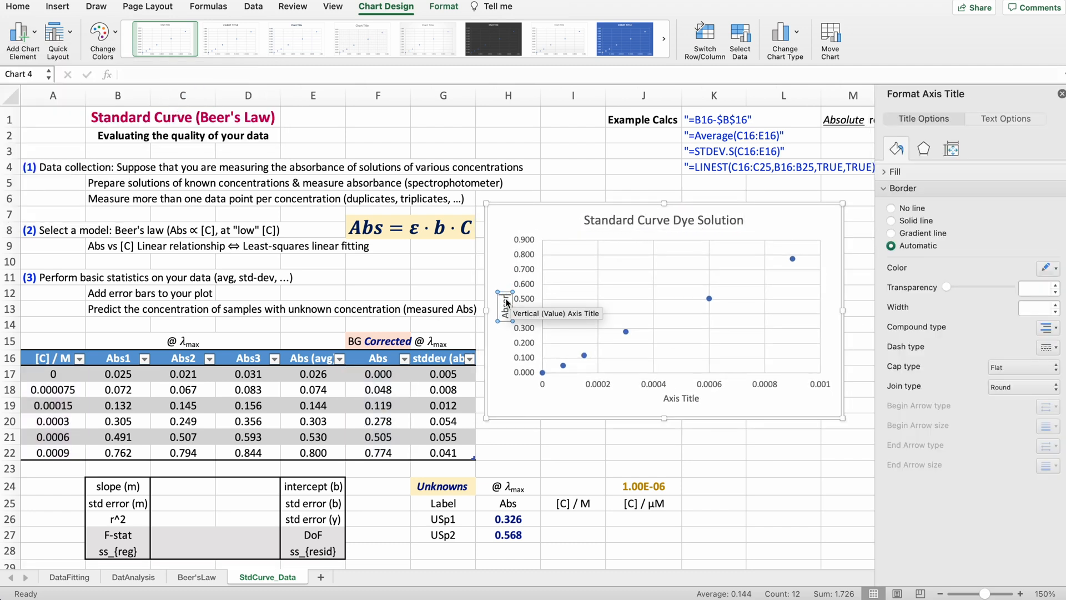
text(Concentration (M))
text(Absorbance)
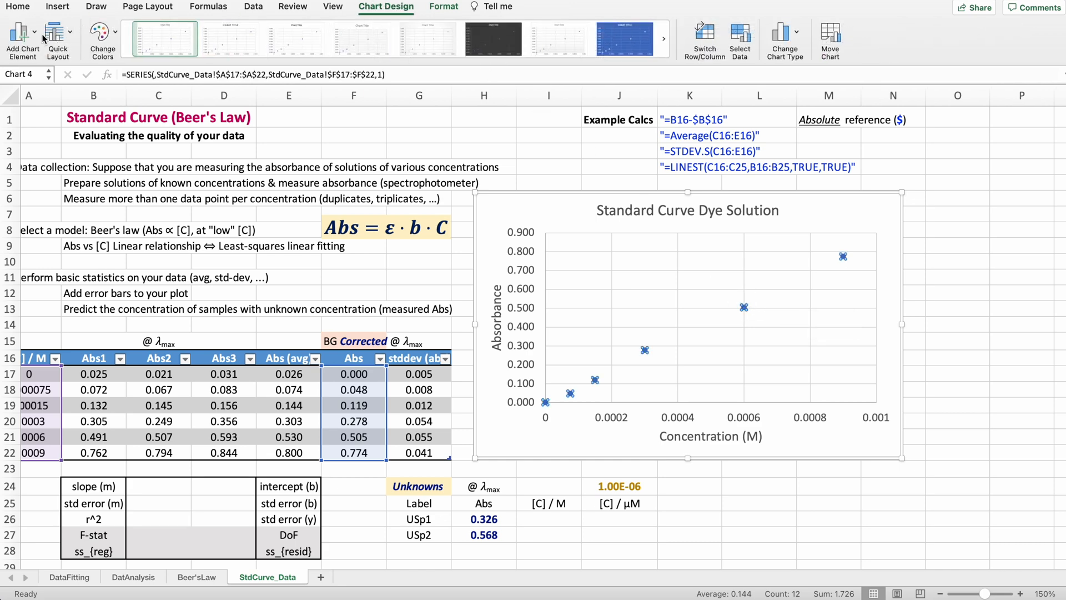
Add a linear trendline through zero showing its equation y = 857.39x and R² = 0.9991.
click(18, 32)
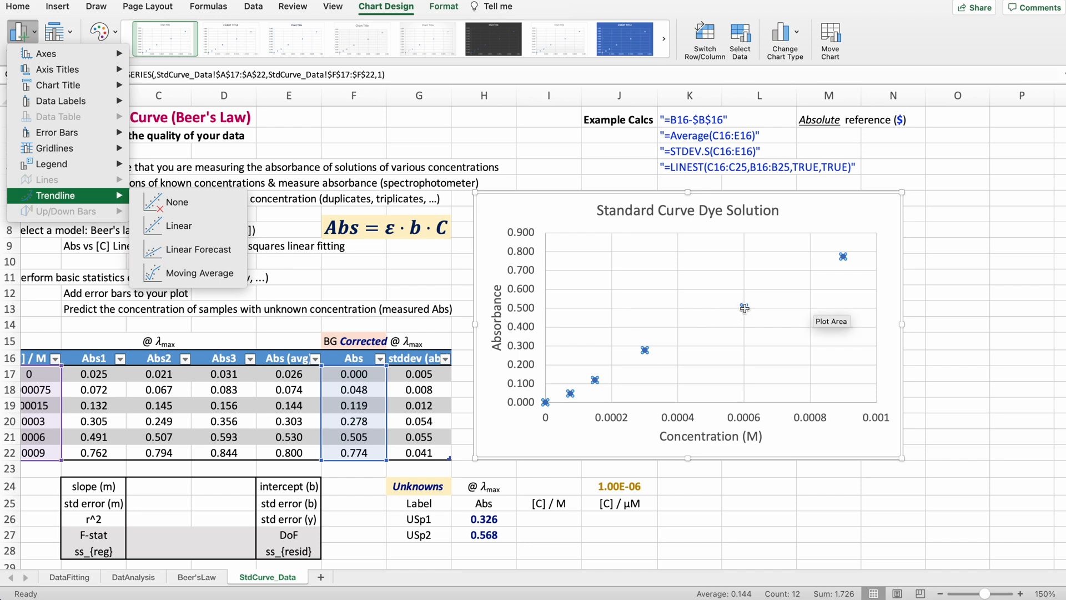
right_click(744, 308)
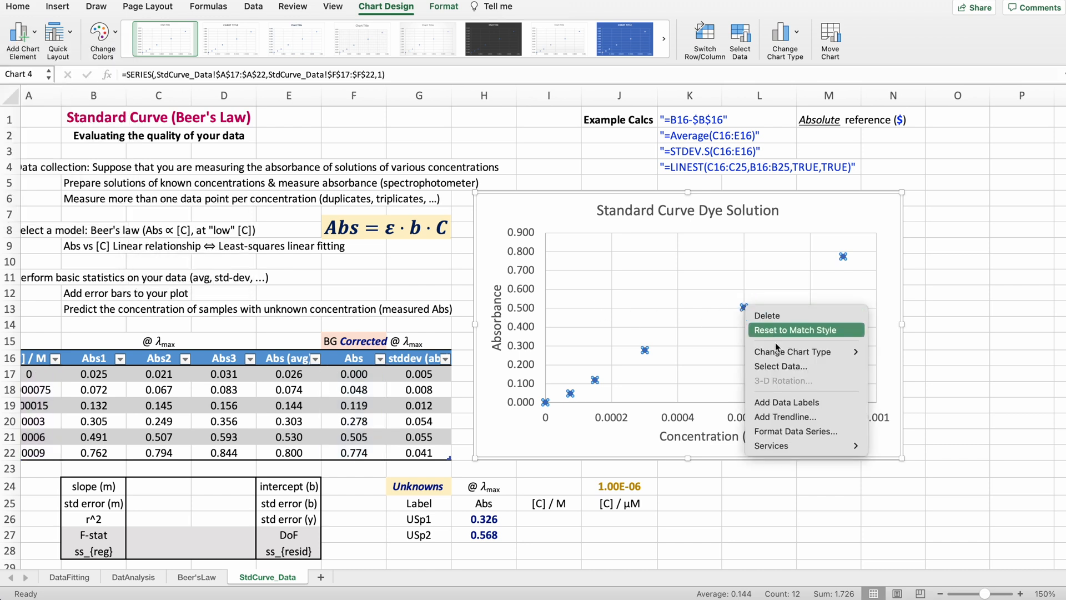
mouse_move(786, 416)
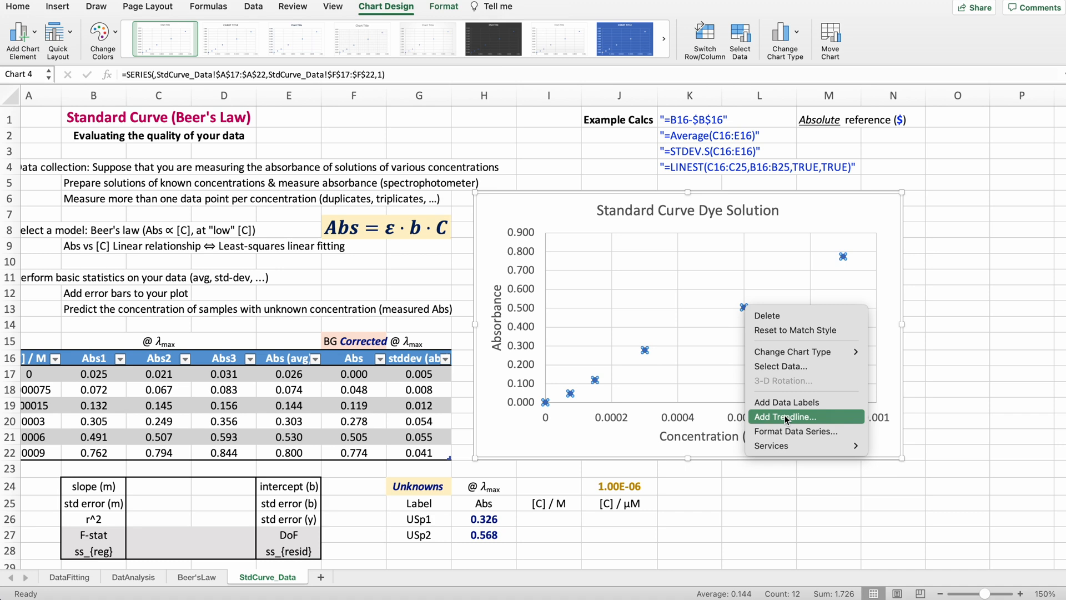
click(786, 417)
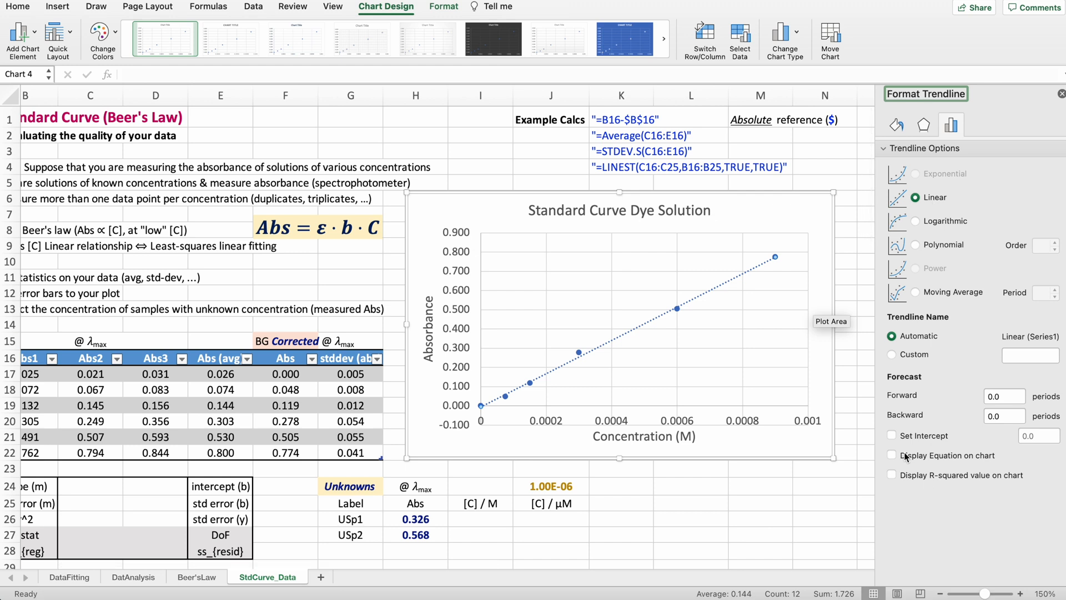
click(892, 456)
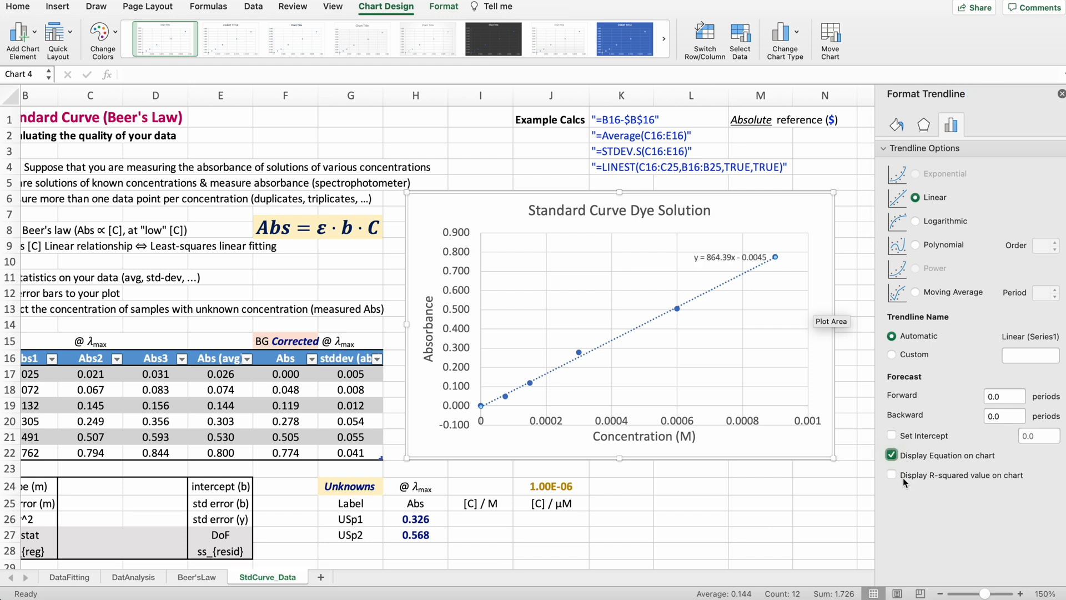
click(891, 476)
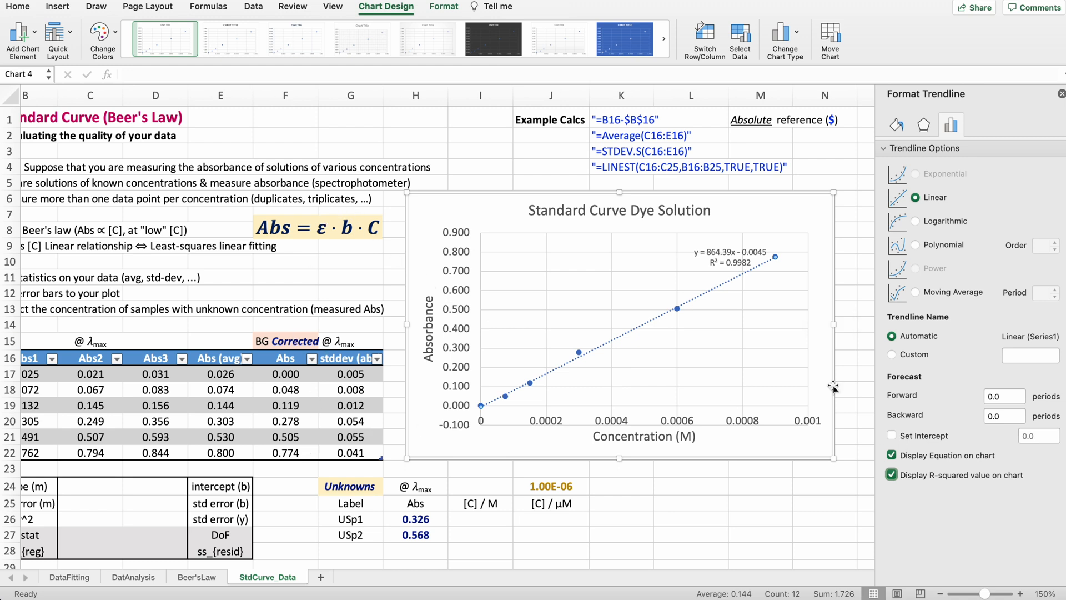
click(891, 435)
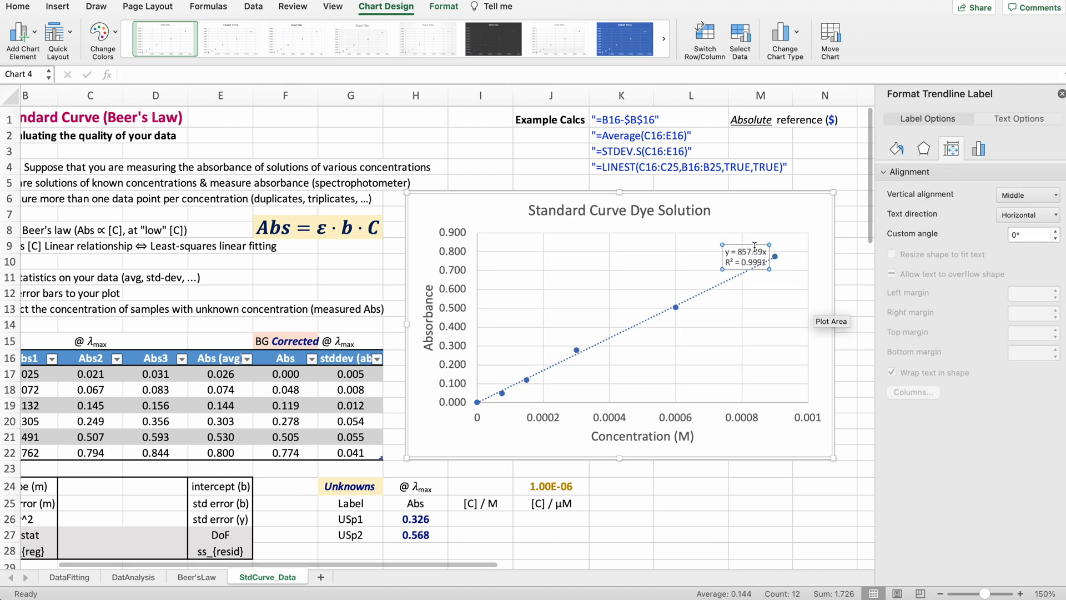
Move the equation label clear of the line and close the trendline formatting pane.
drag(747, 257, 695, 253)
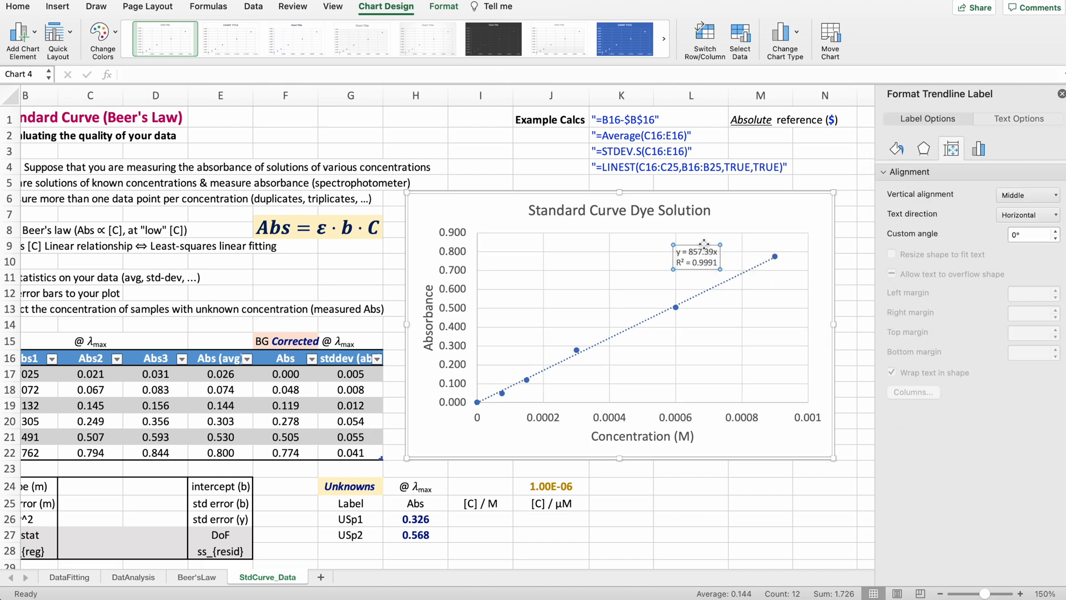
mouse_move(804, 321)
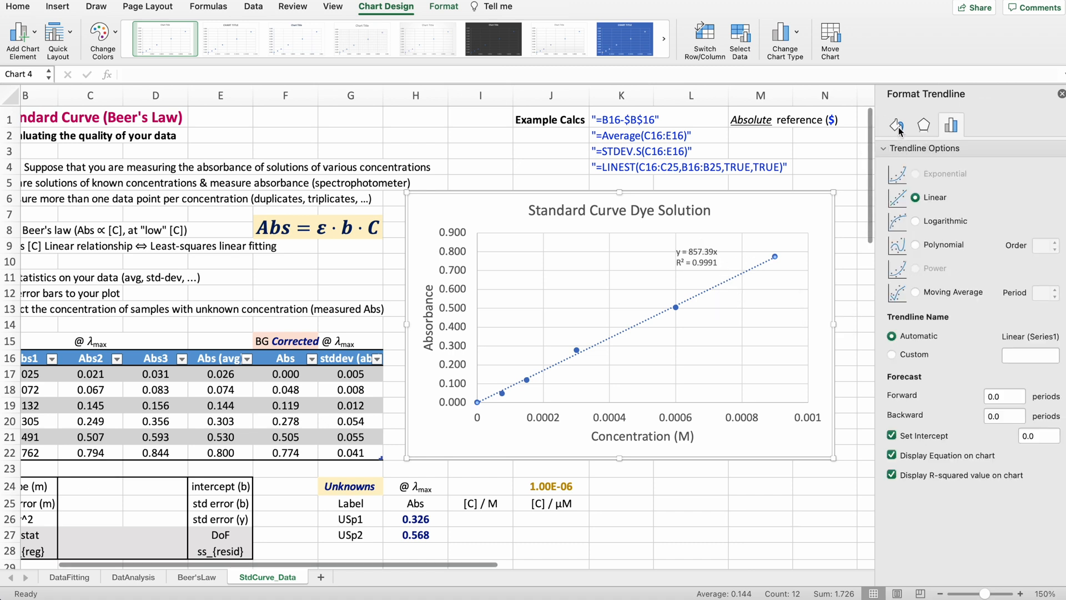
click(894, 124)
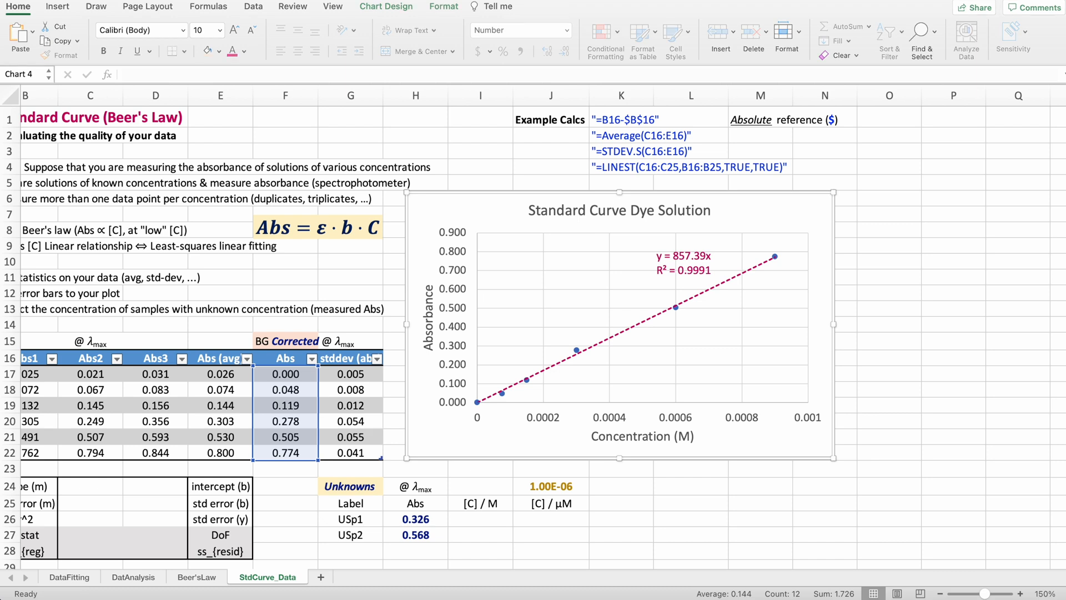
mouse_move(497, 235)
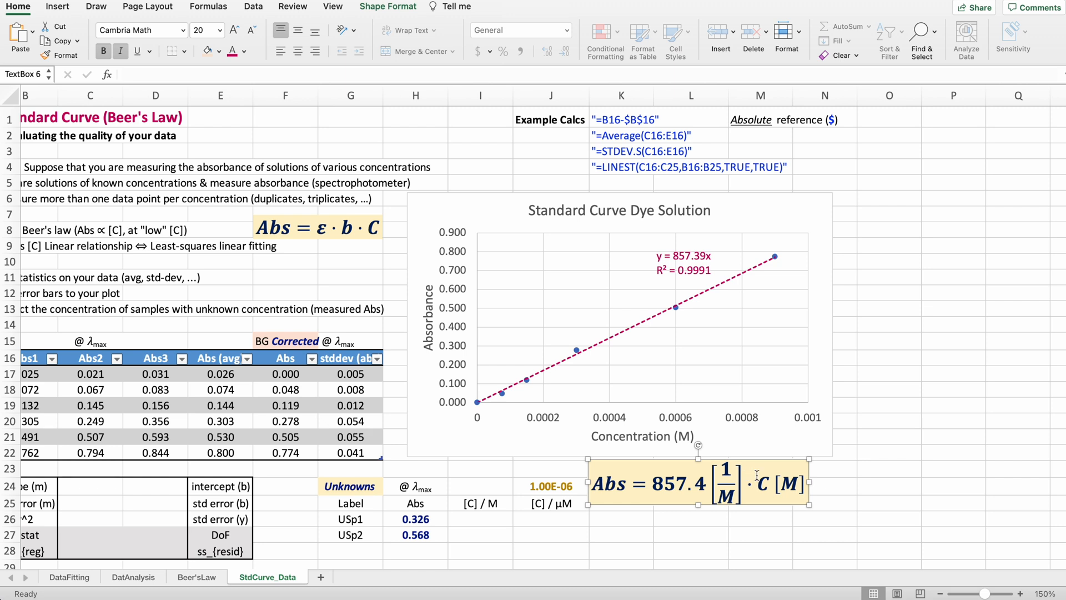
mouse_move(582, 357)
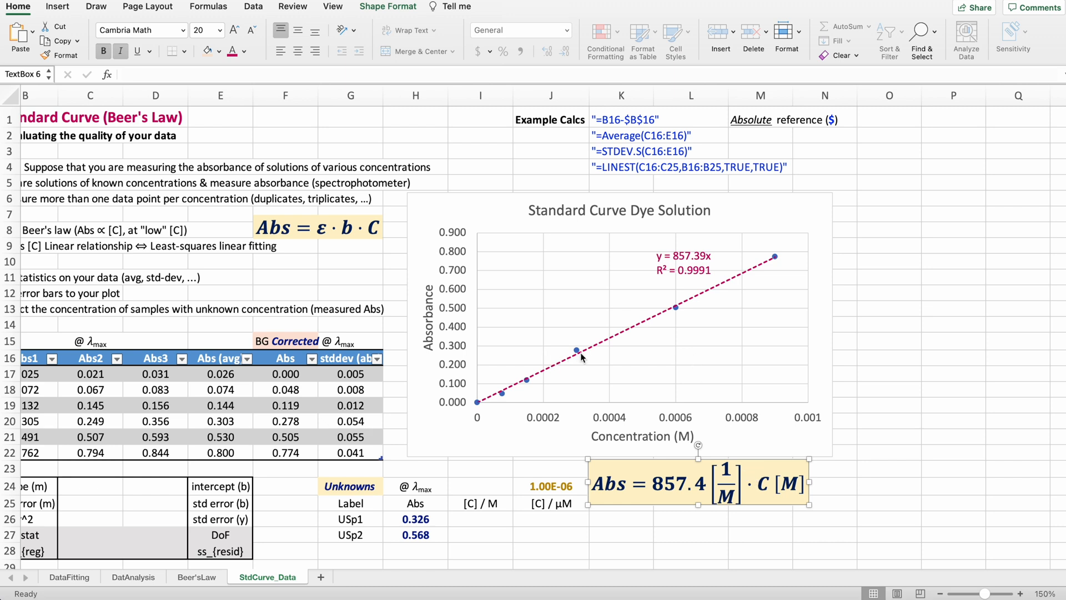
mouse_move(582, 358)
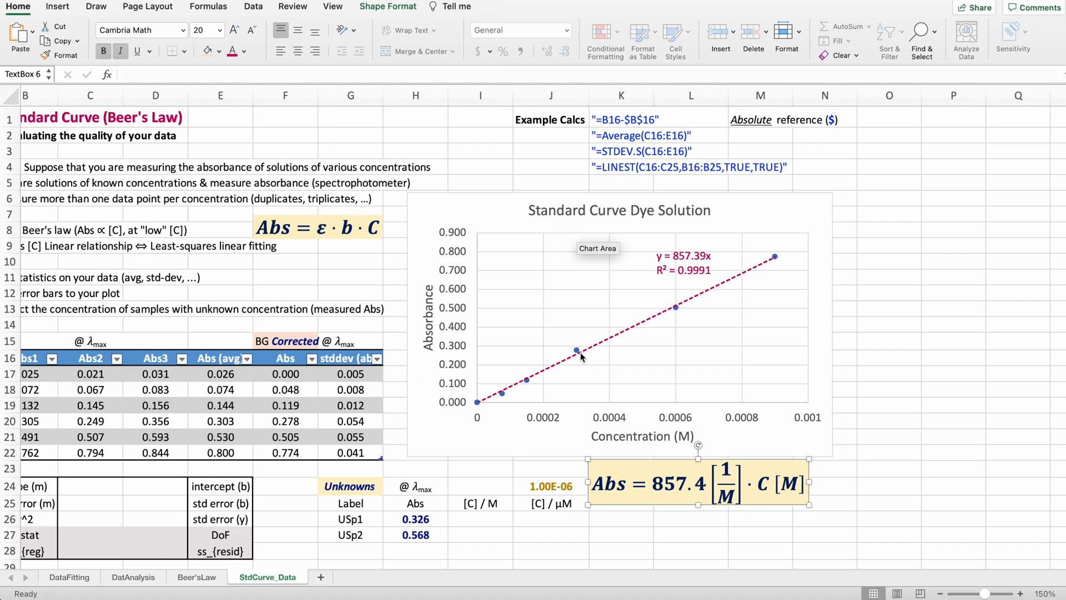
Select the standard curve chart and bring up the Chart Design layout commands.
click(576, 350)
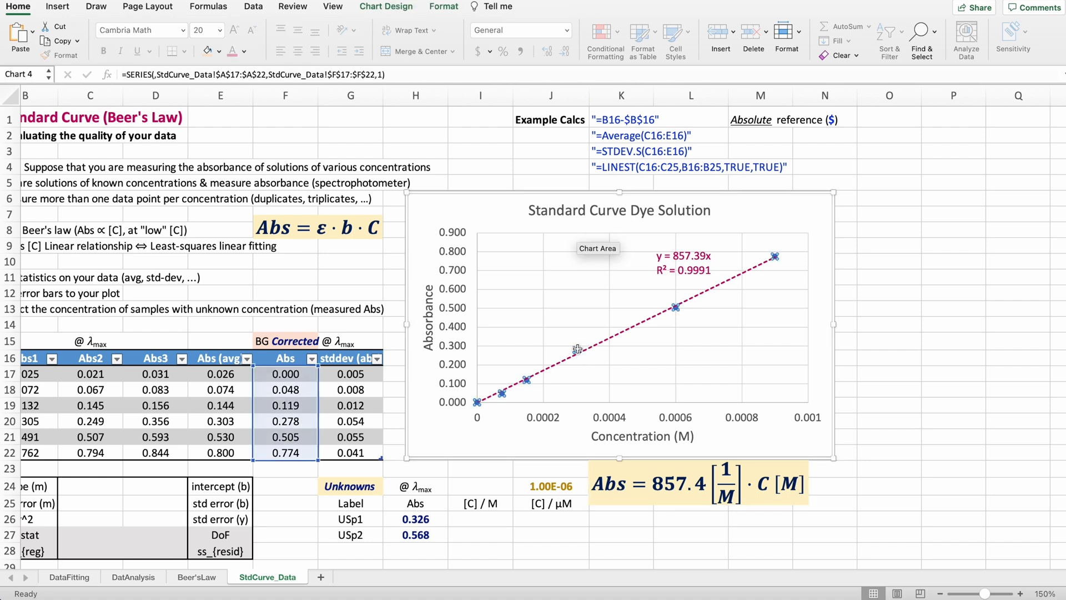
right_click(576, 350)
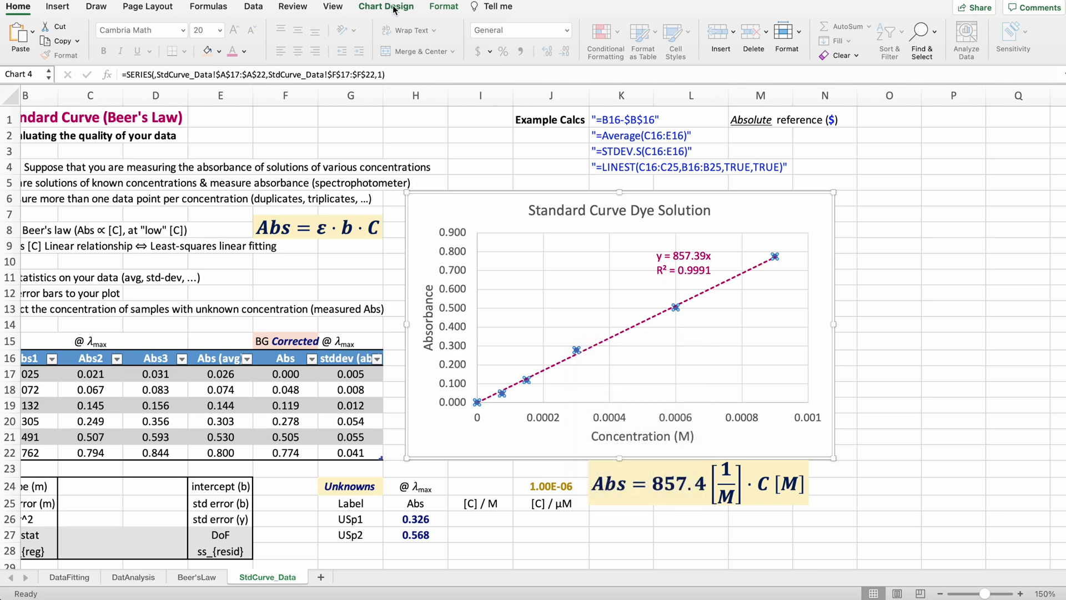
click(16, 29)
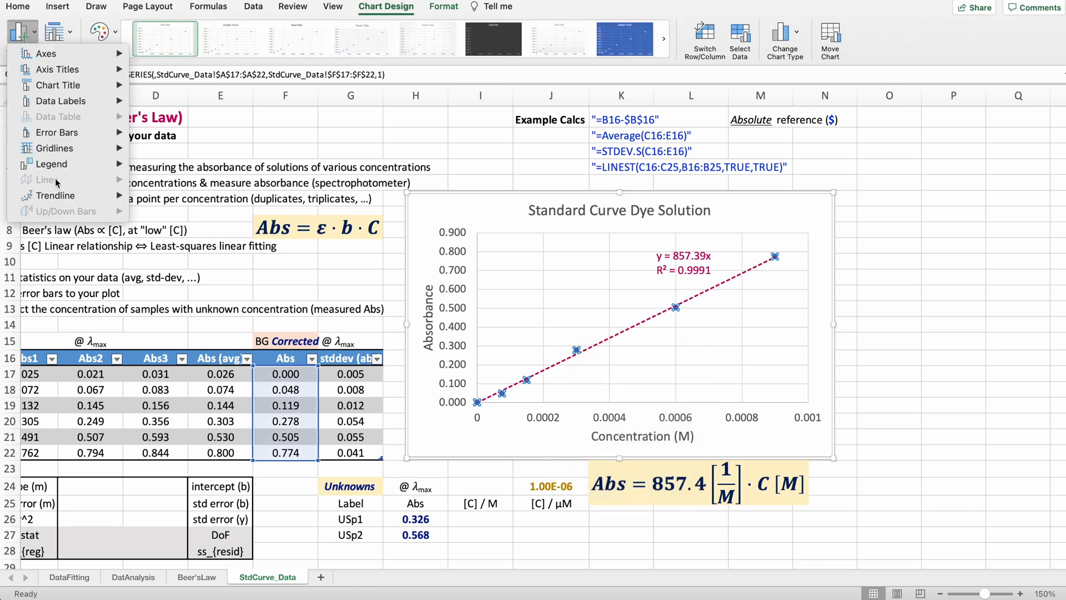
Add Standard Deviation error bars to the data points, keeping only the vertical bars.
click(56, 132)
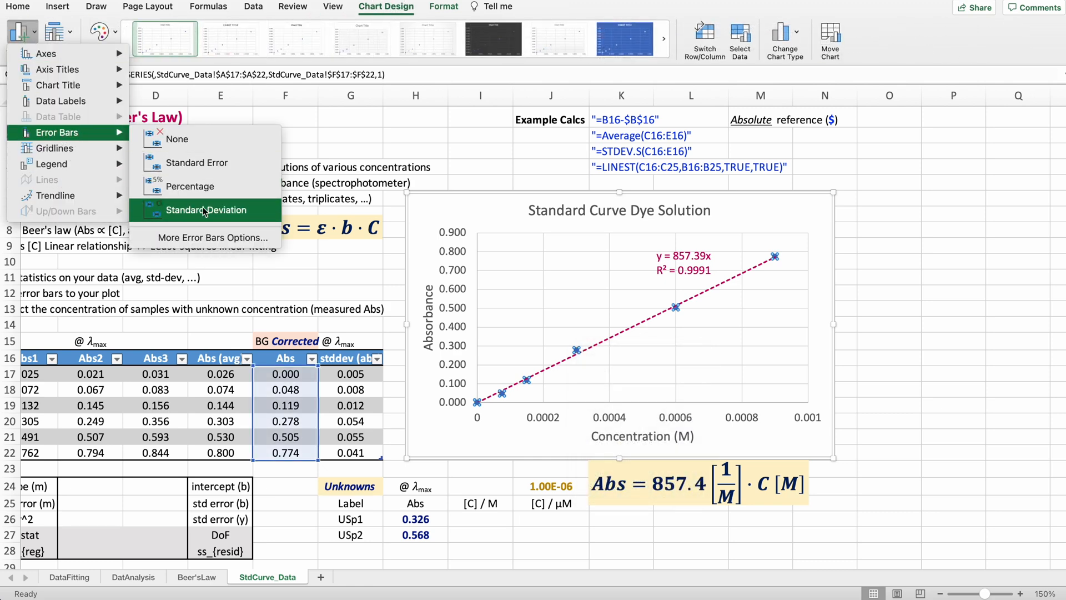
click(206, 210)
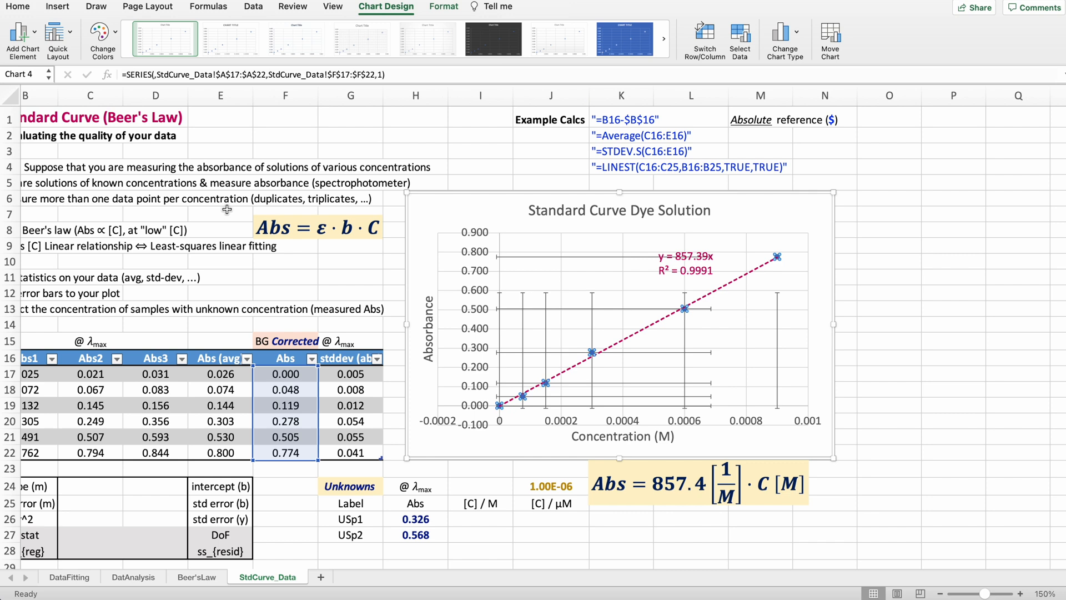
mouse_move(229, 214)
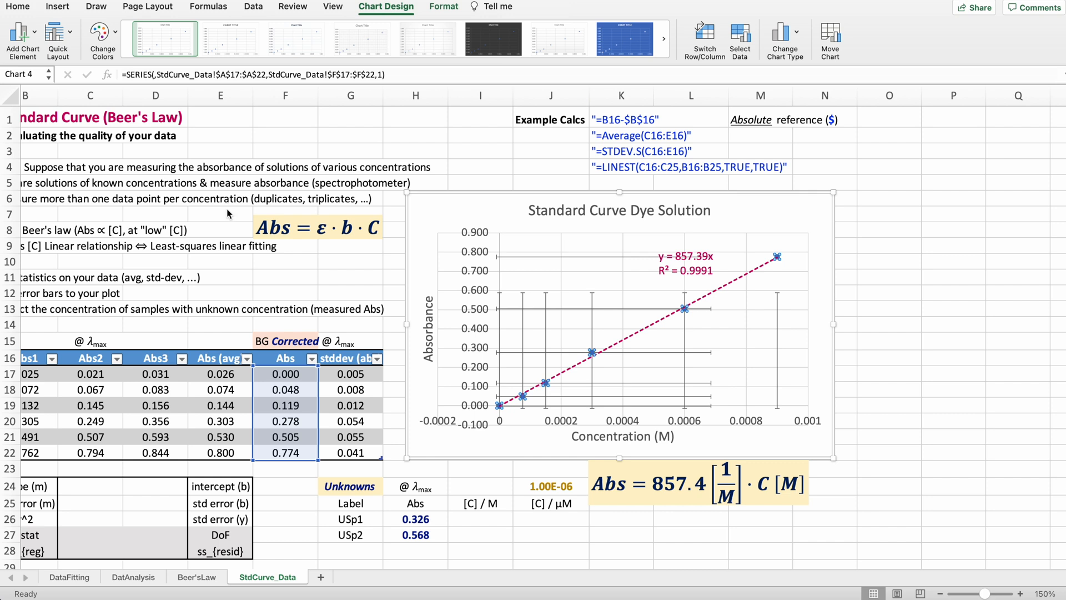
mouse_move(488, 271)
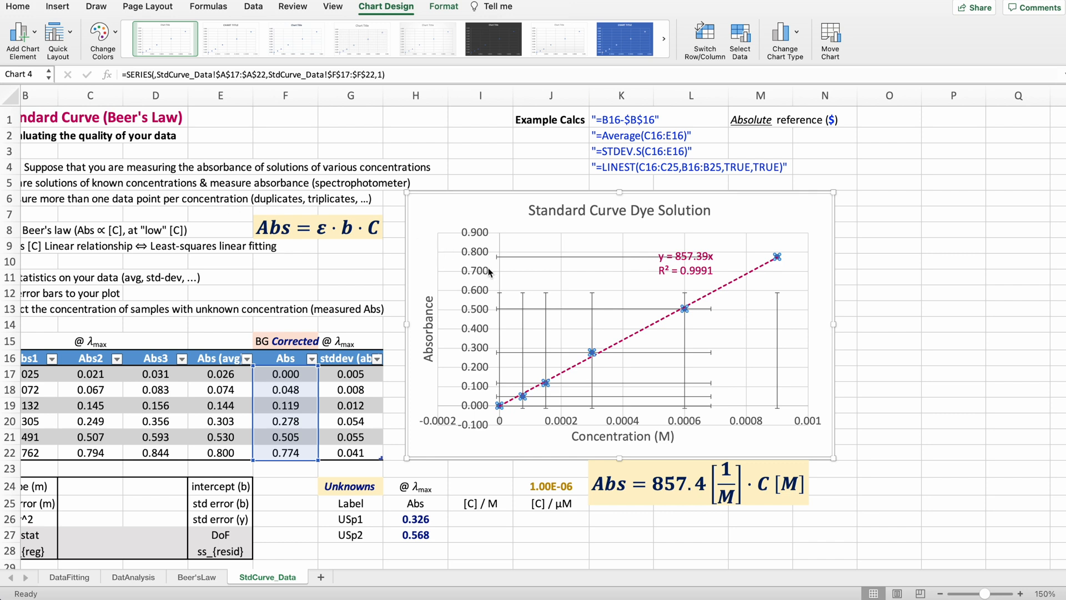
mouse_move(659, 357)
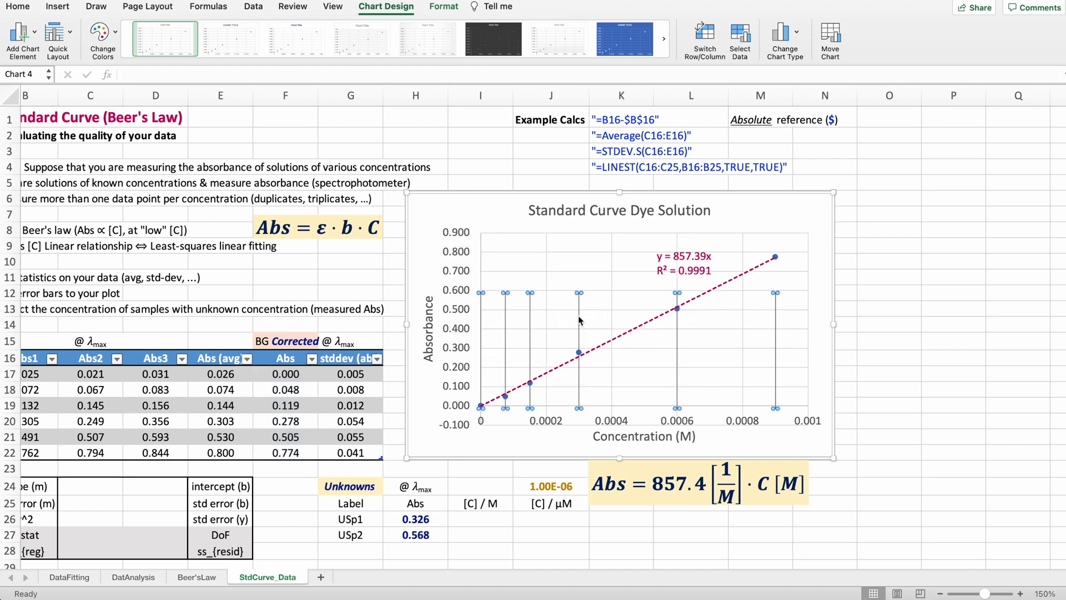
click(18, 6)
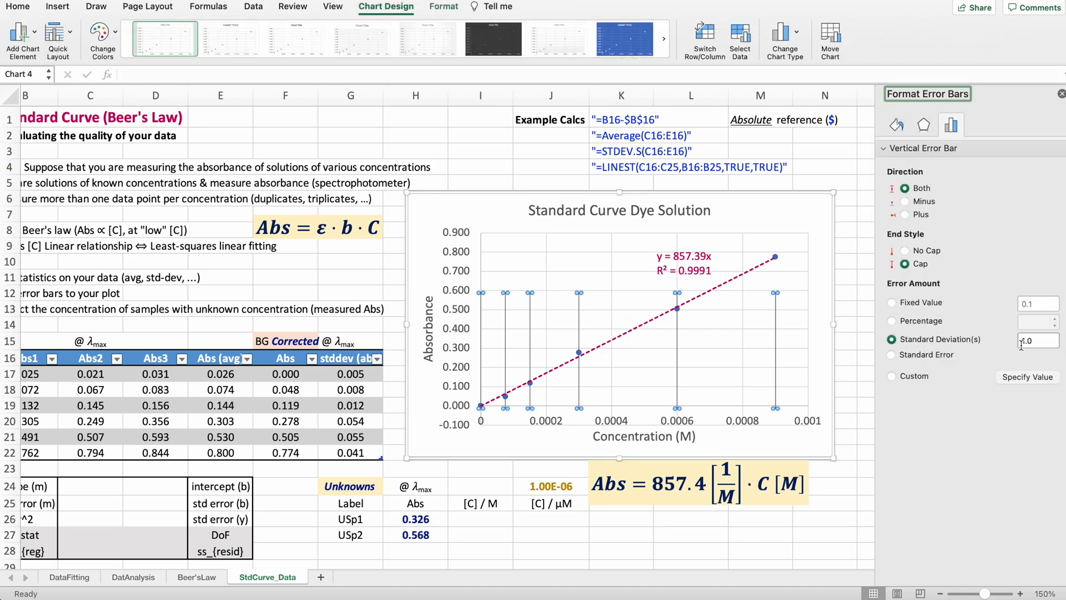
Set custom error amounts using the stddev column for both positive and negative values.
click(892, 376)
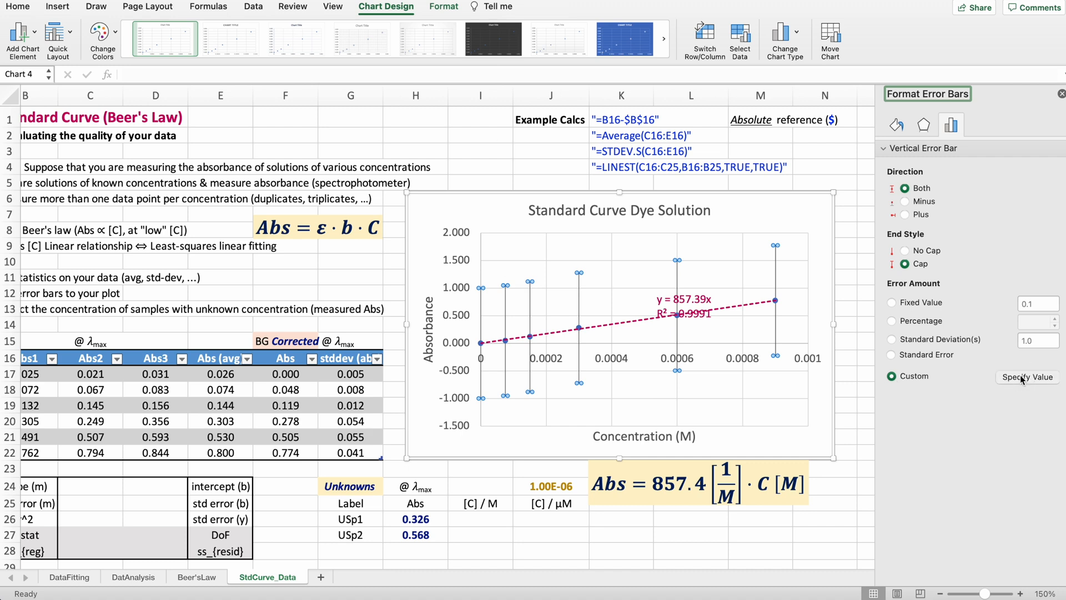
click(1027, 378)
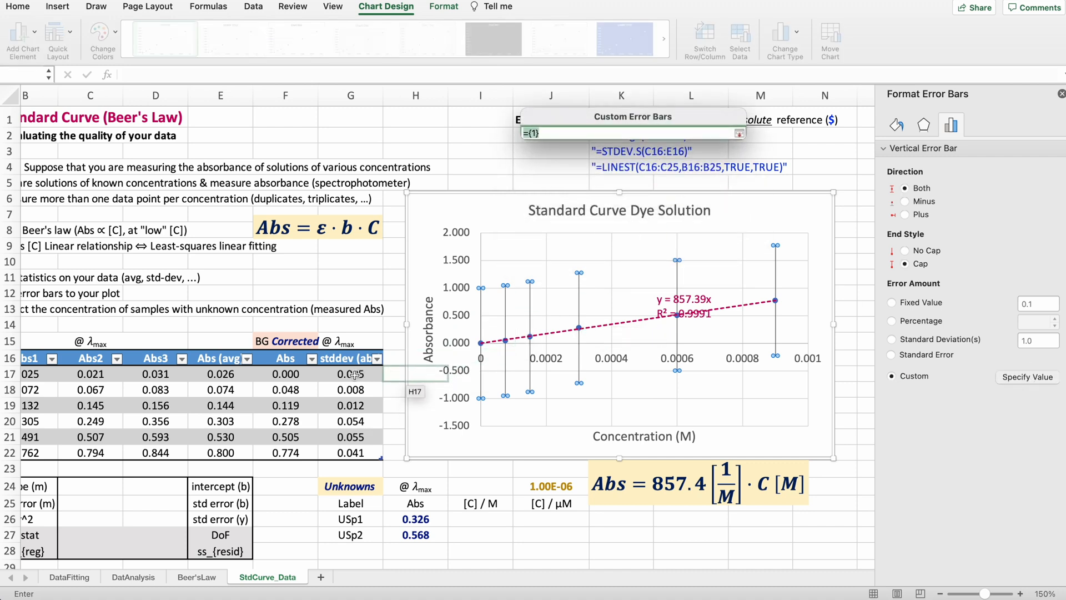
drag(350, 373, 350, 452)
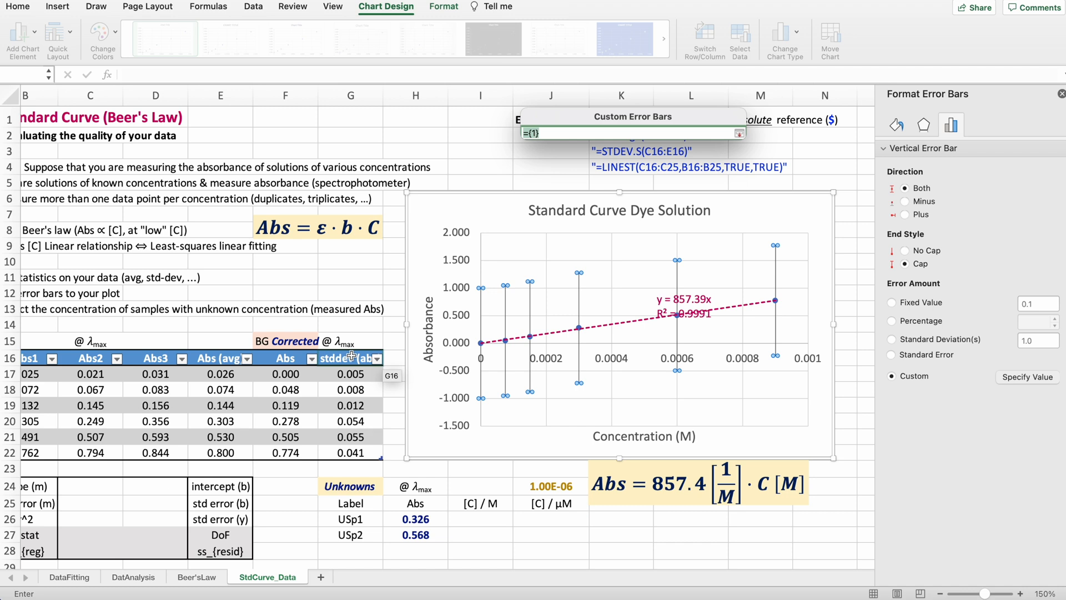
drag(350, 373, 350, 452)
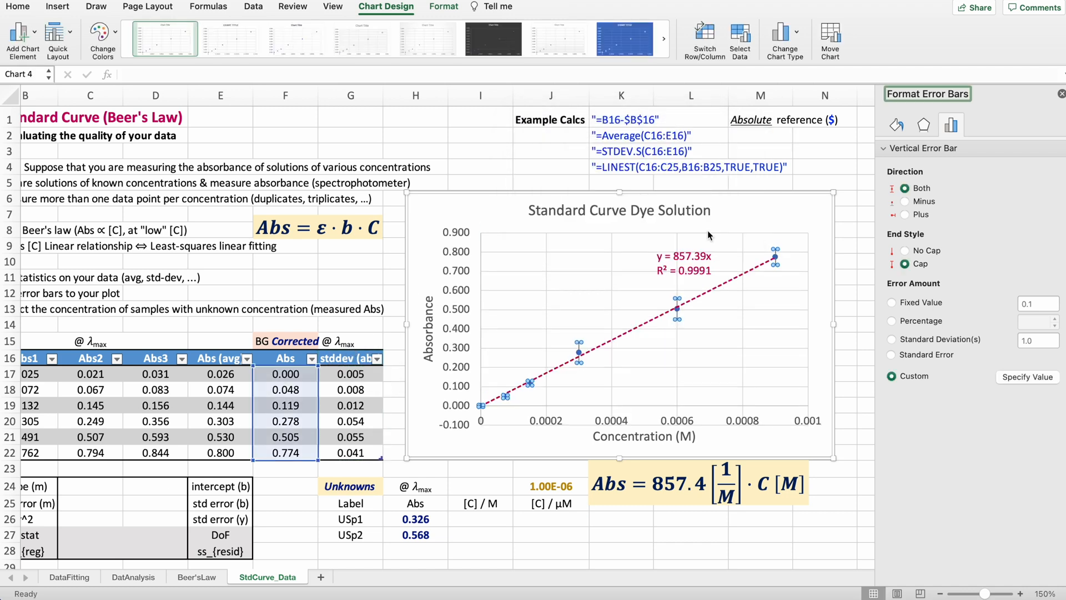
mouse_move(666, 336)
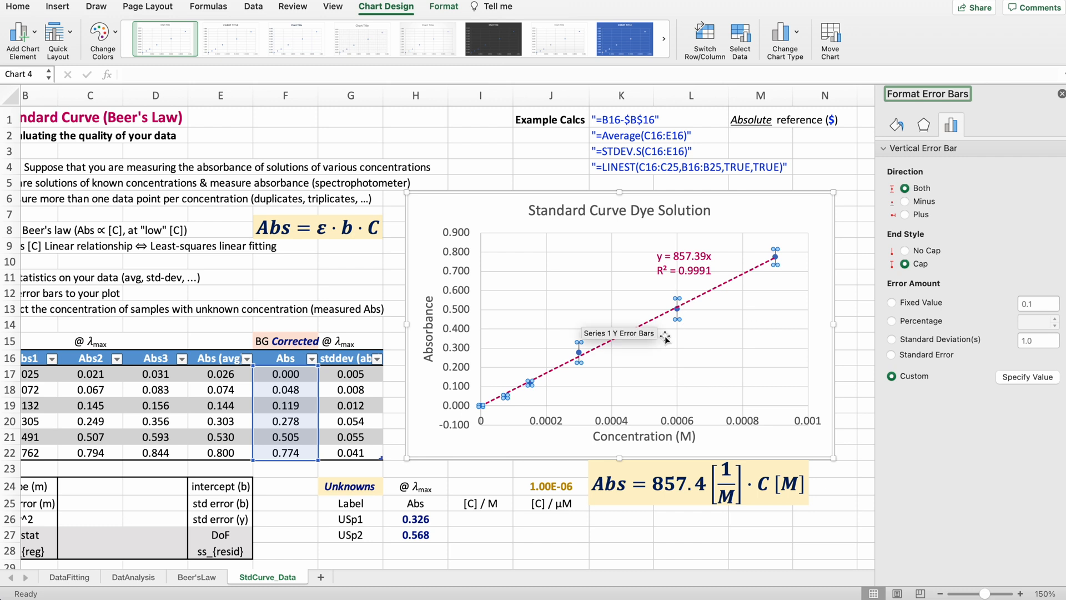
mouse_move(683, 390)
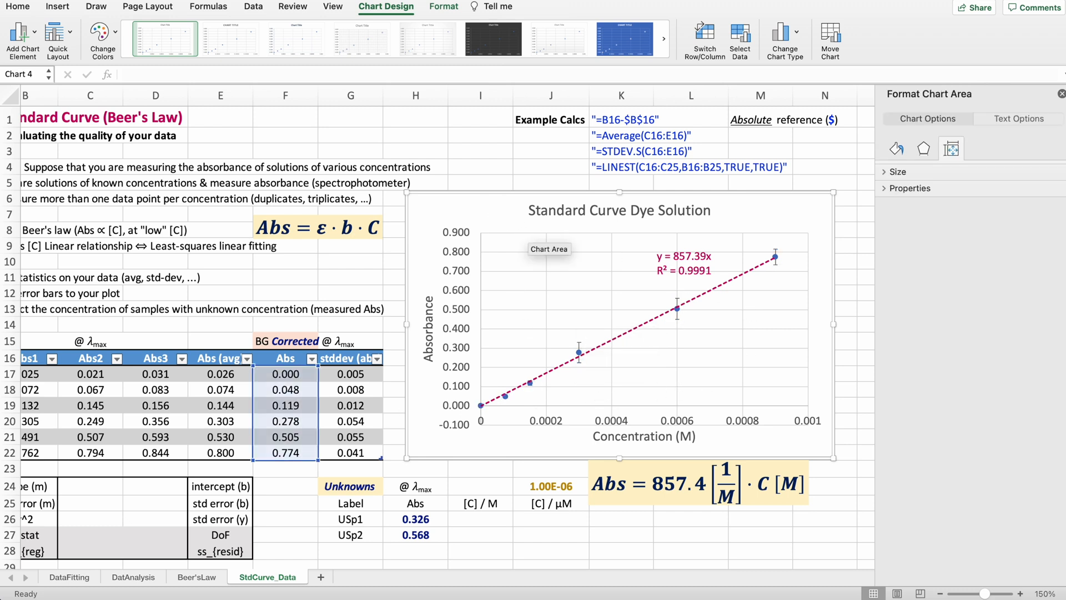
mouse_move(674, 309)
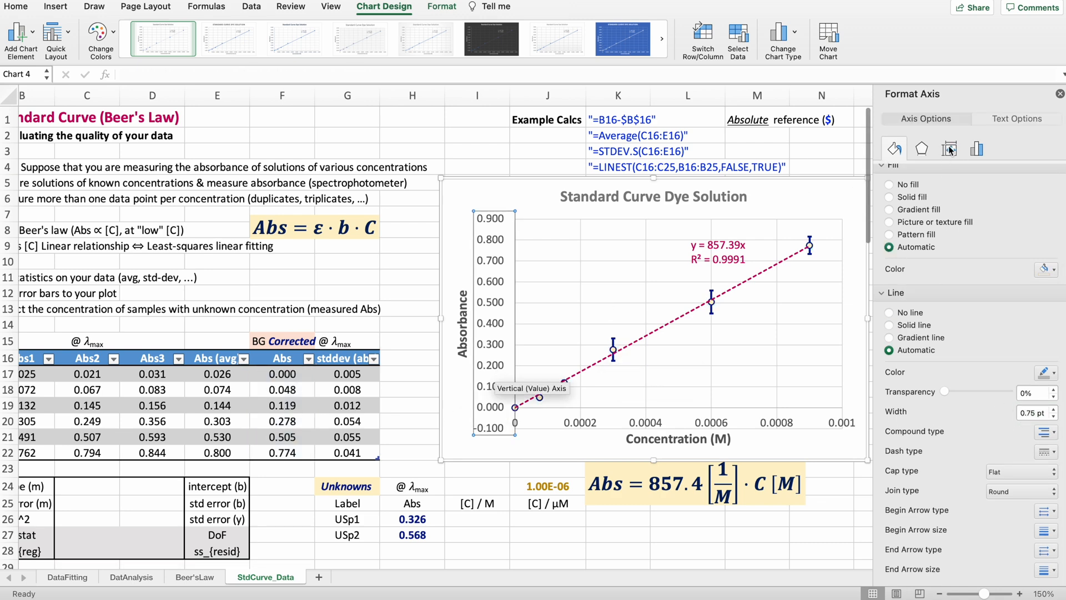
Select the absorbance axis of the standard-curve chart for formatting.
click(976, 148)
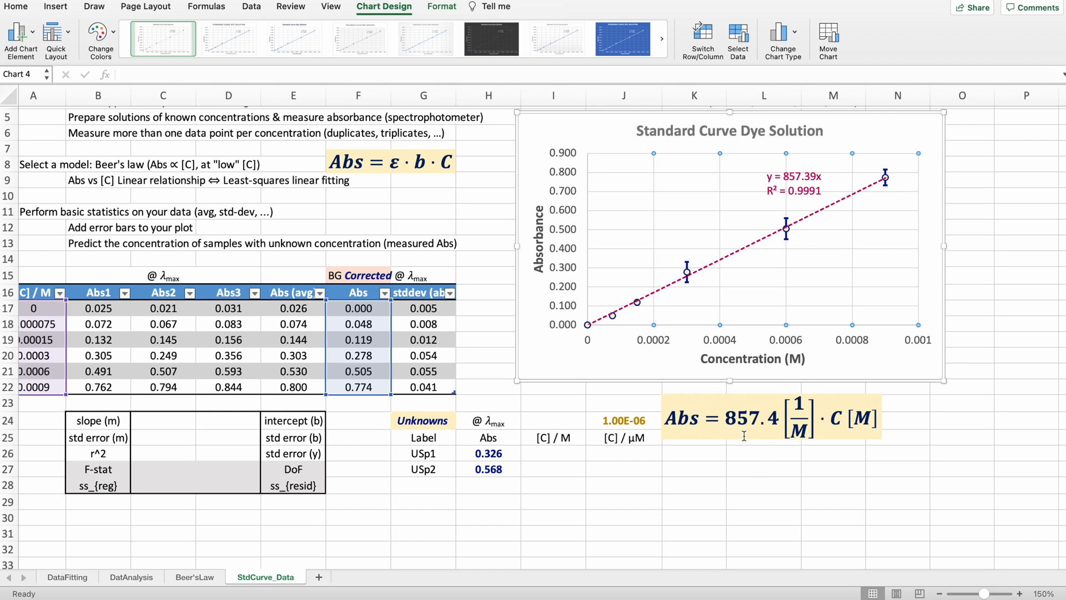
mouse_move(778, 406)
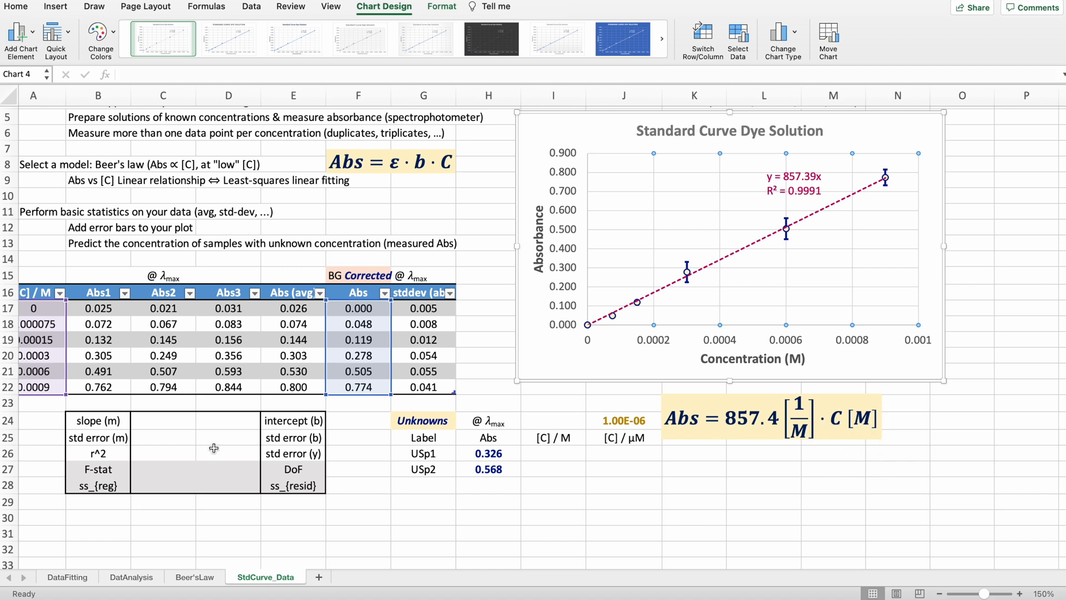
mouse_move(195, 439)
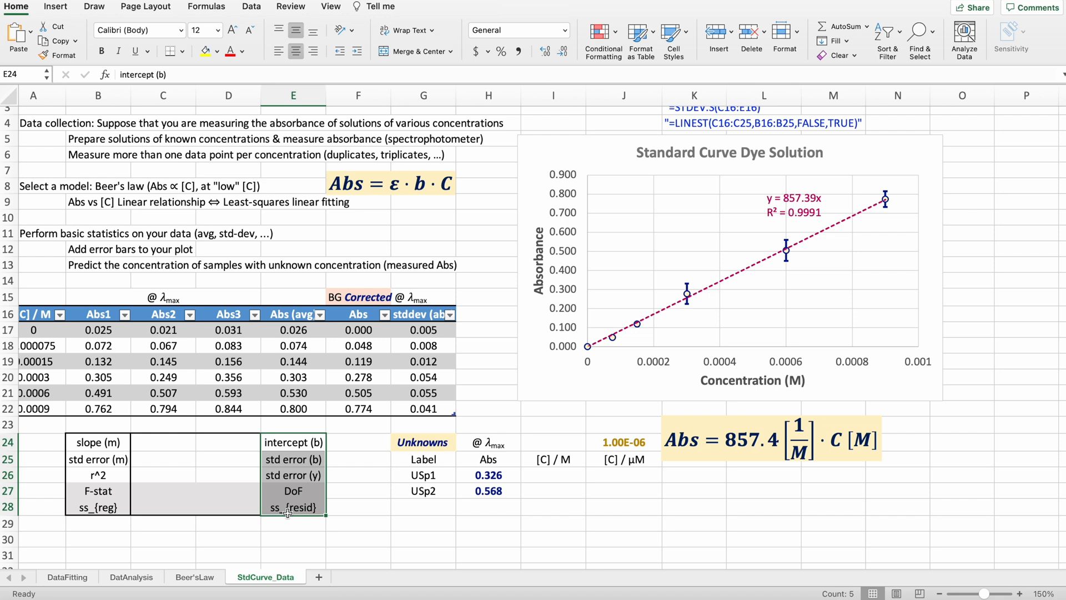
mouse_move(185, 497)
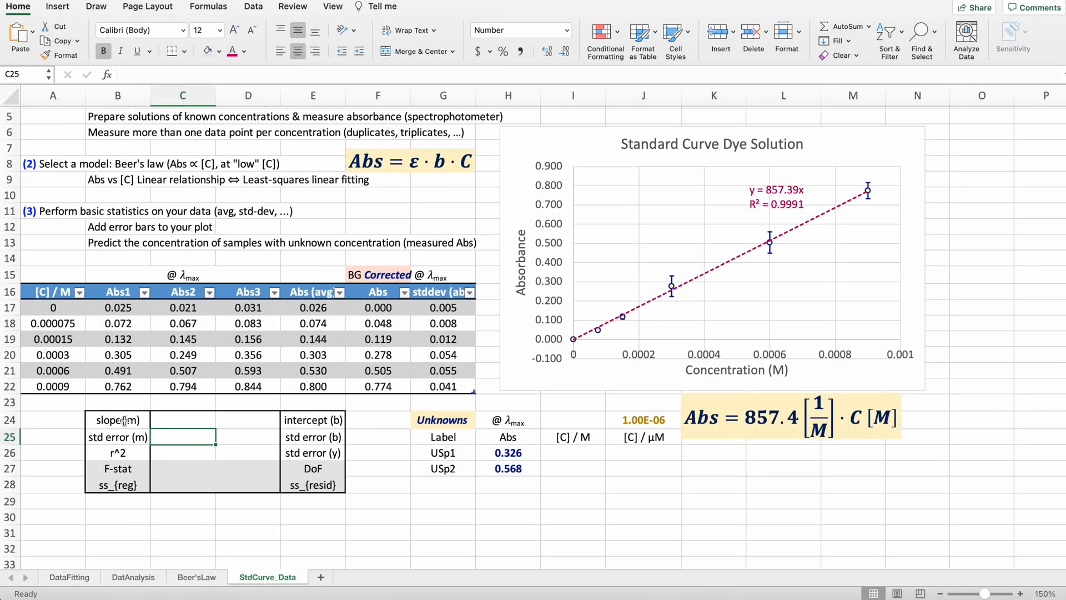
click(300, 420)
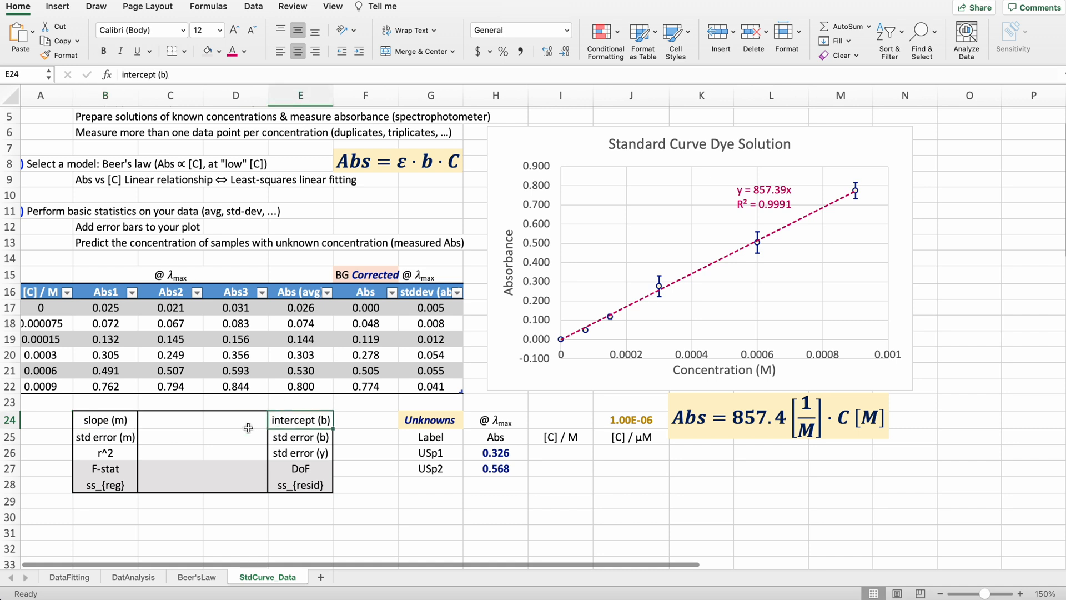
click(104, 453)
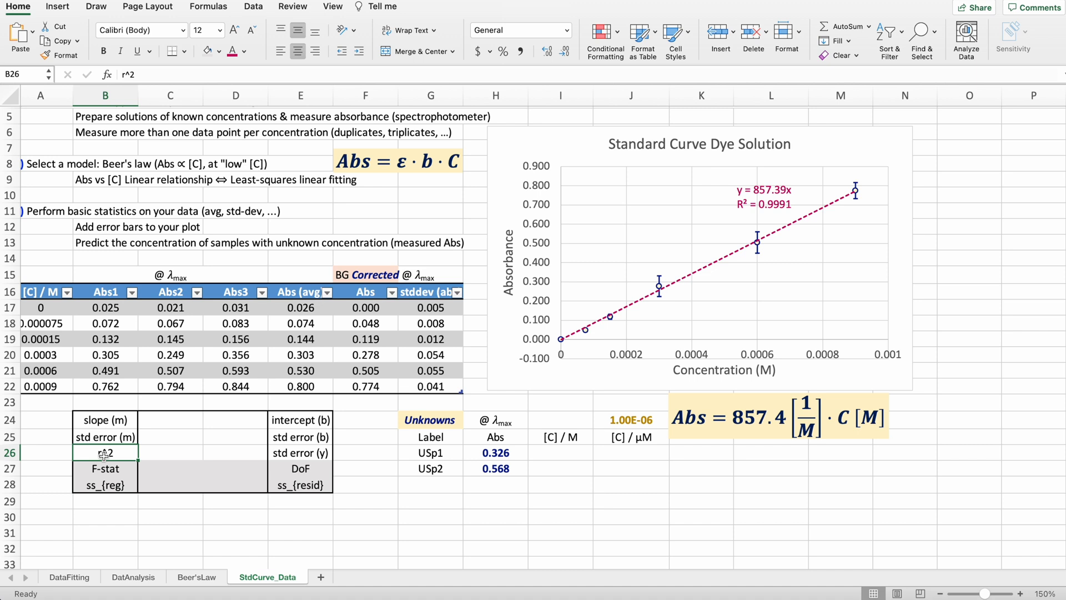
click(300, 438)
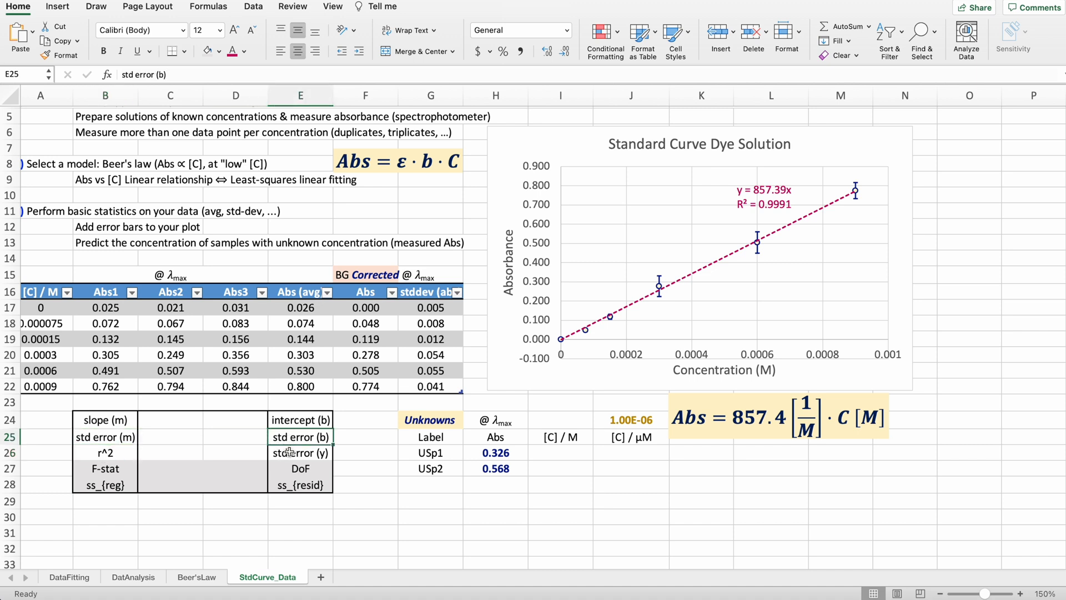
click(300, 453)
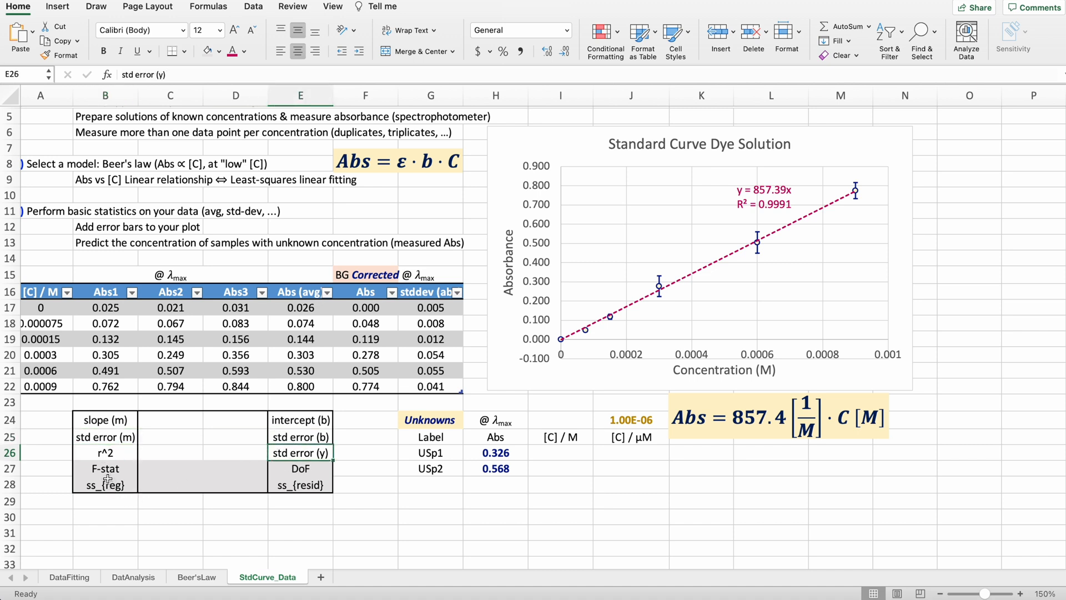
click(104, 468)
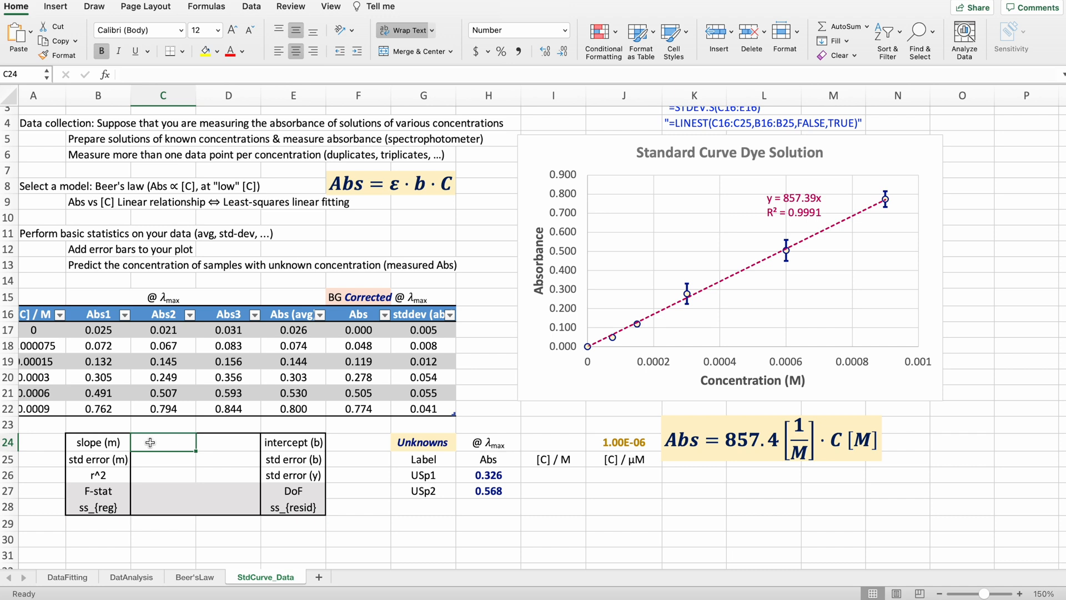
Build =LINEST in C24:D28 with corrected absorbances F17:F22 as y's and concentrations A17:A22 as x's.
drag(163, 442, 229, 506)
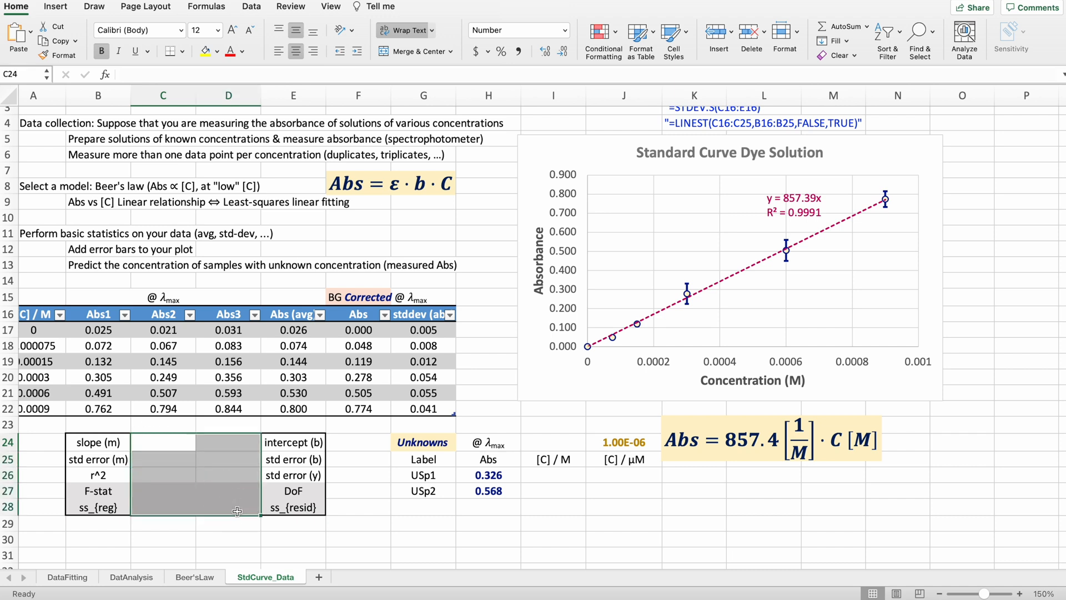
mouse_move(147, 66)
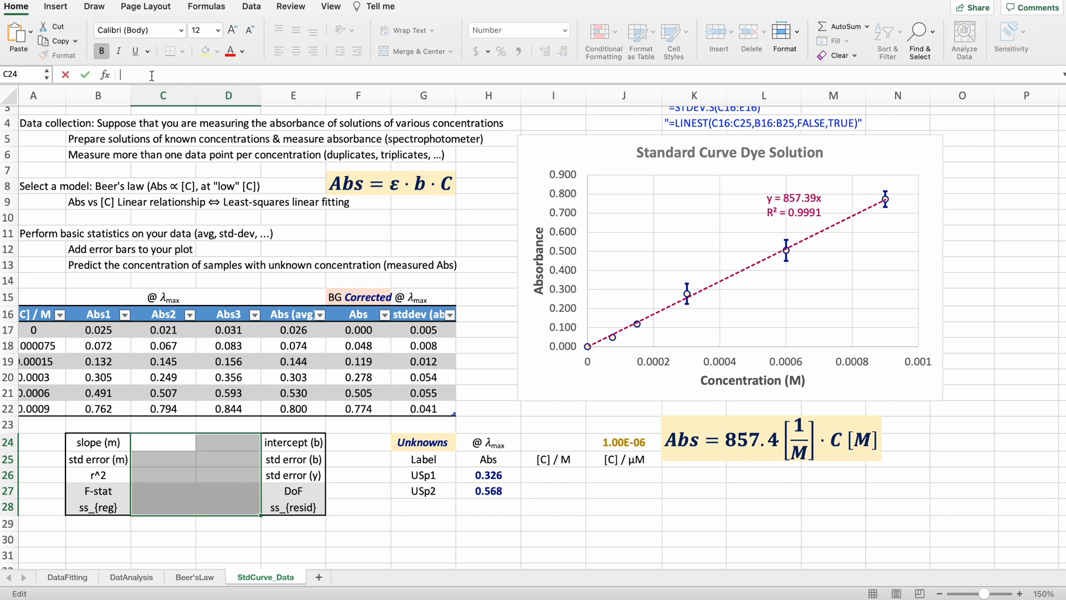
text(=)
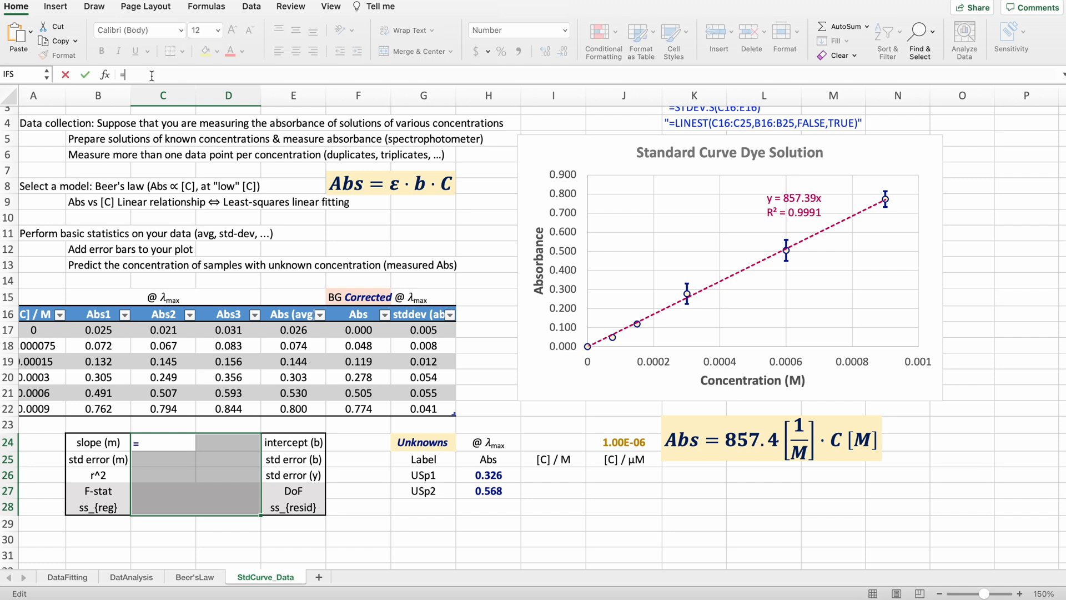
text(LINEST()
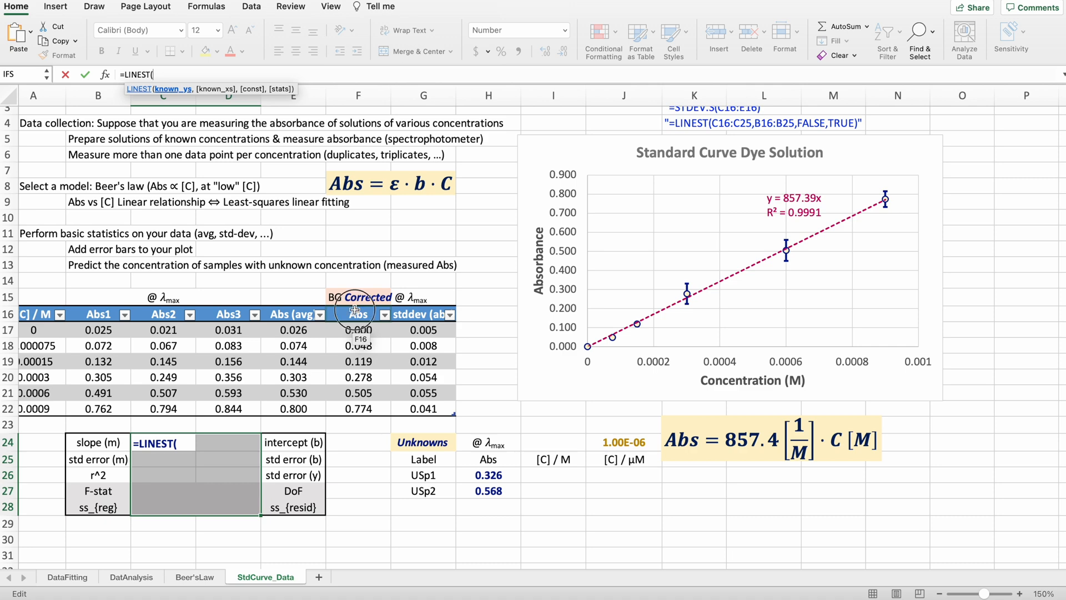
drag(358, 330, 358, 407)
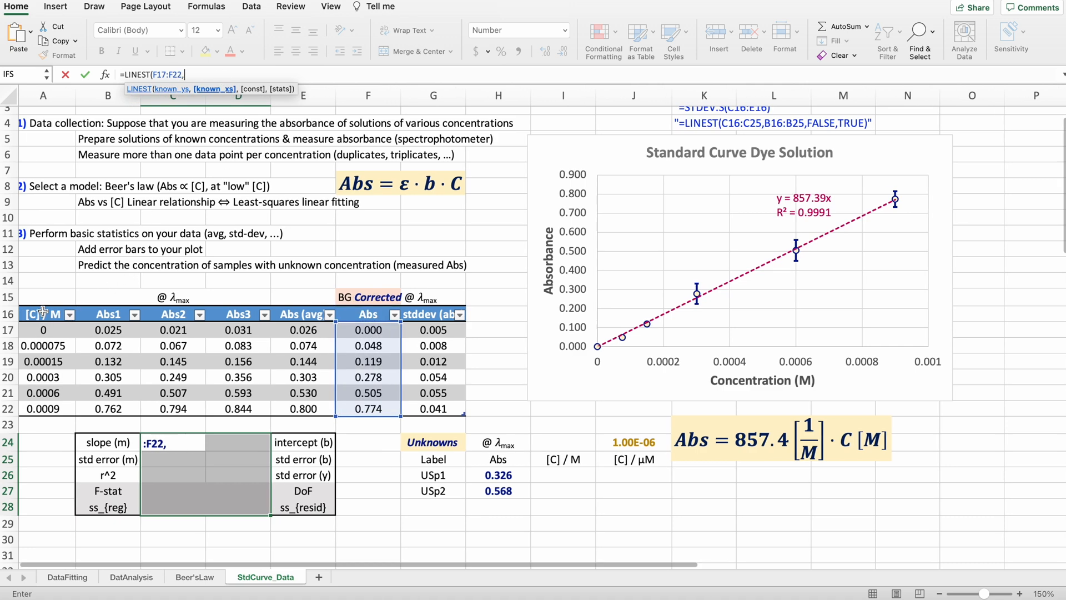
drag(51, 330, 51, 409)
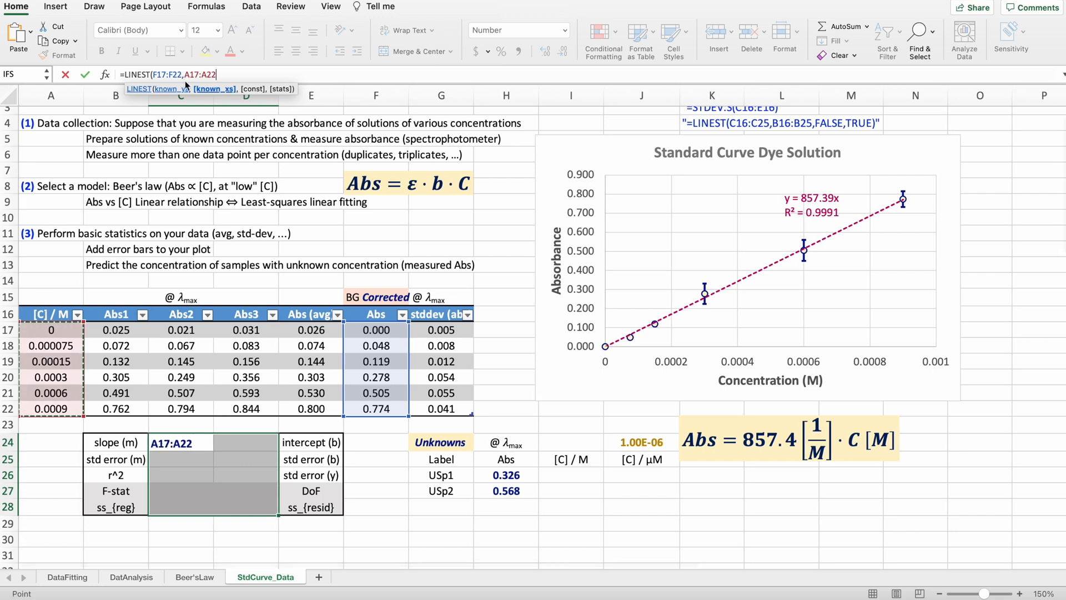
text(,)
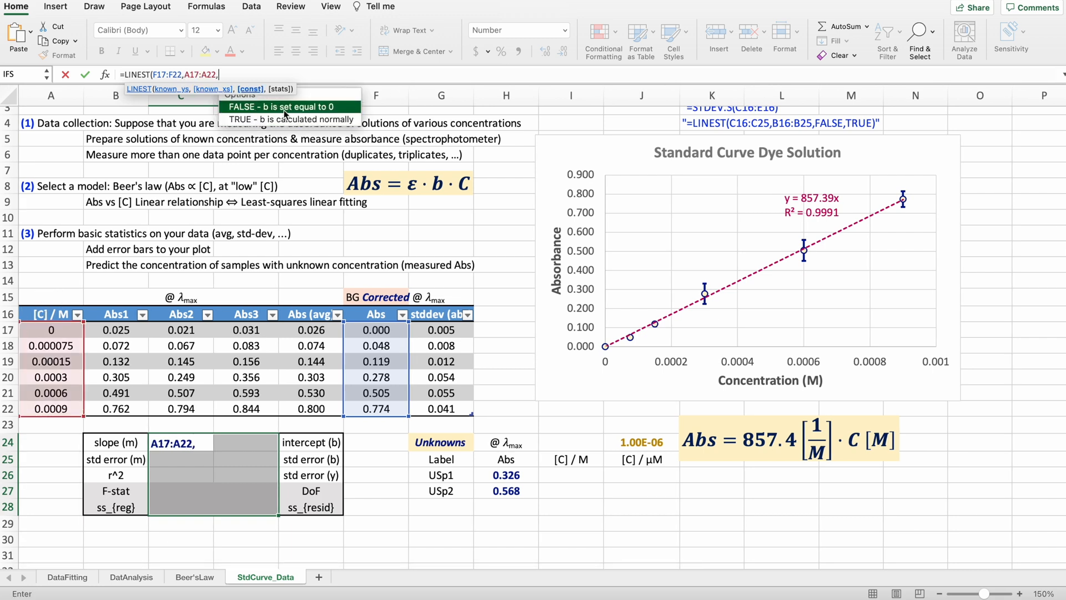
mouse_move(290, 119)
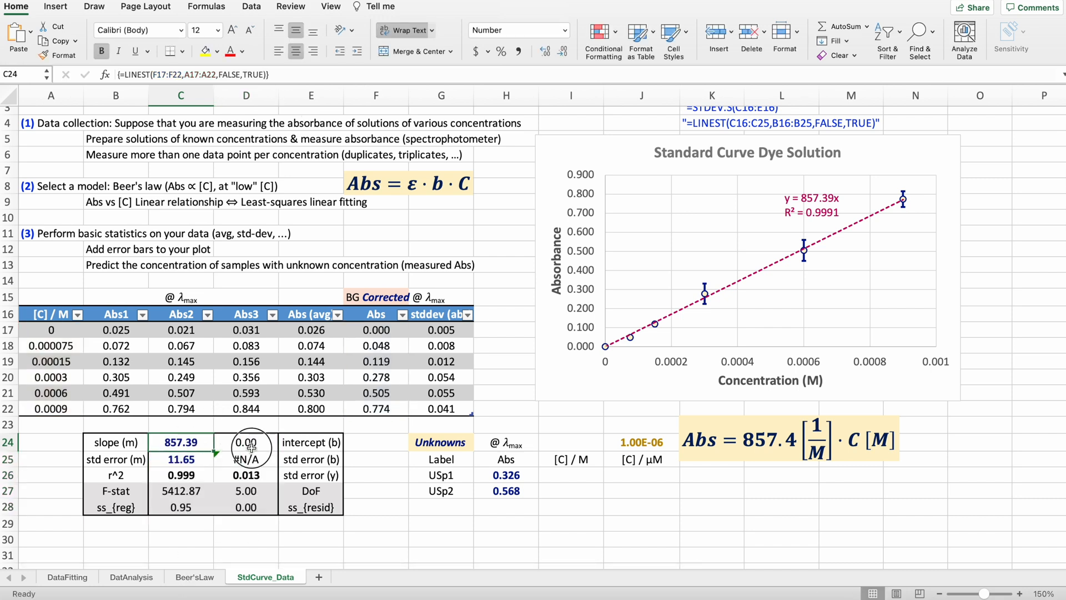
click(245, 443)
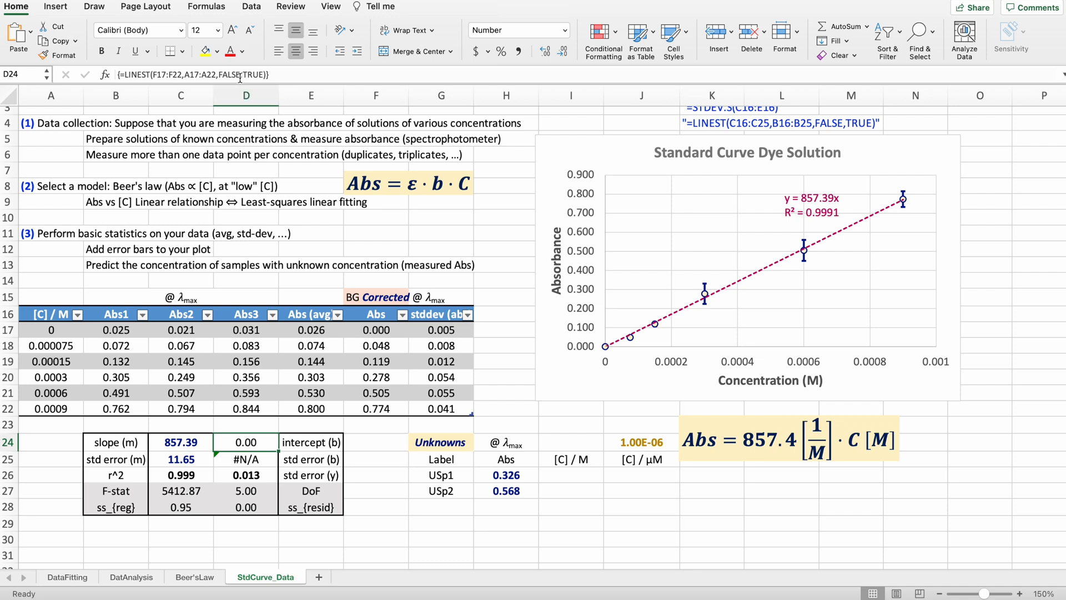
click(244, 460)
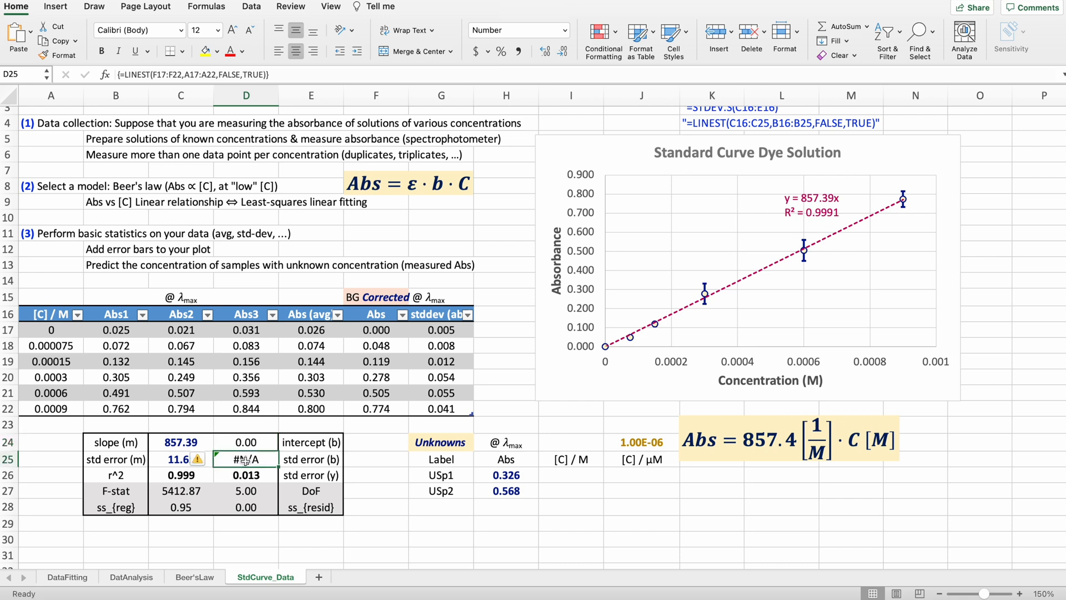
click(180, 442)
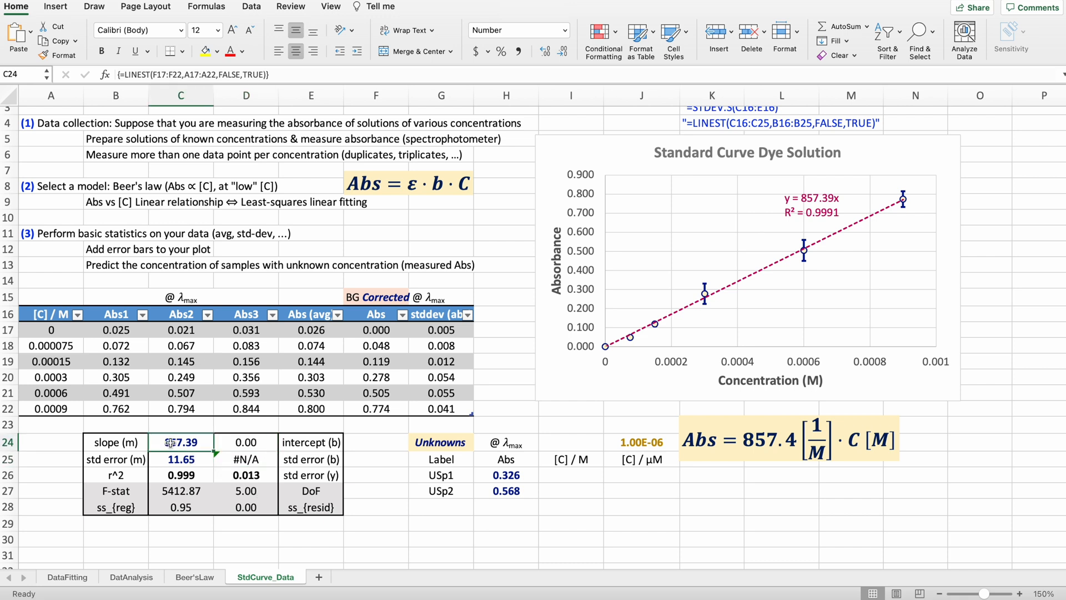
click(179, 460)
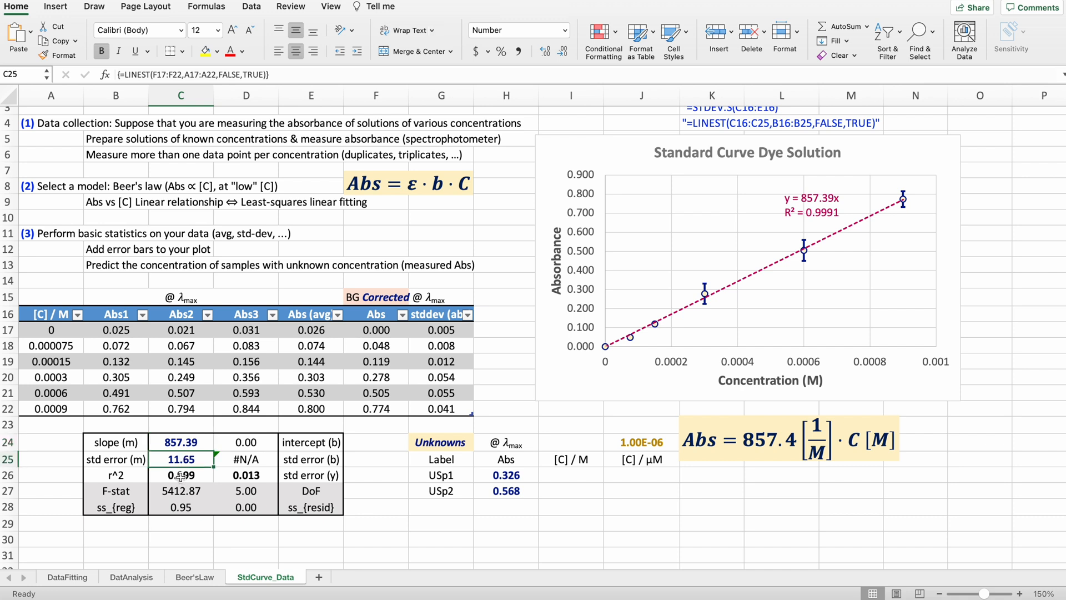
click(180, 476)
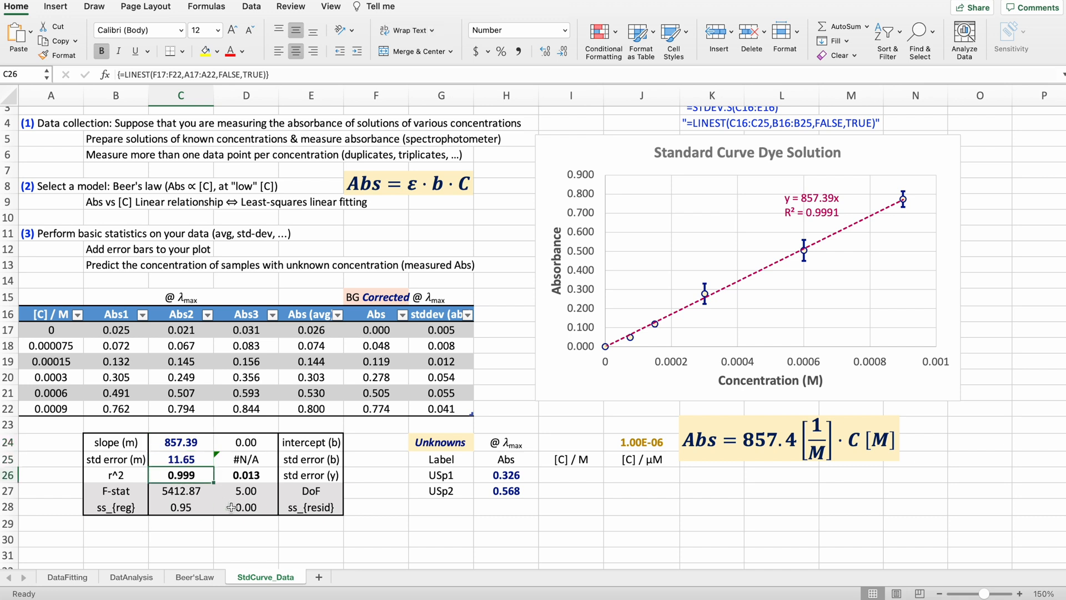
mouse_move(840, 201)
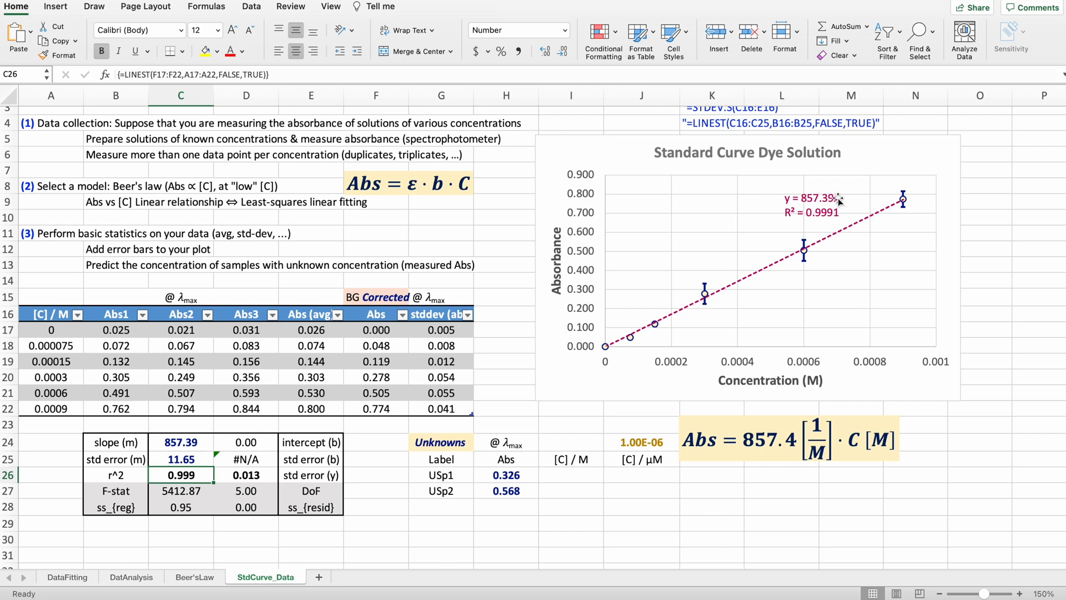
mouse_move(280, 431)
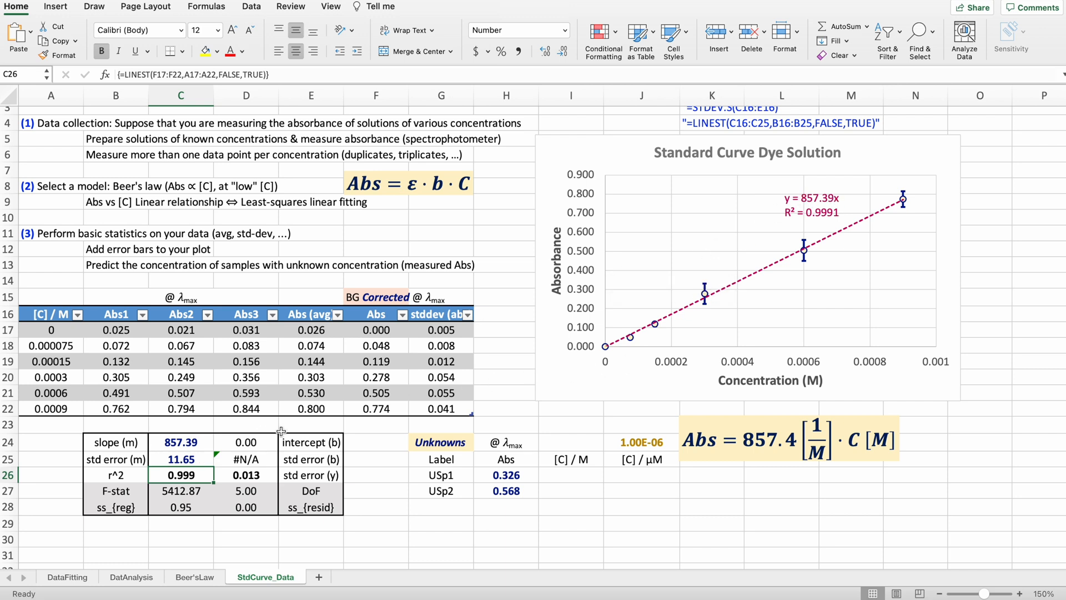
mouse_move(508, 395)
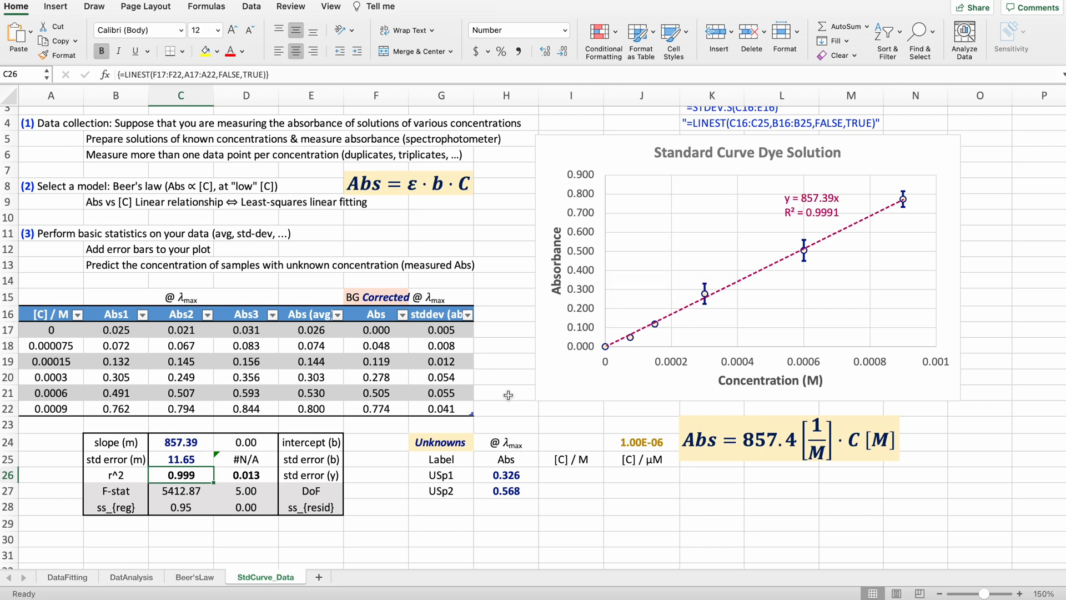
click(572, 479)
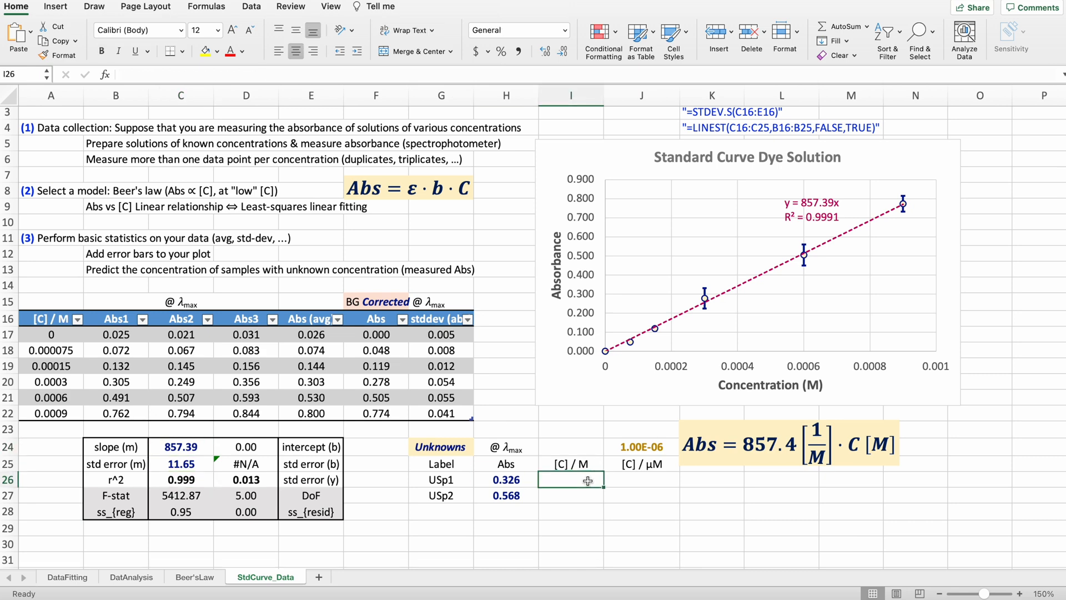
Enter =H26/$C$24 in I26 and fill down, giving 0.00038022 M and 0.00066248 M.
scroll(down, 3)
text(=H26)
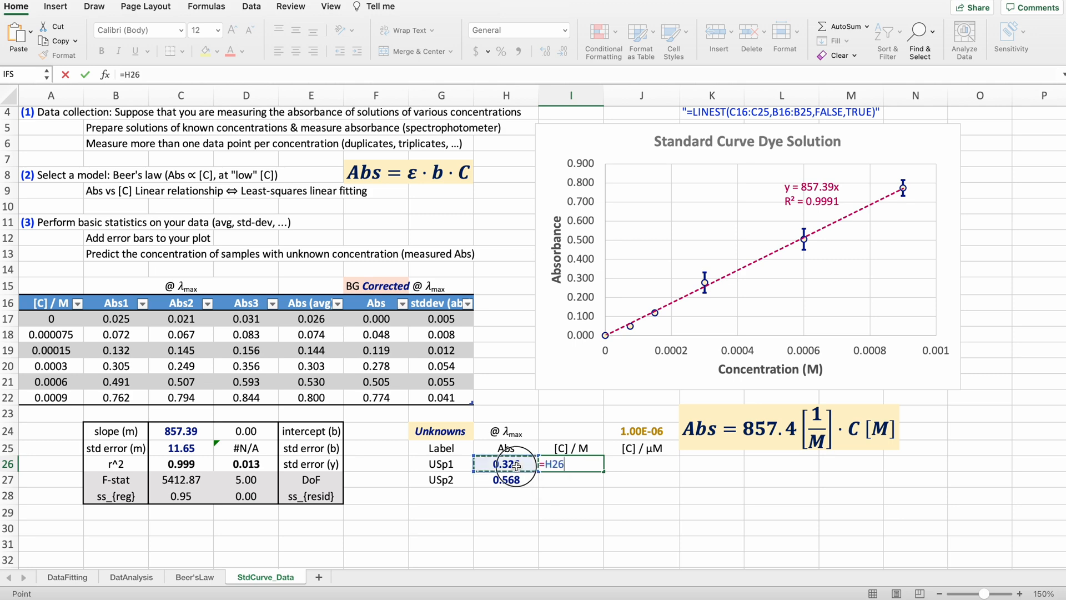
text(/C24)
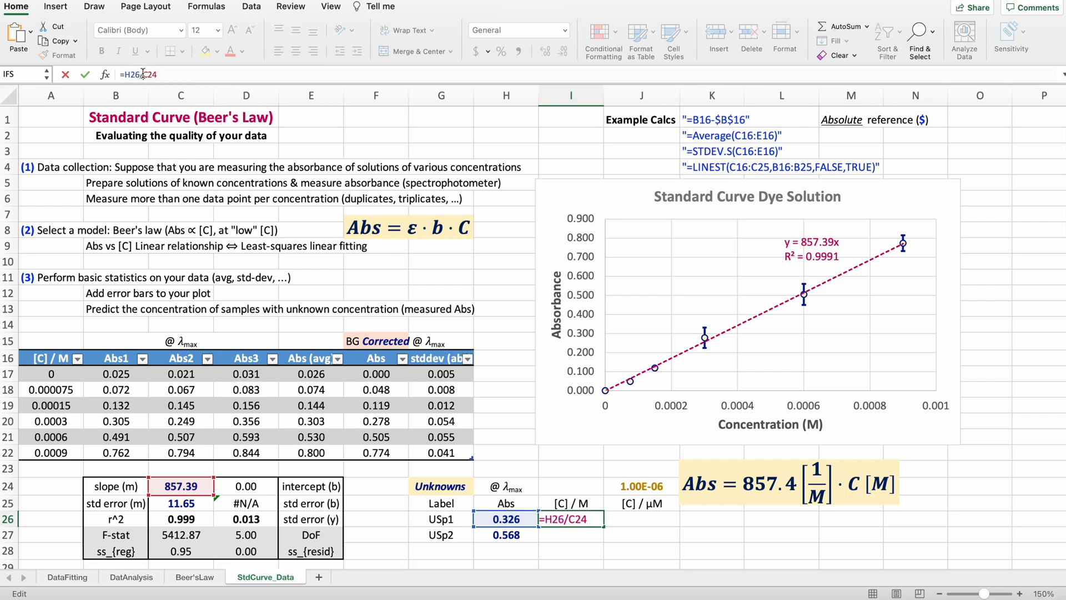
key(F4)
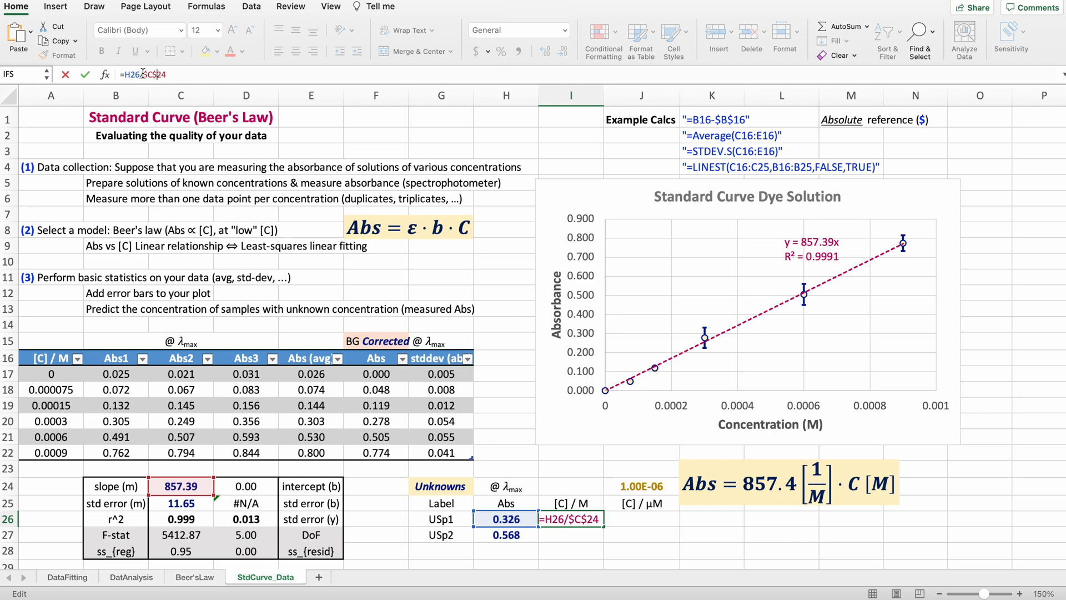
key(Enter)
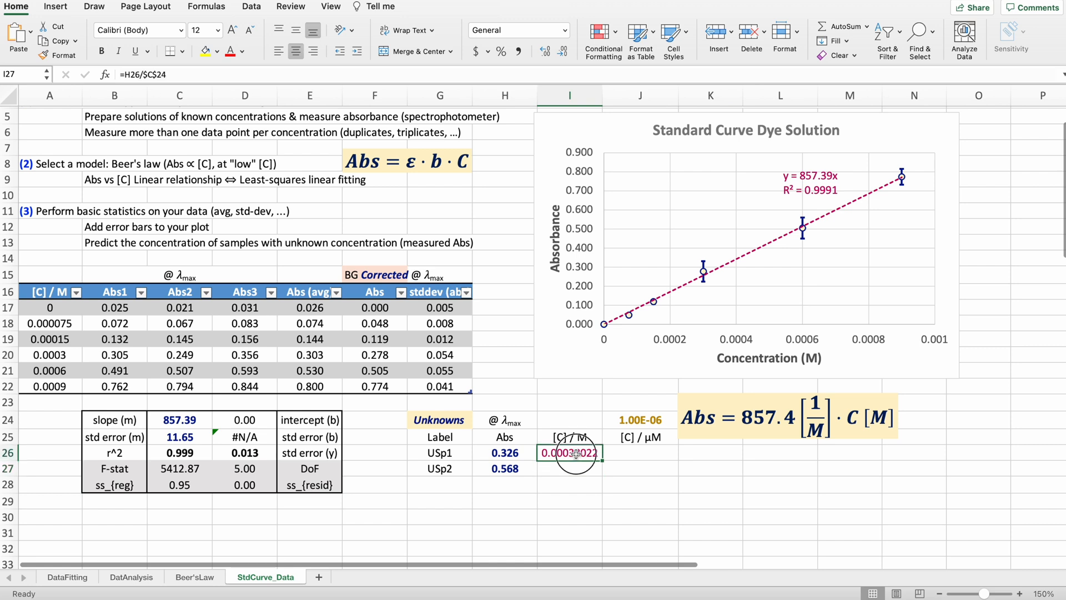
drag(570, 454, 569, 469)
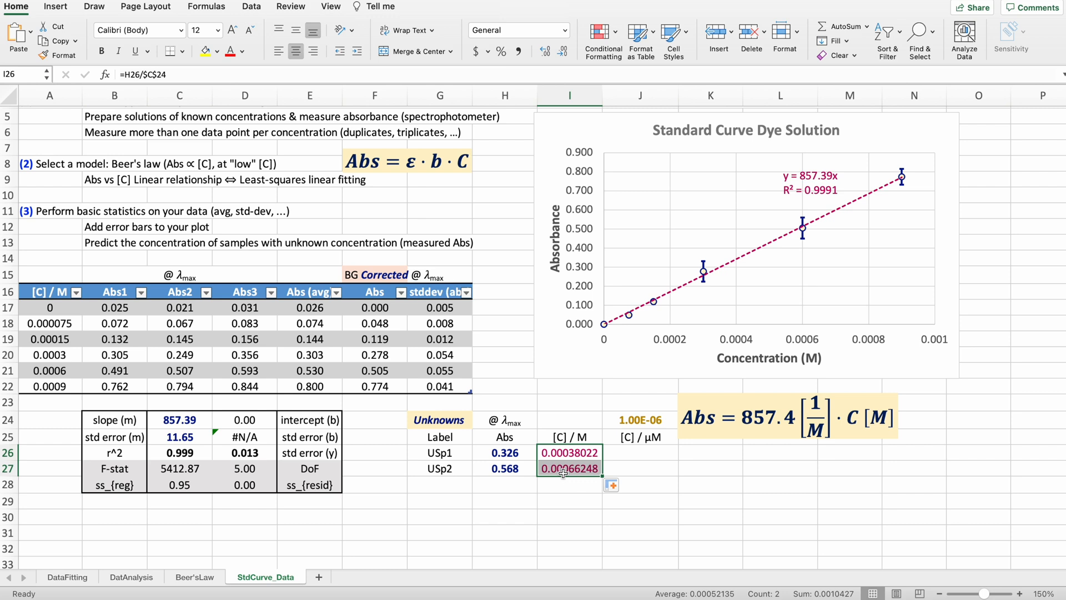
mouse_move(676, 438)
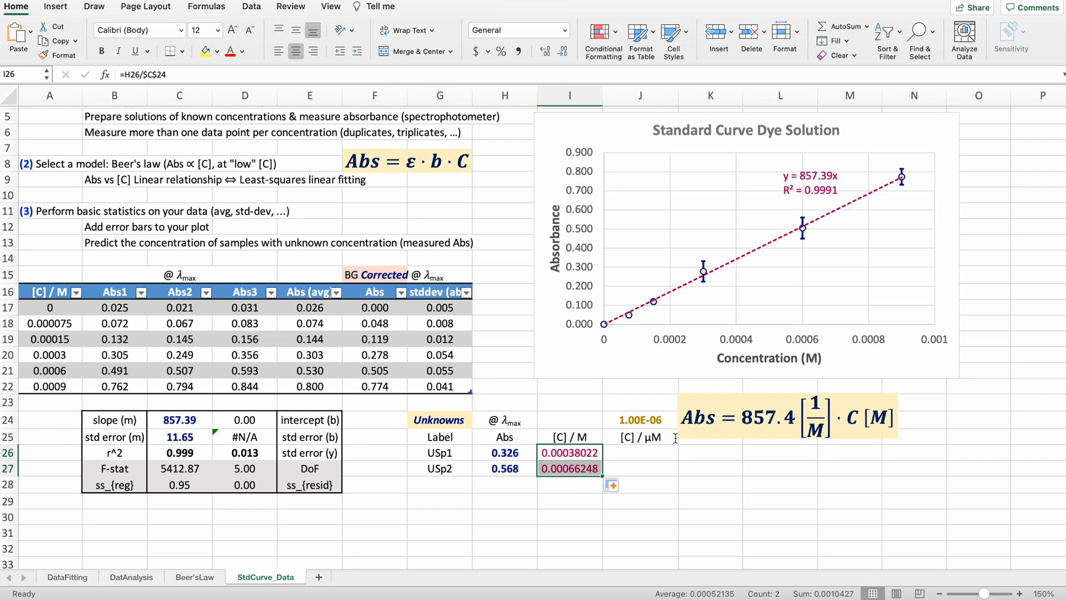
mouse_move(645, 451)
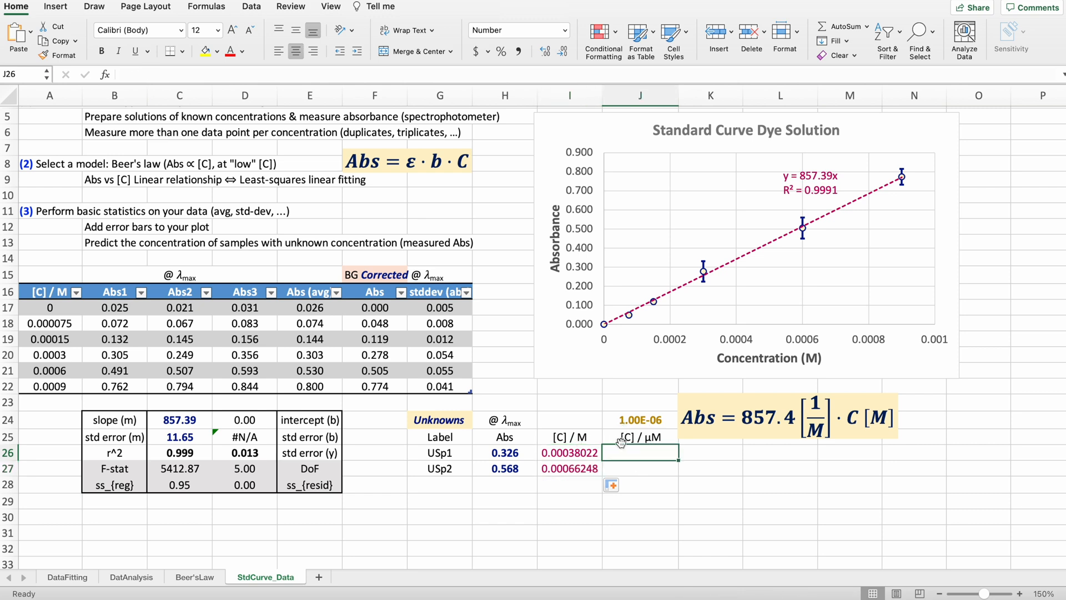
Enter =I26/$J$24 in J26 and extend to J27, giving 380.2 µM and 662.5 µM.
text(=)
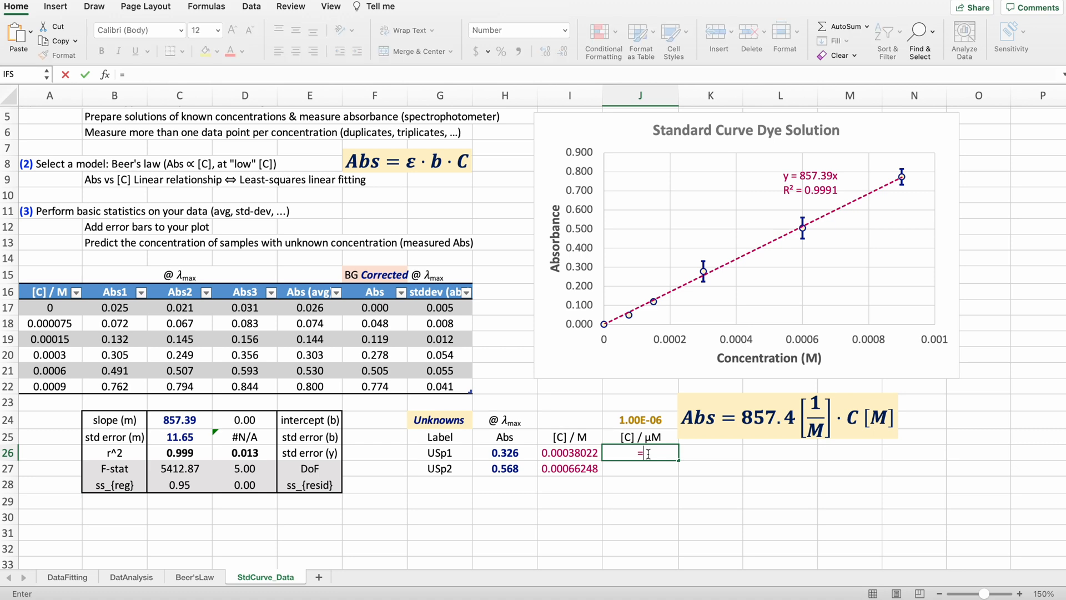
click(569, 453)
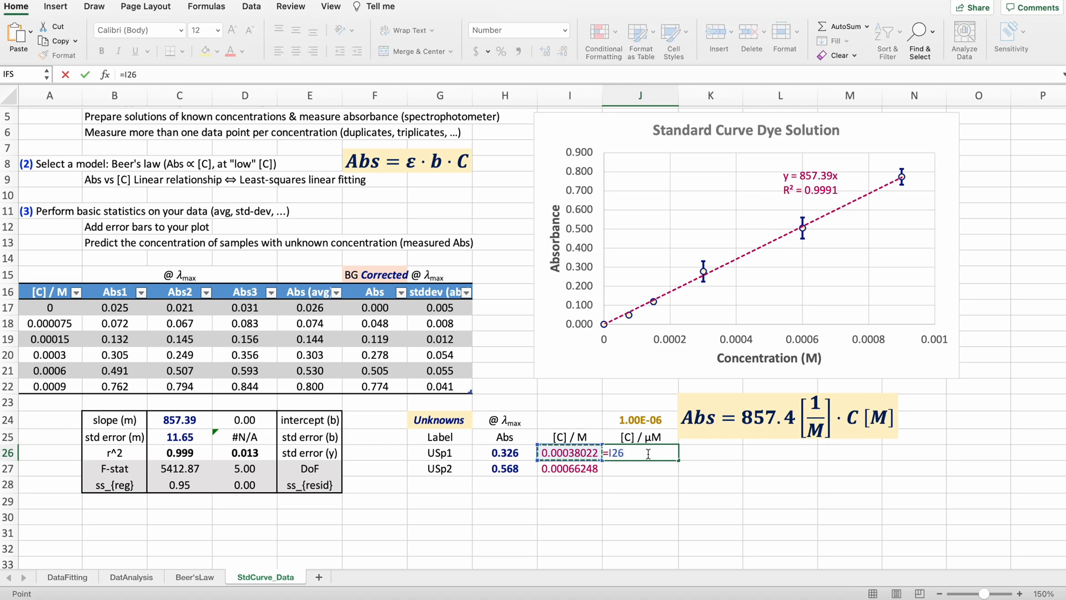
click(640, 419)
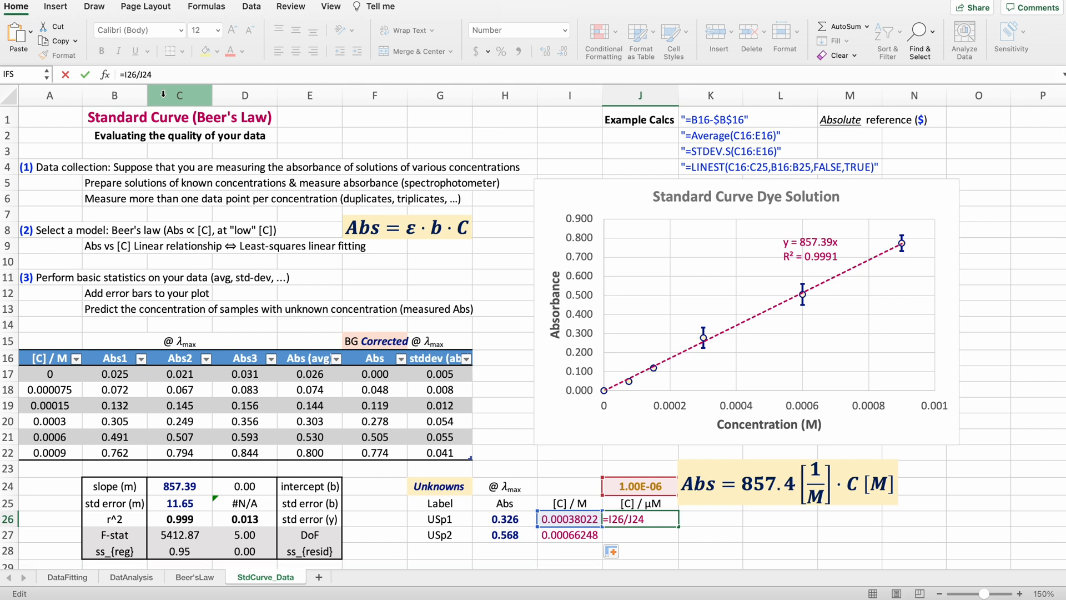
key(F4)
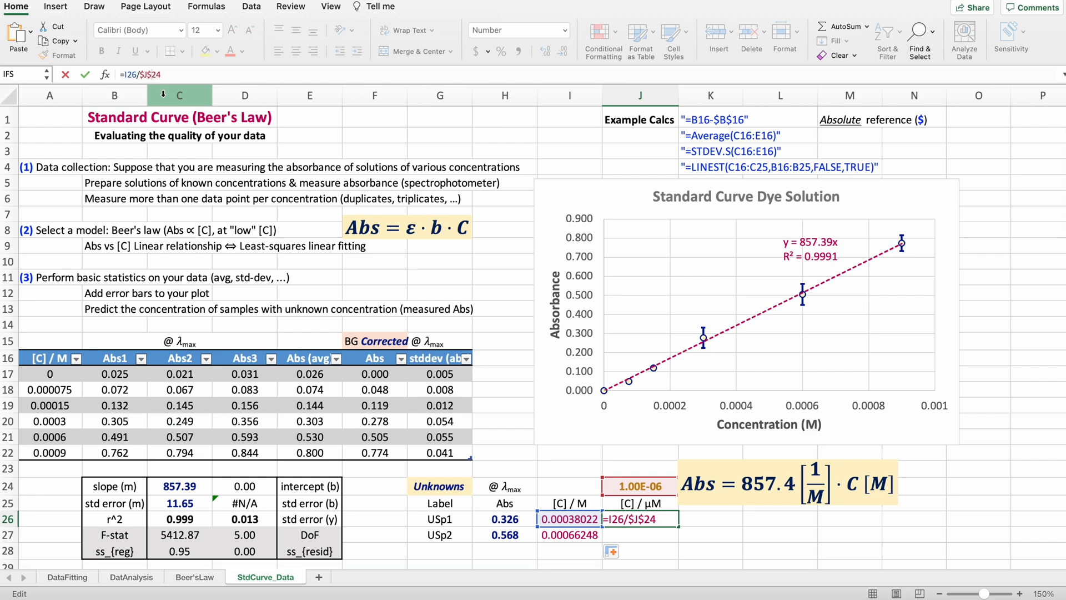
key(Enter)
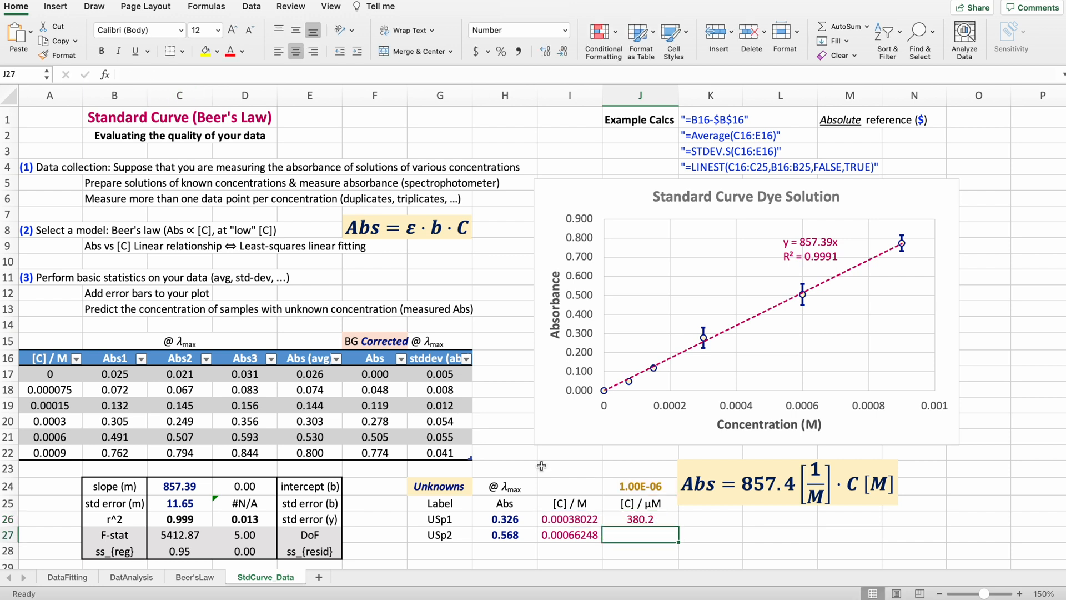
click(640, 519)
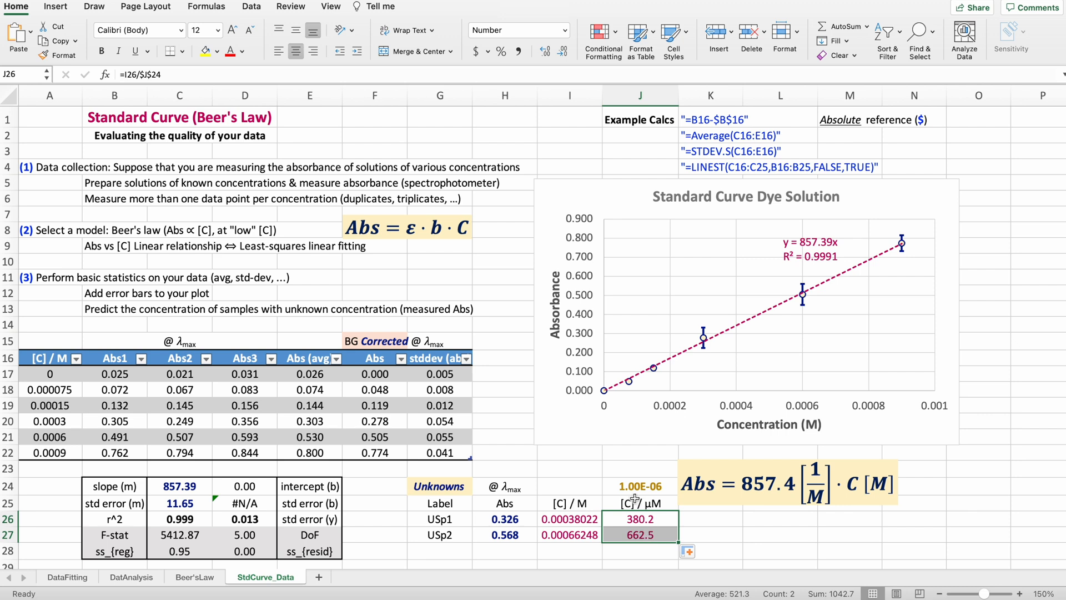
mouse_move(588, 489)
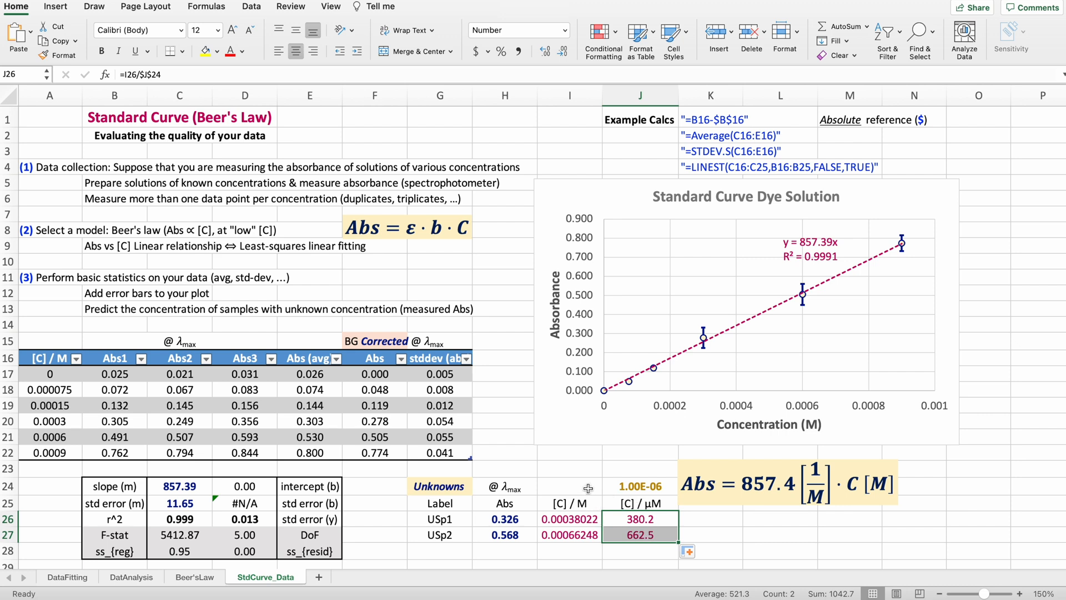